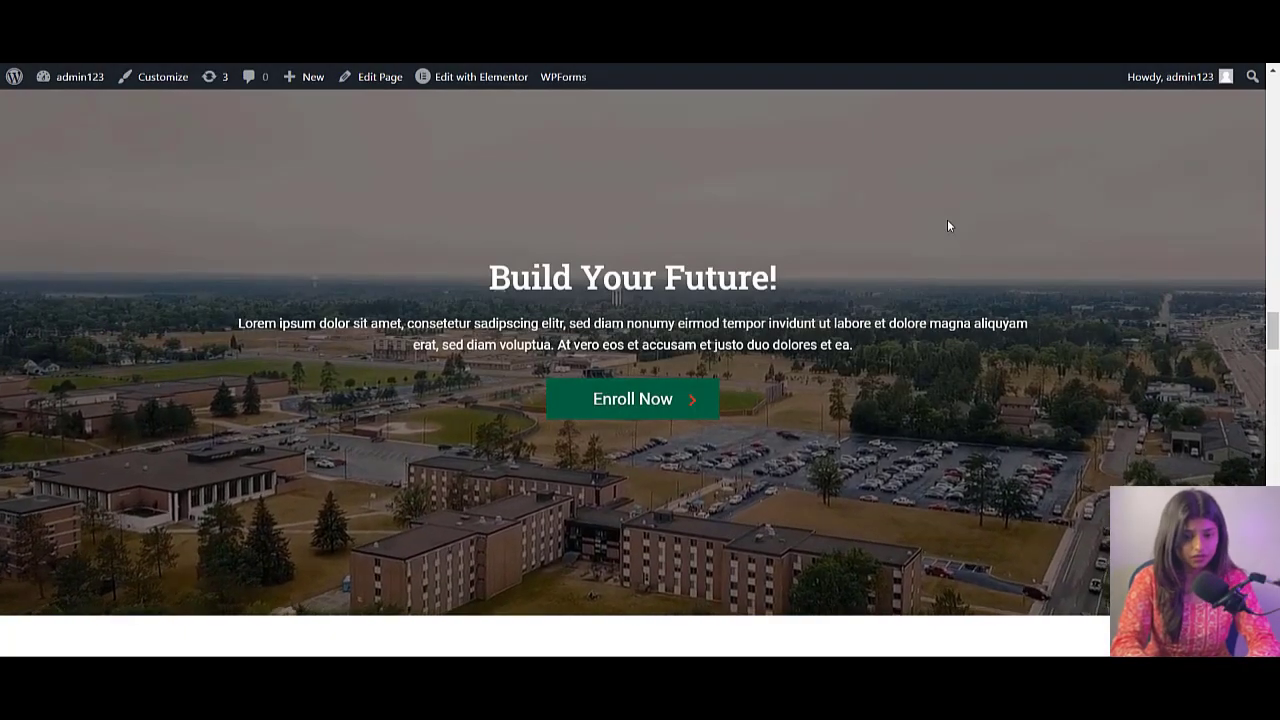
Scroll through the hosting page, highlighting the main headline and the Start a New WordPress Journey headline
scroll("down", 3)
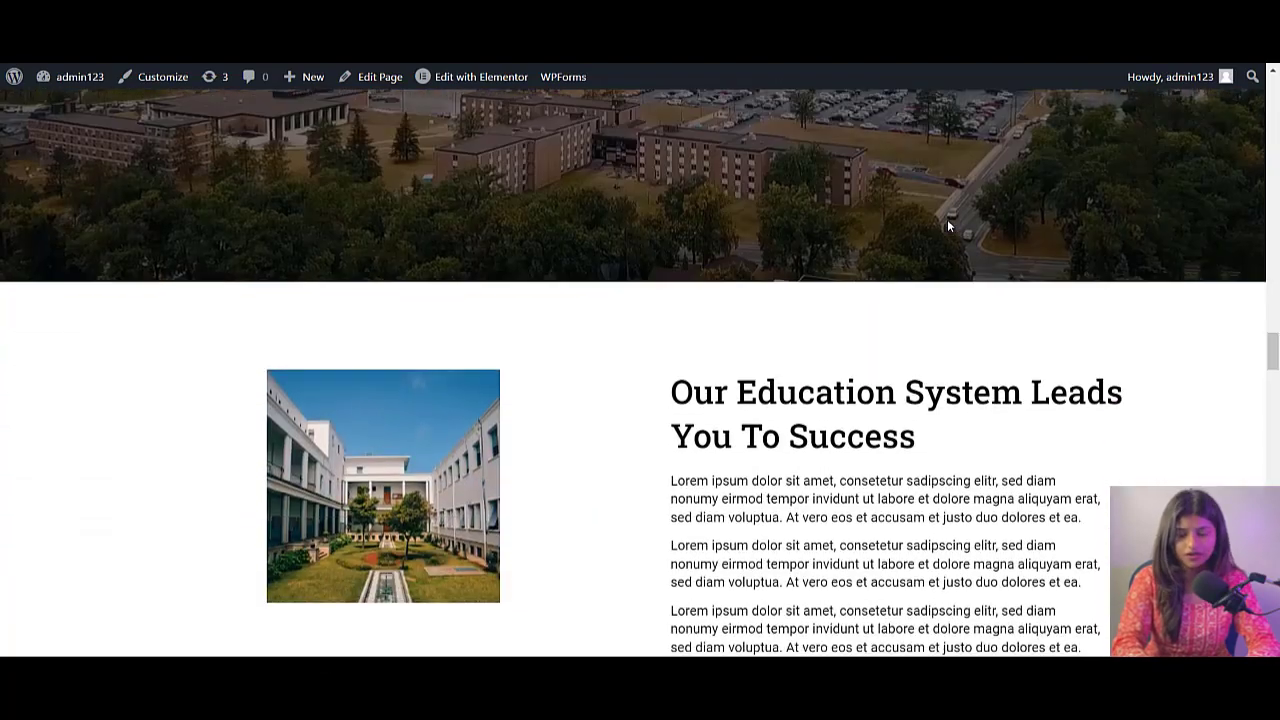
scroll("down", 3)
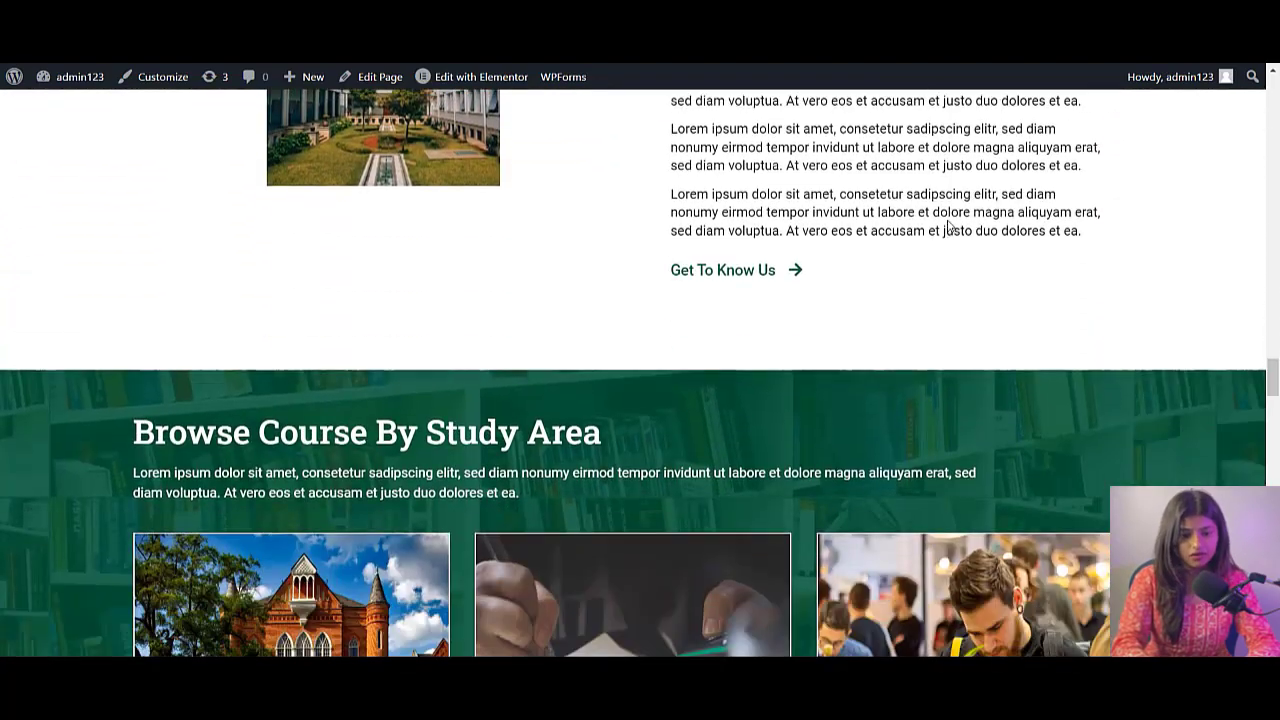
scroll("down", 3)
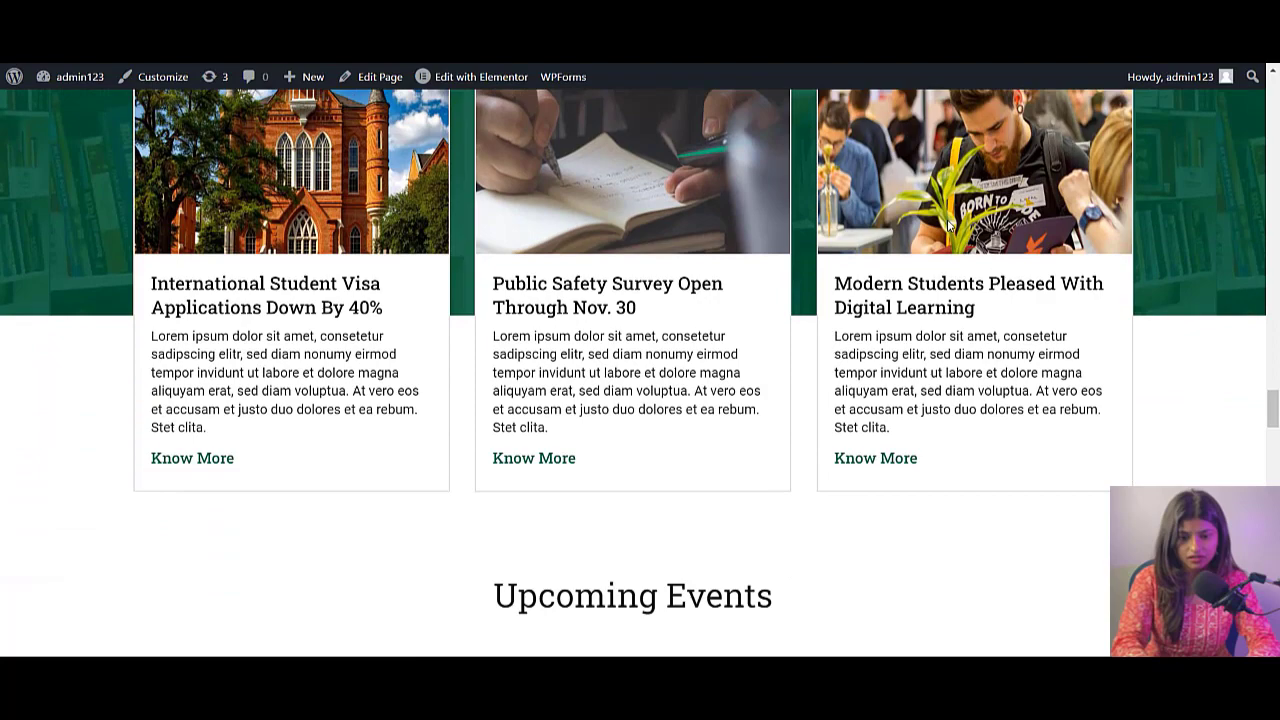
scroll("down", 3)
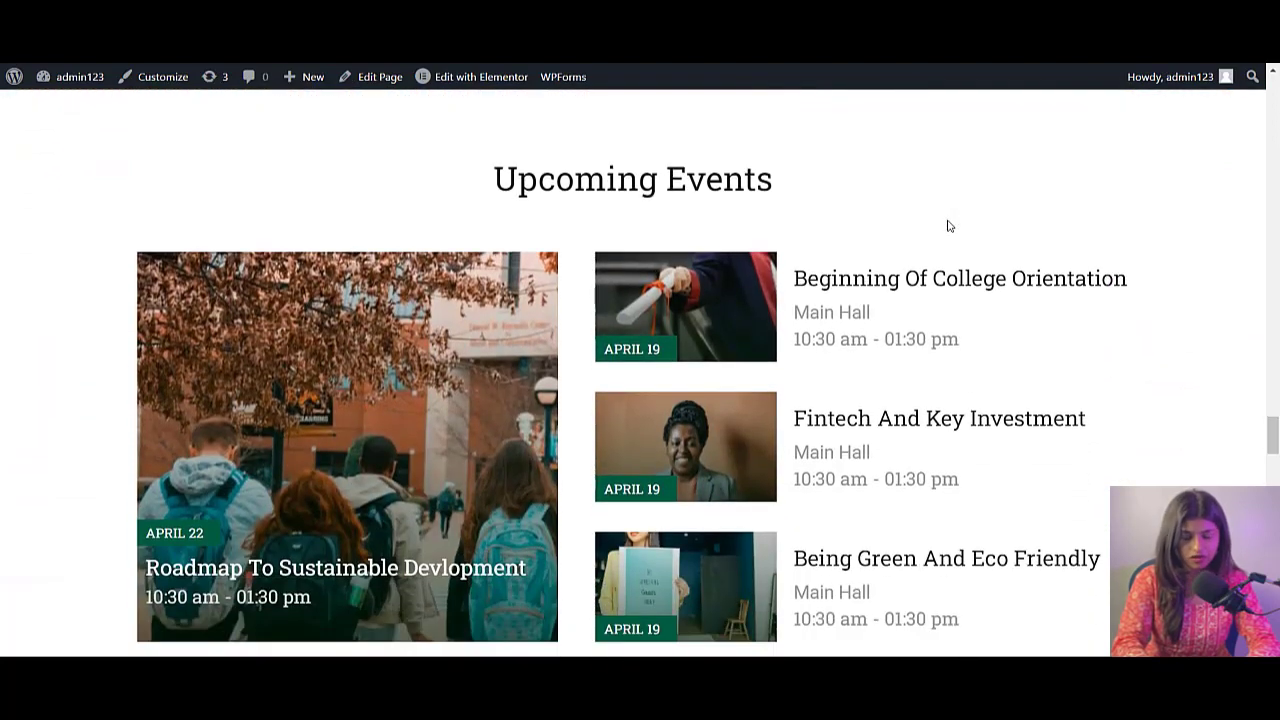
scroll("down", 3)
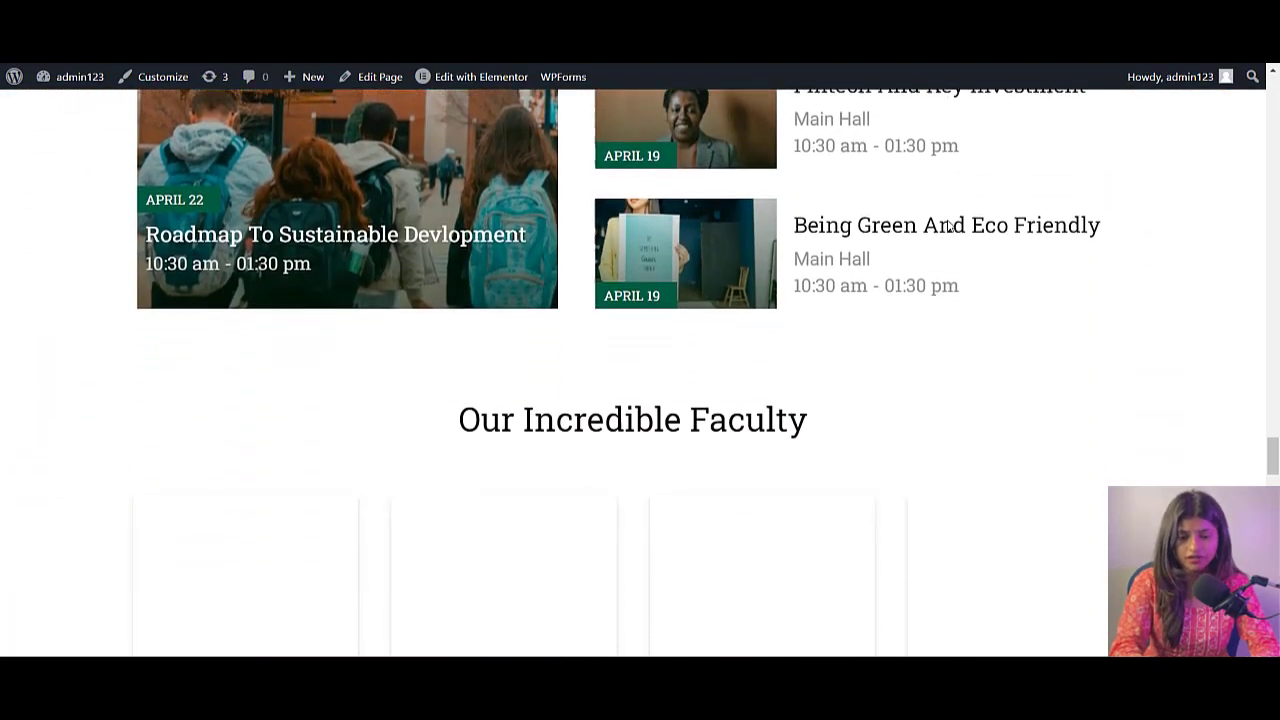
scroll("down", 3)
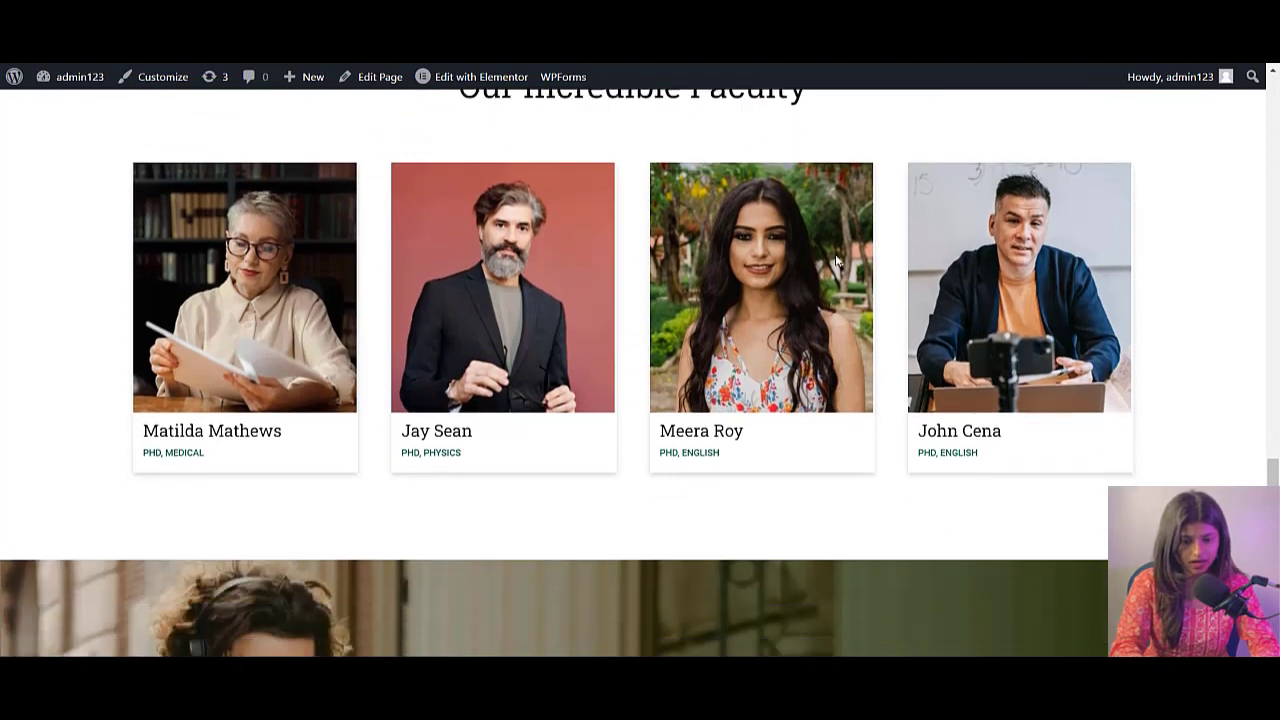
scroll("down", 3)
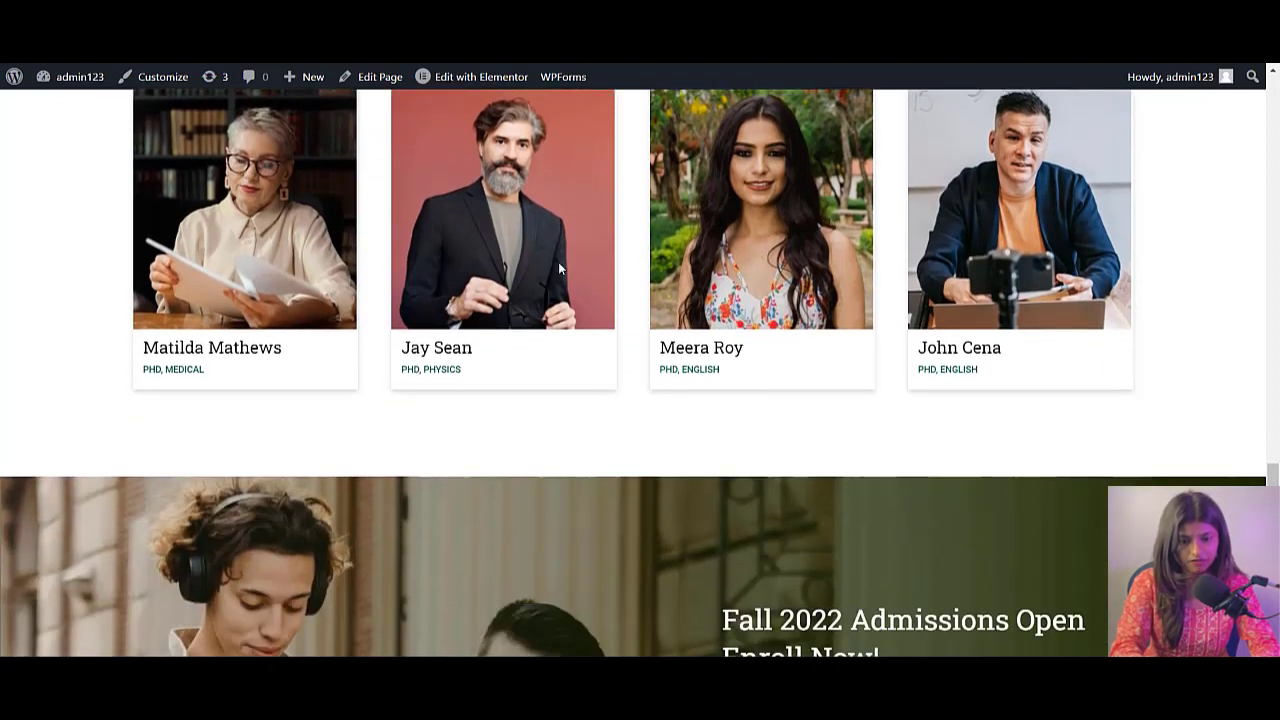
scroll("down", 3)
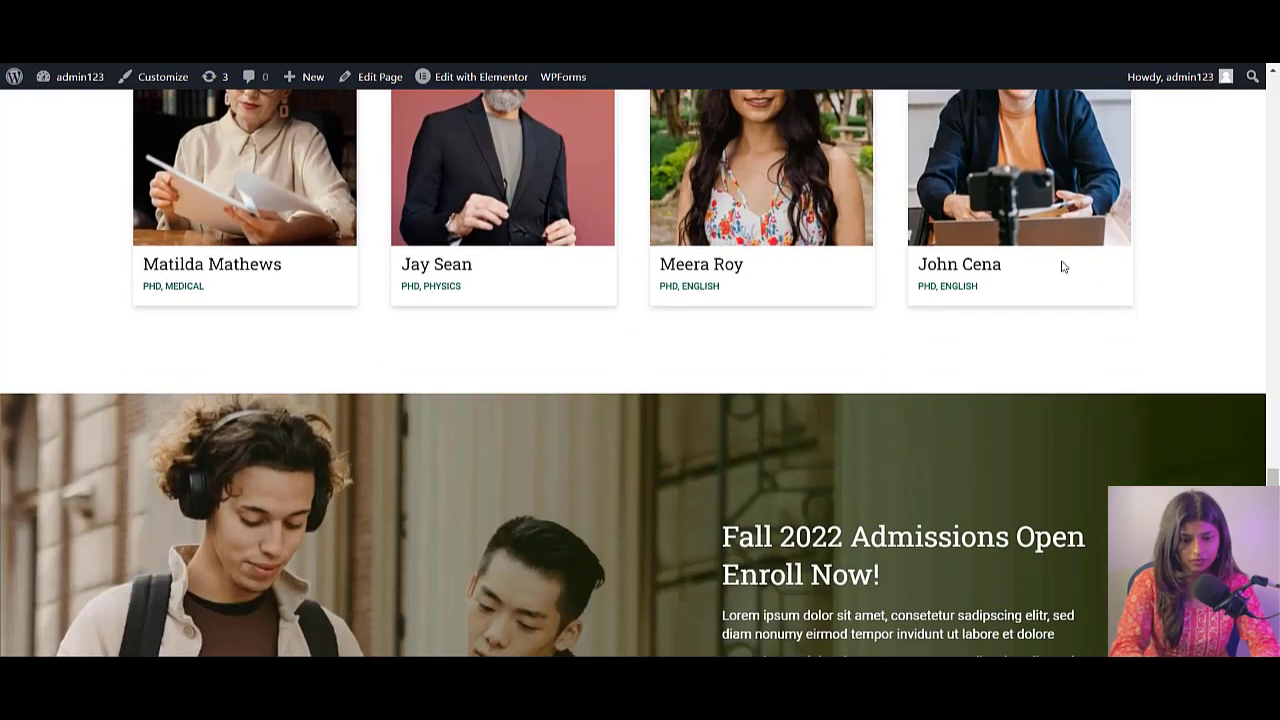
scroll("down", 3)
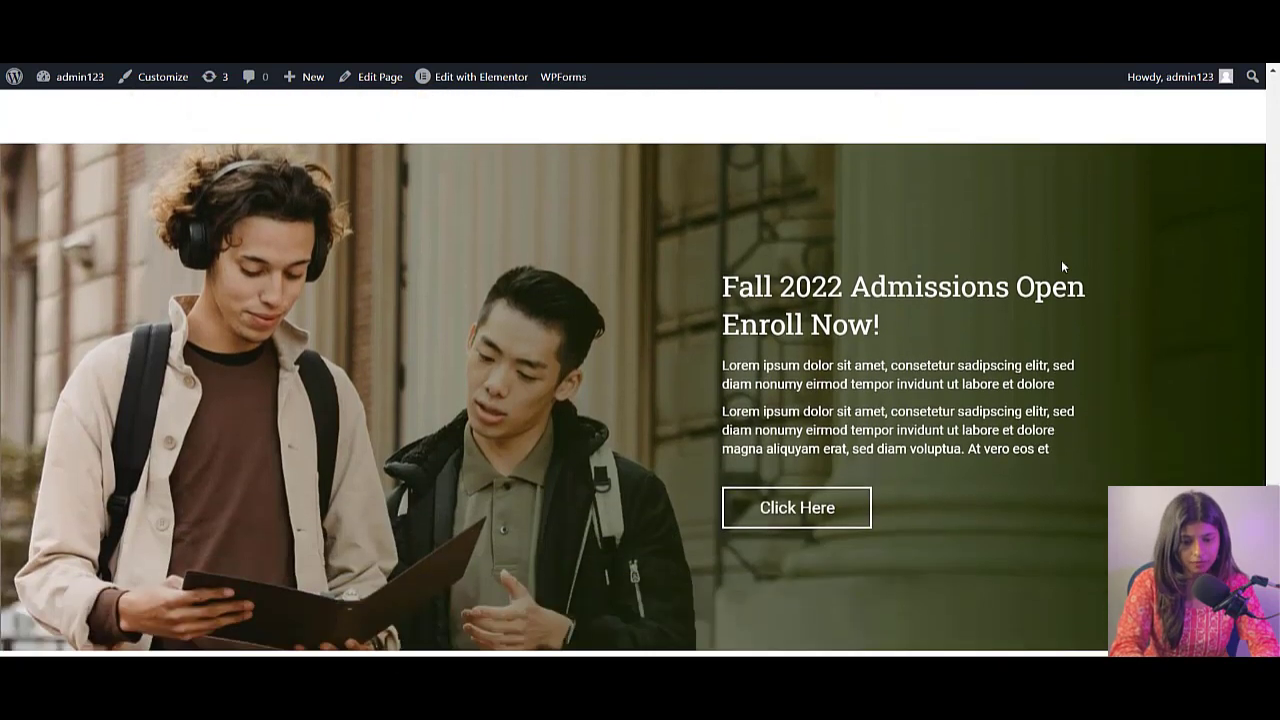
scroll("down", 3)
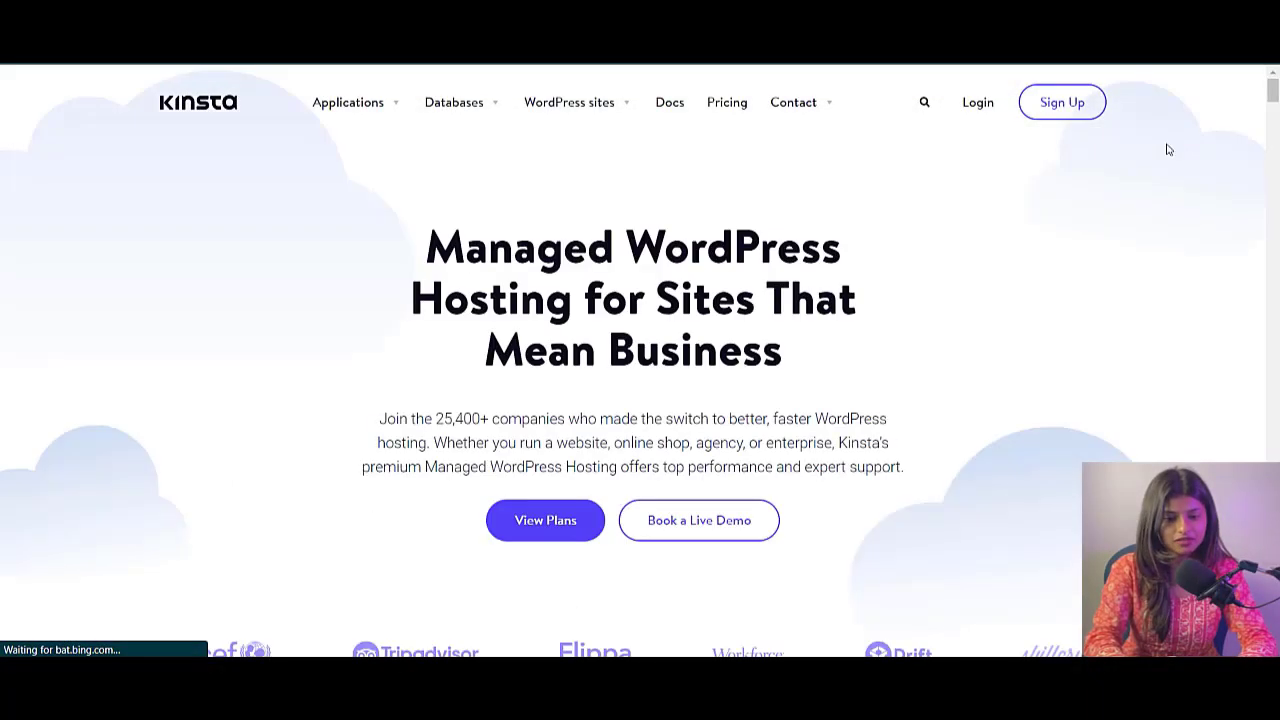
mouse_move(378, 232)
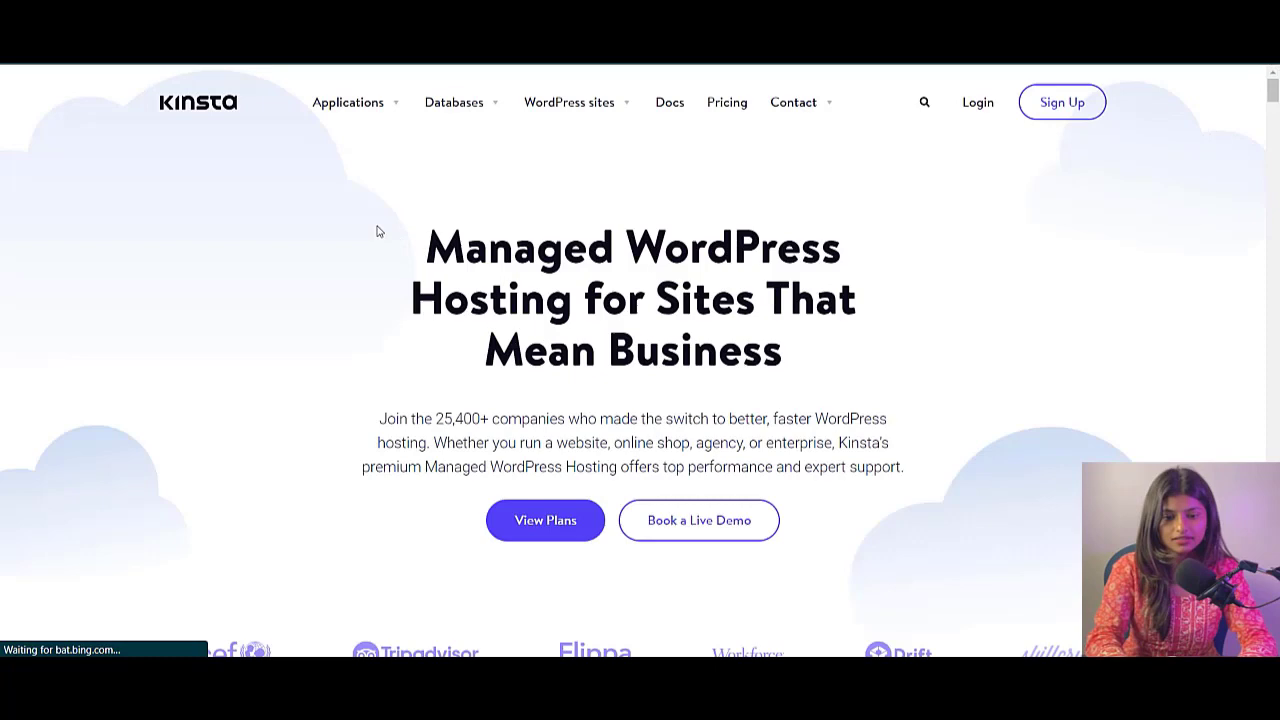
left_click_drag(420, 248, 790, 356)
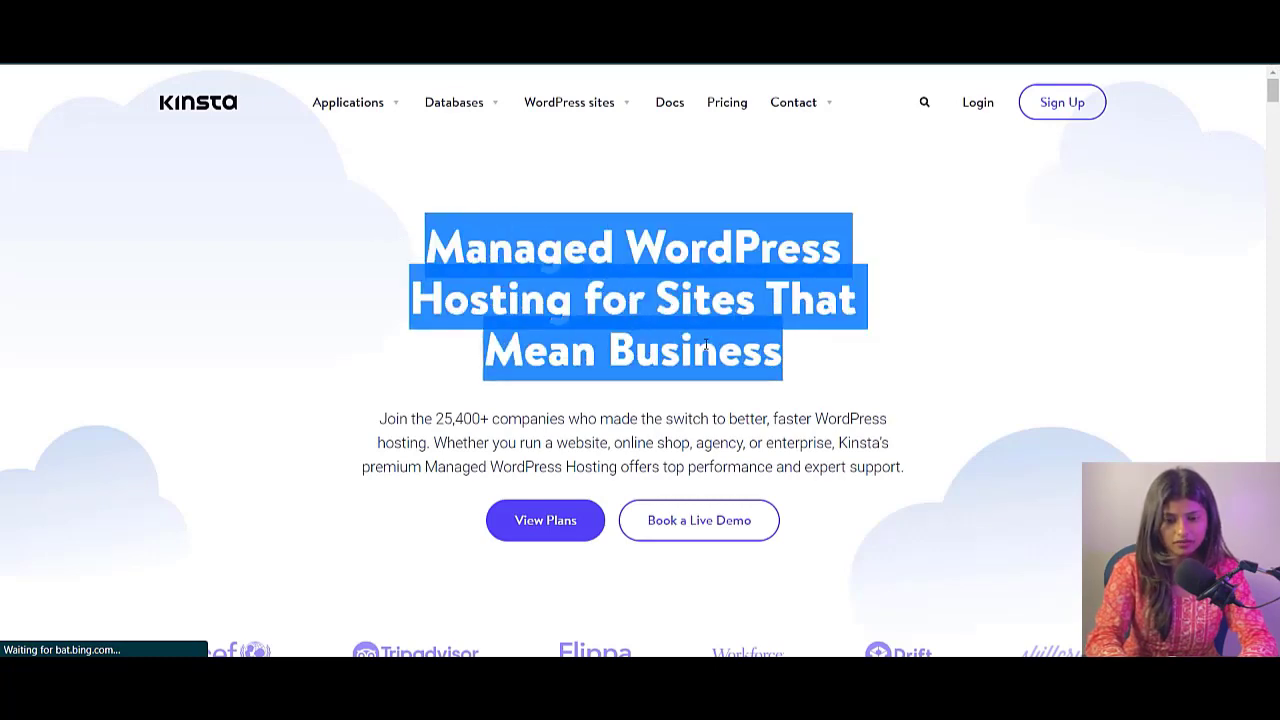
scroll("down", 3)
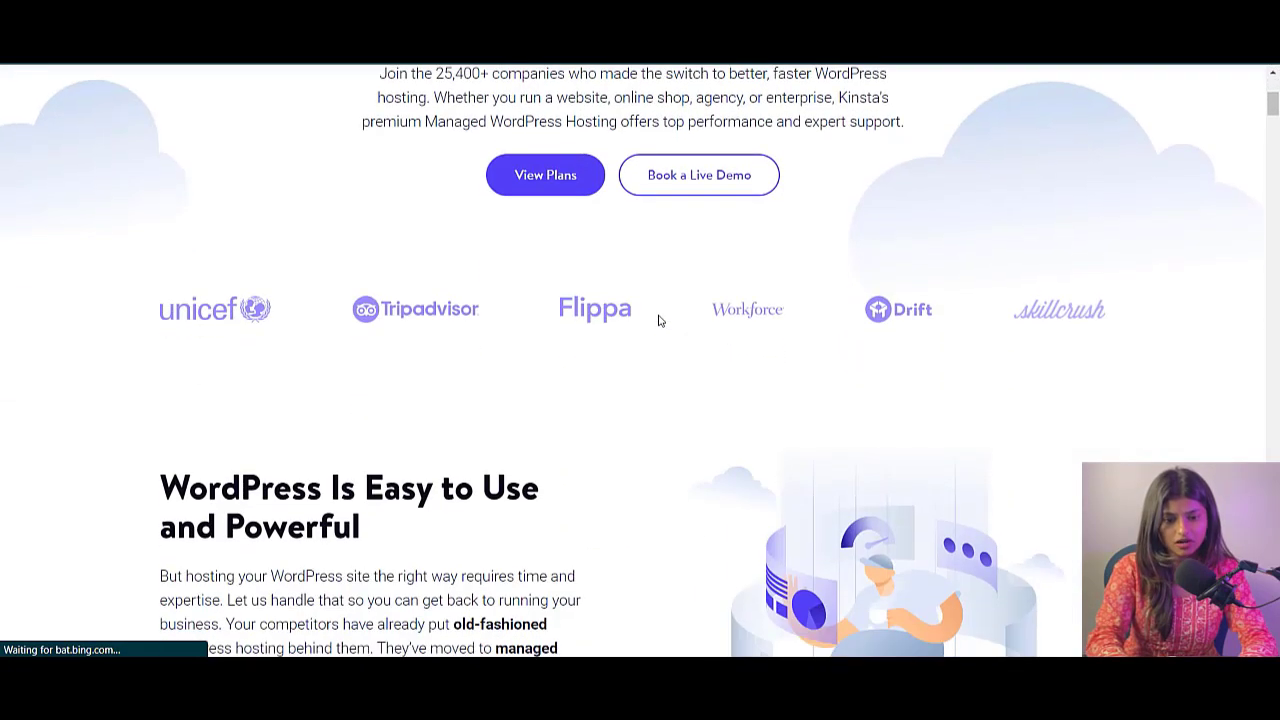
scroll("down", 3)
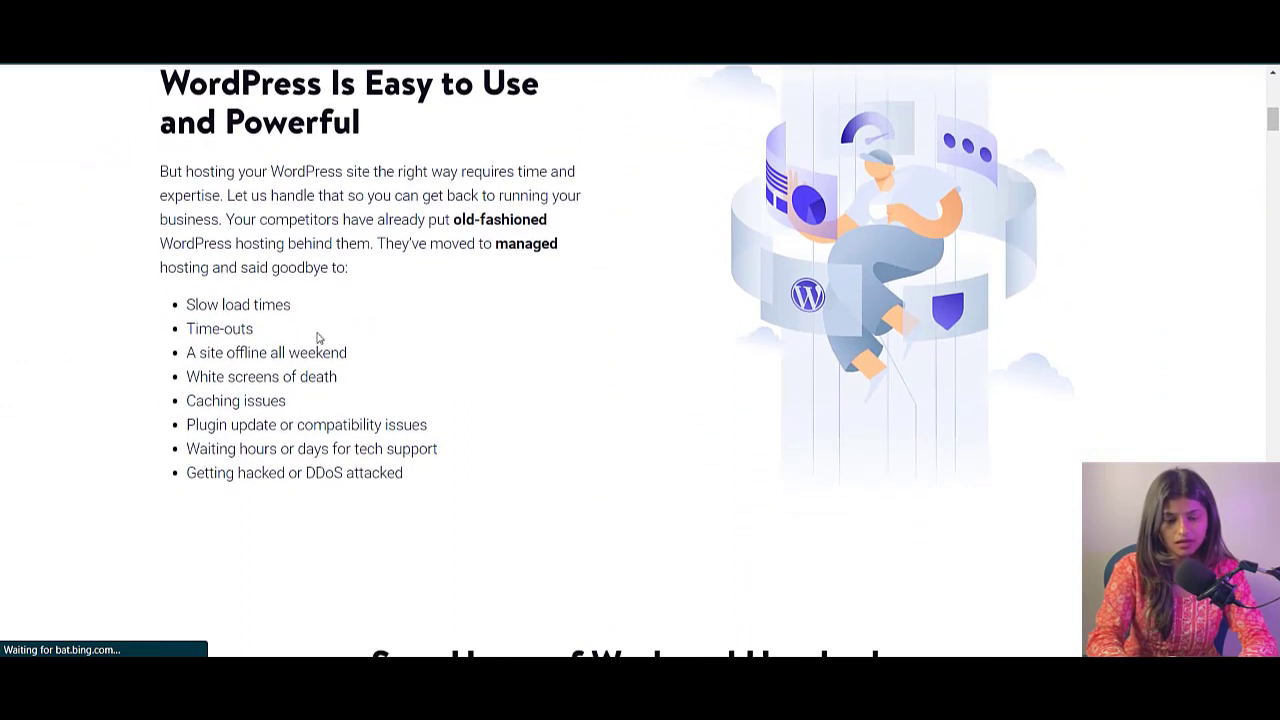
mouse_move(584, 428)
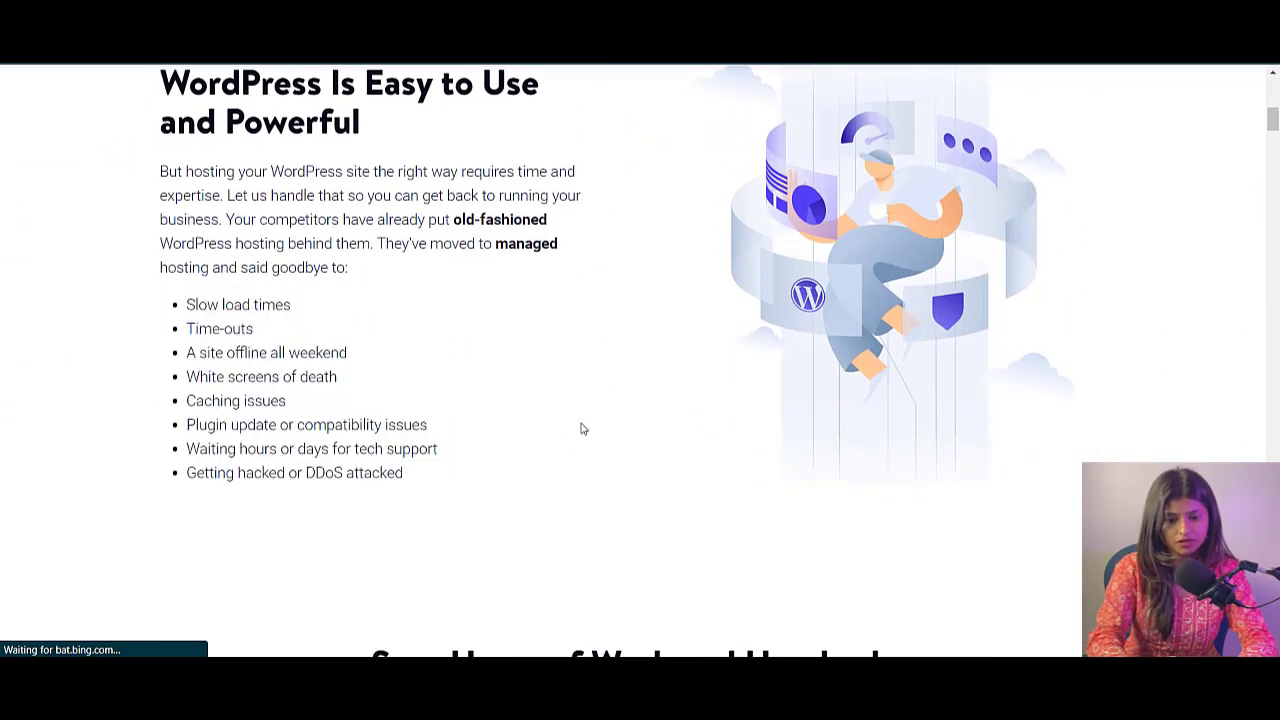
scroll("down", 3)
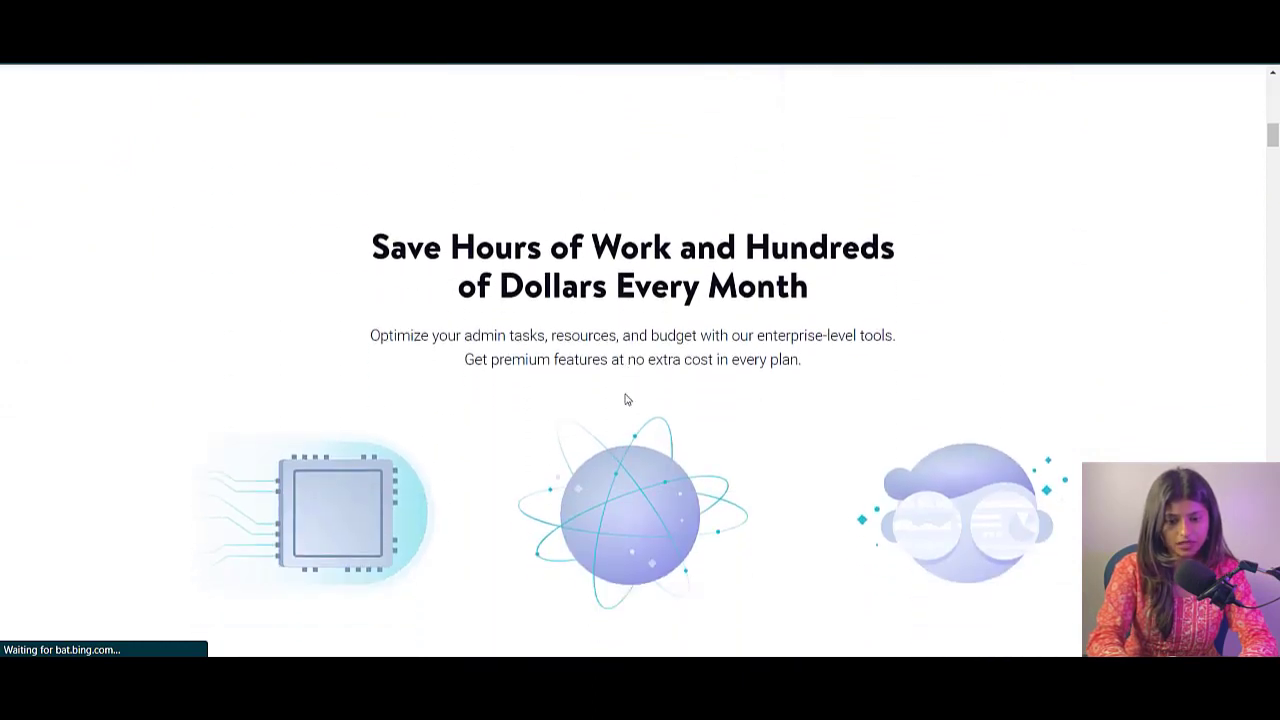
scroll("down", 3)
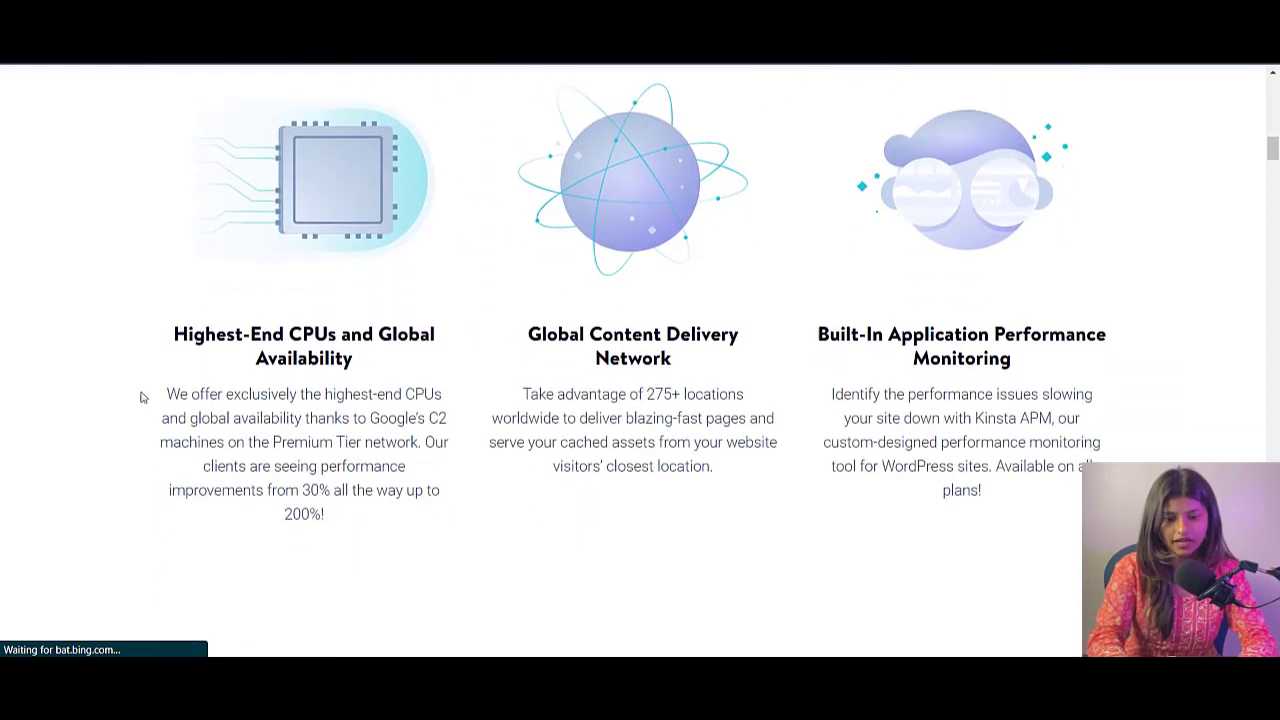
scroll("down", 3)
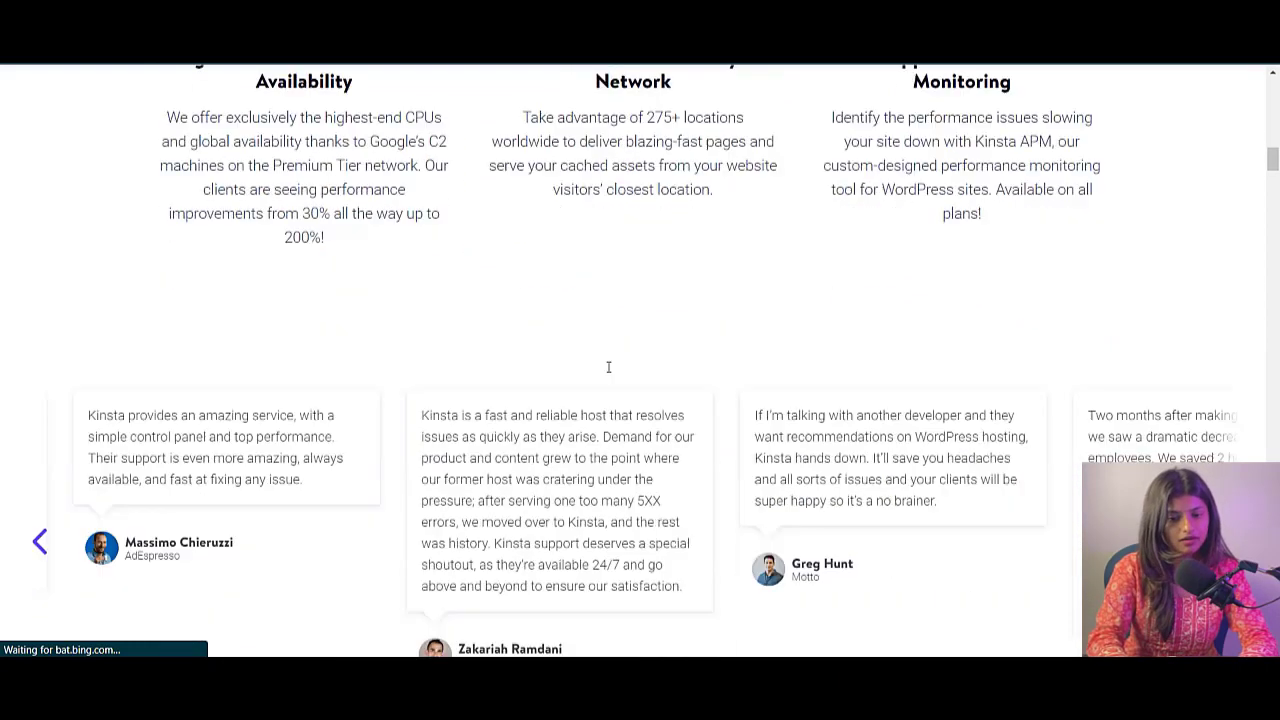
scroll("down", 3)
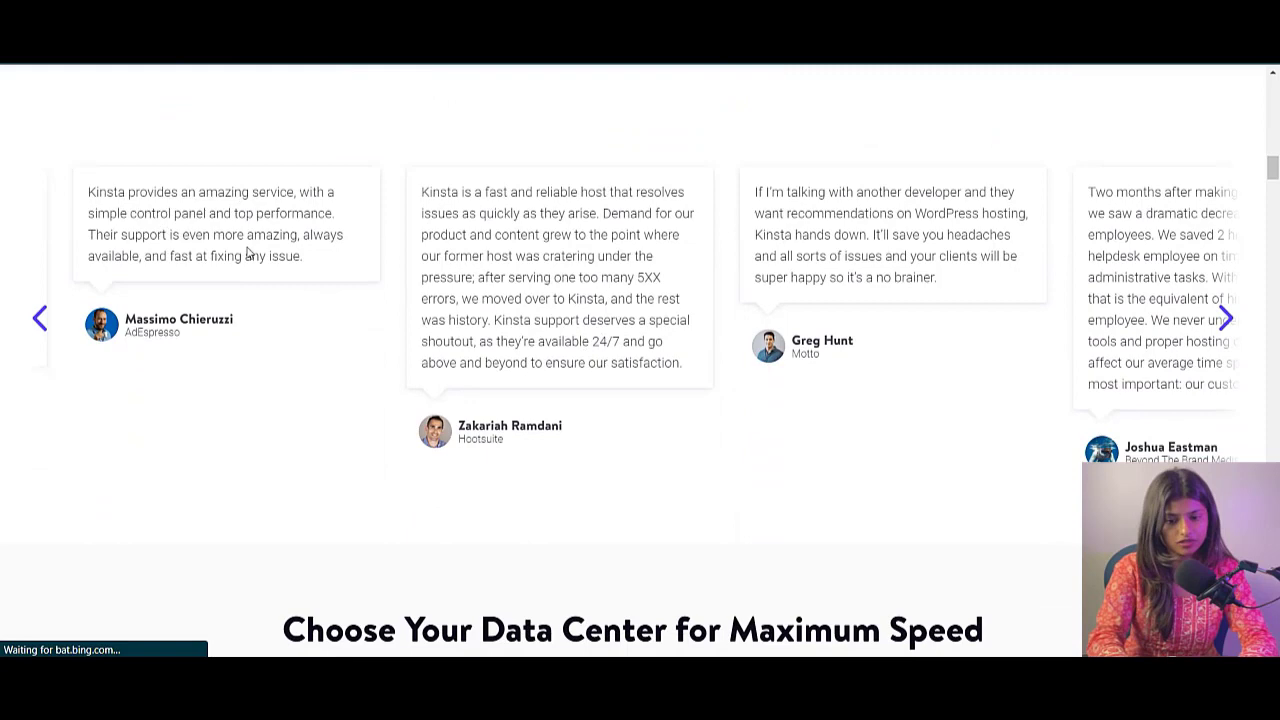
scroll("down", 3)
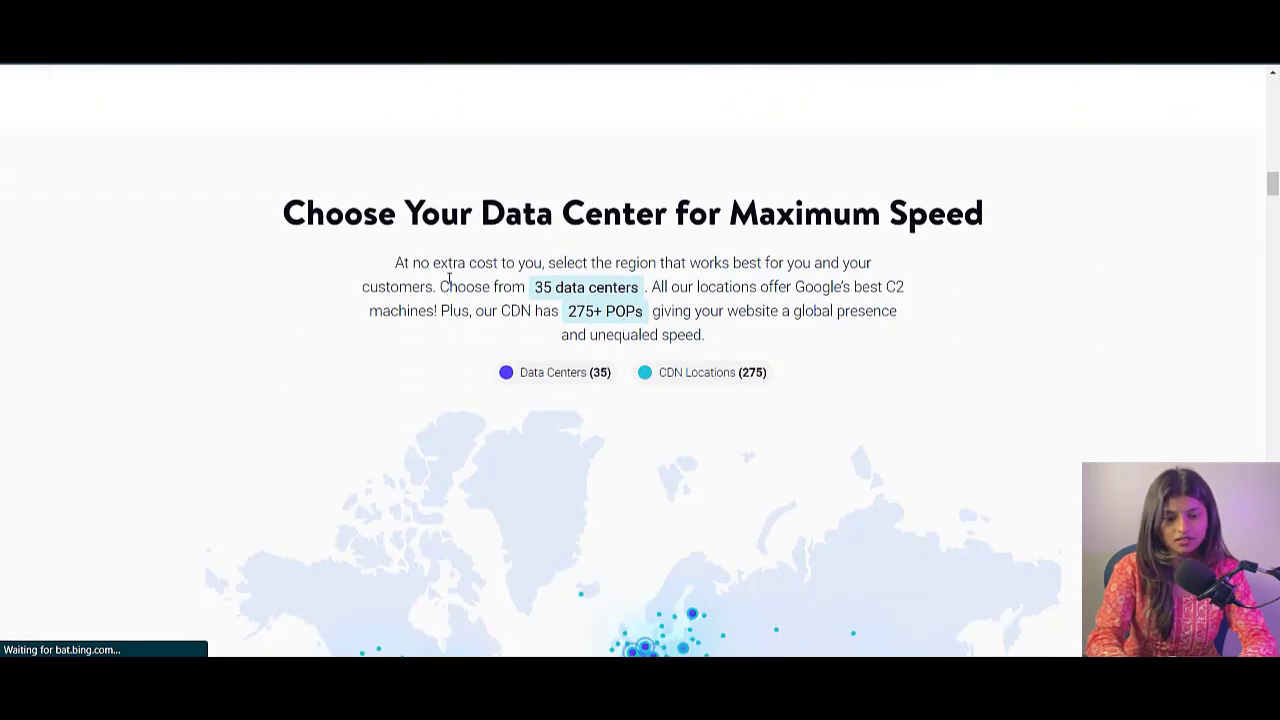
scroll("down", 3)
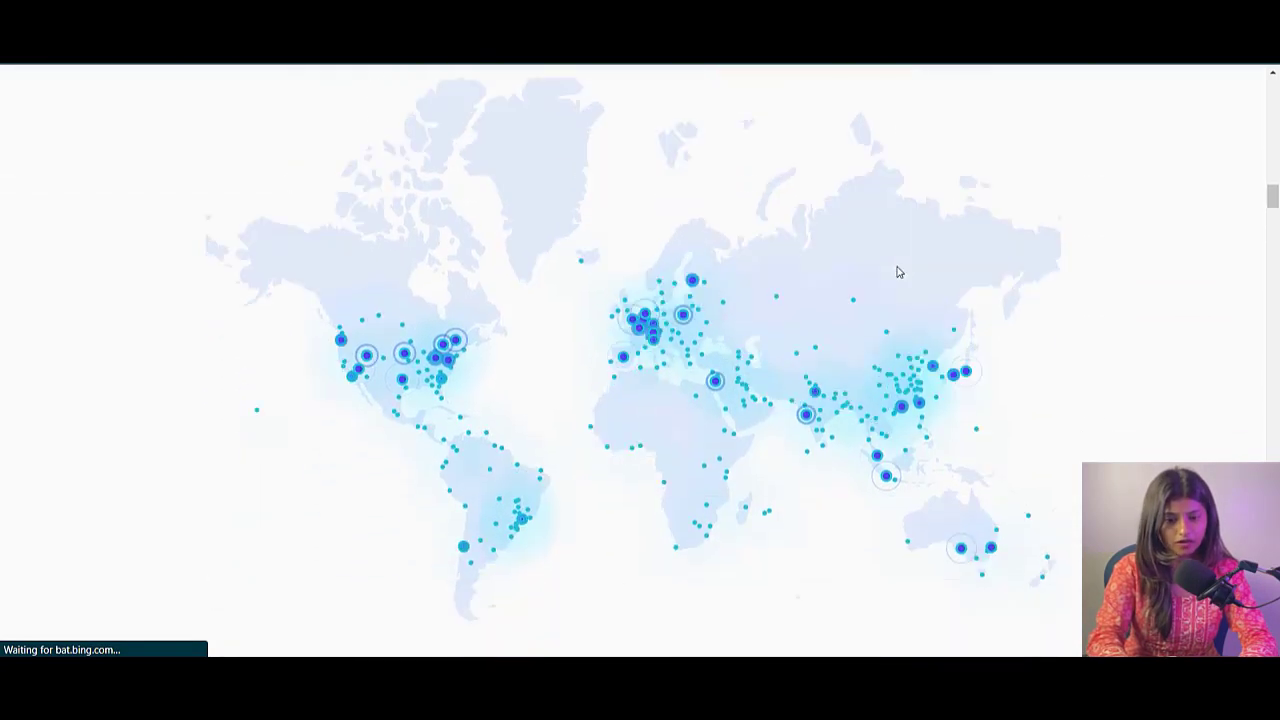
scroll("down", 3)
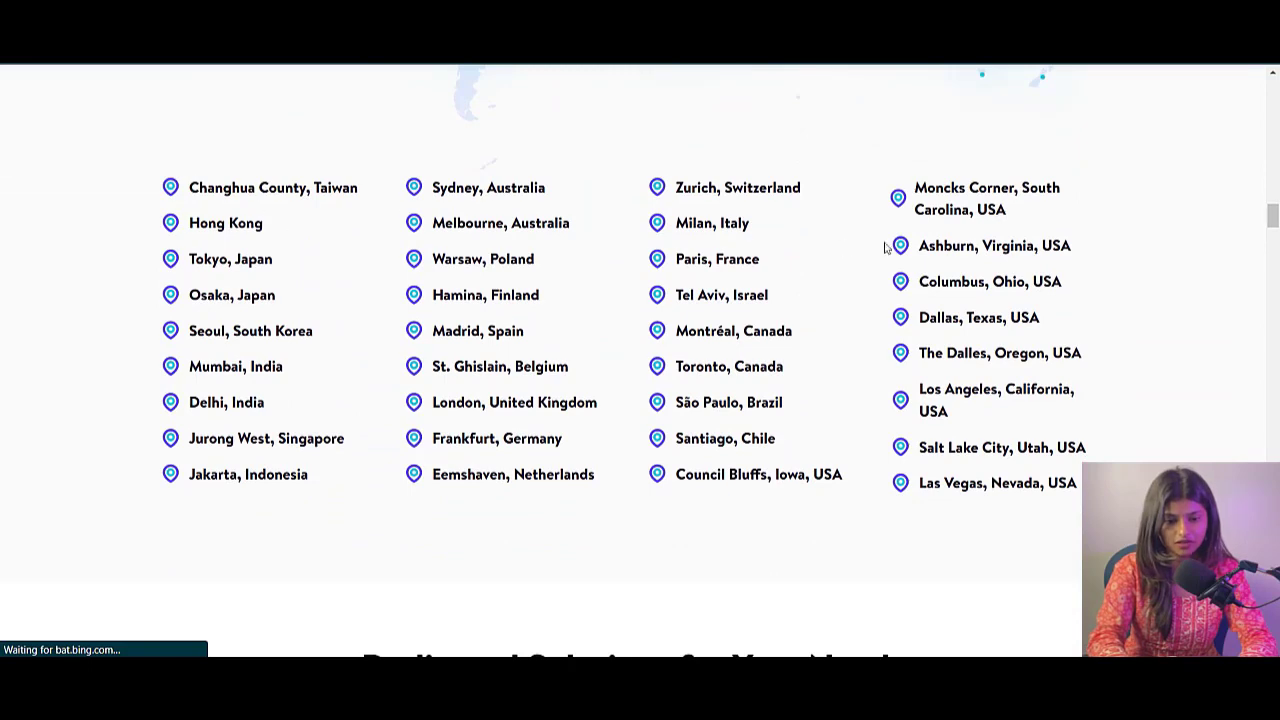
scroll("down", 3)
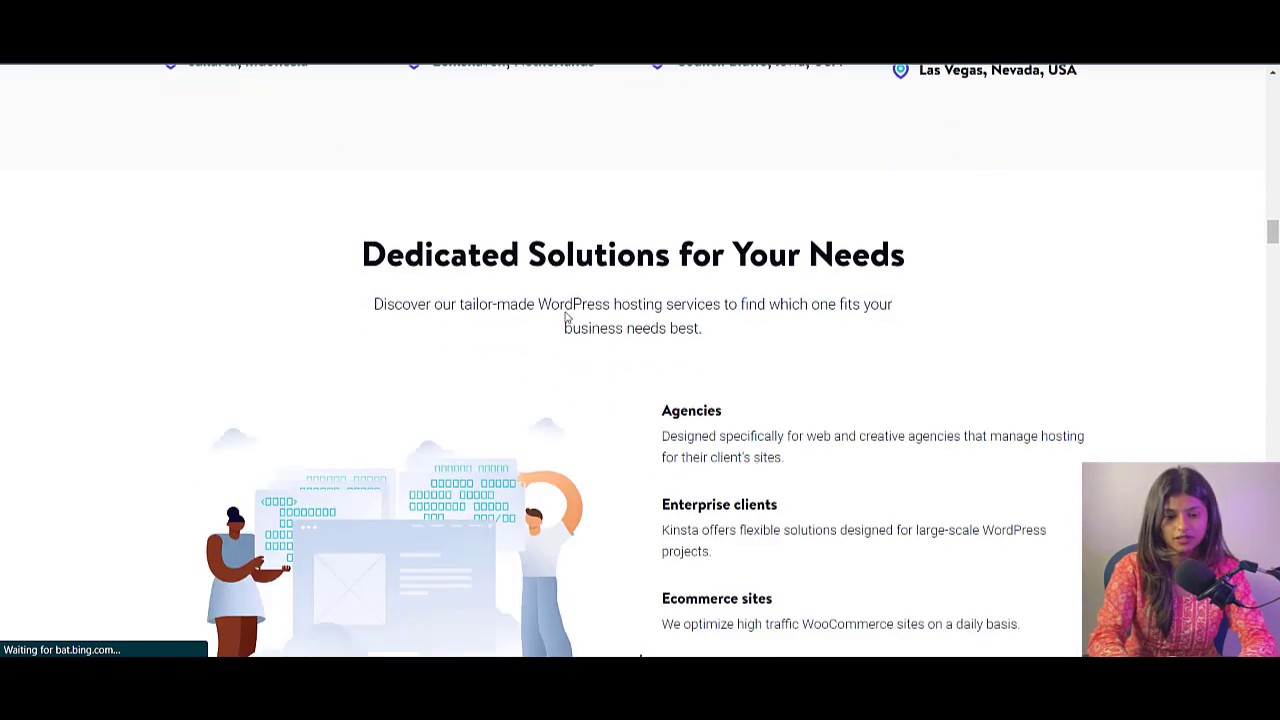
scroll("down", 3)
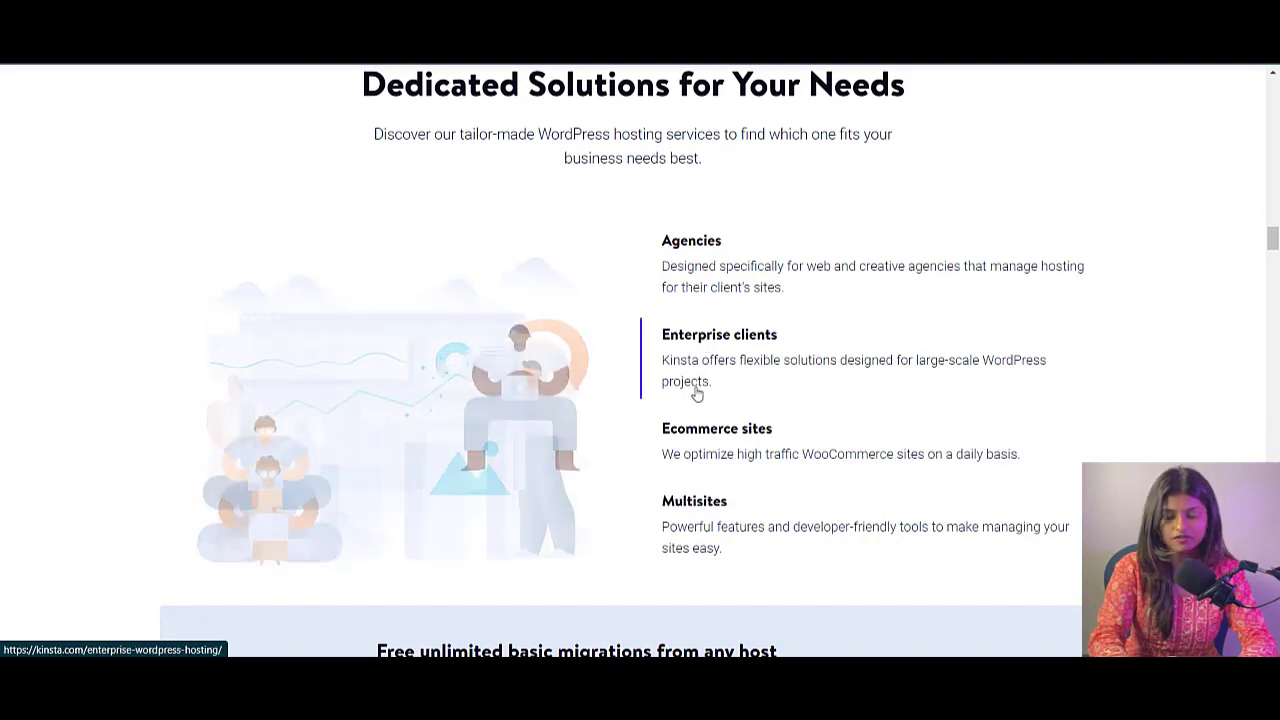
scroll("down", 3)
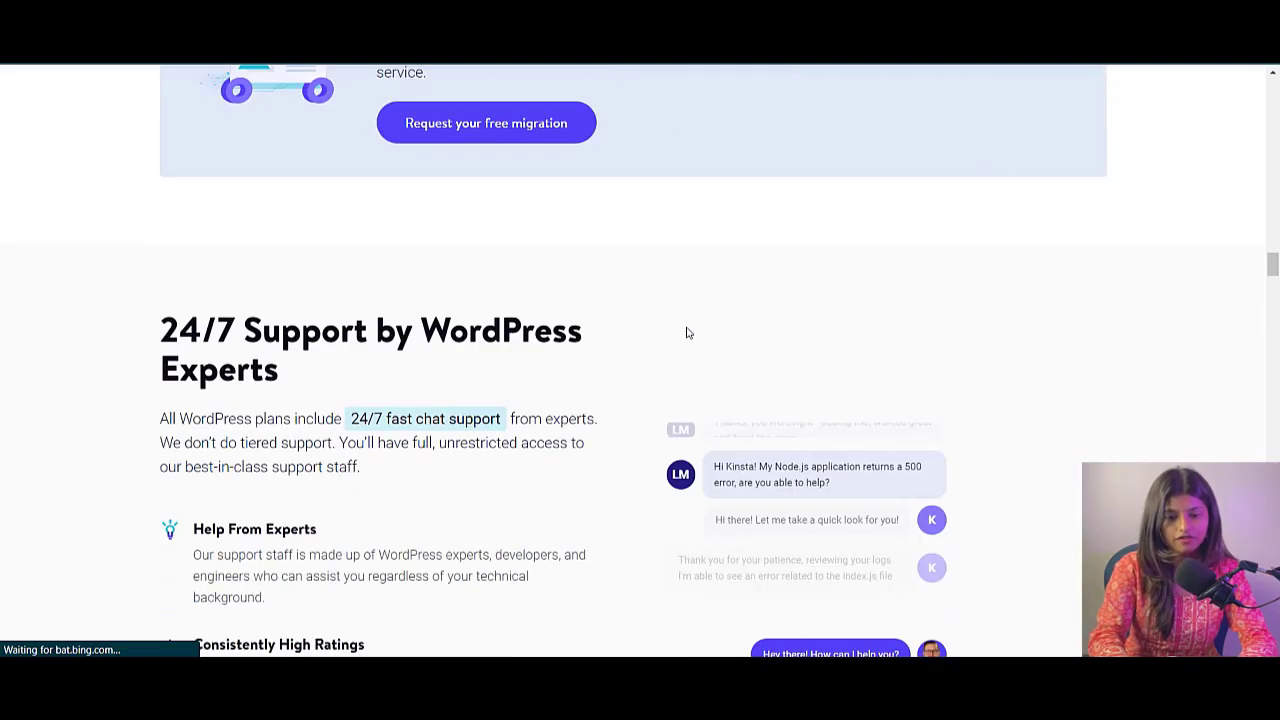
scroll("down", 3)
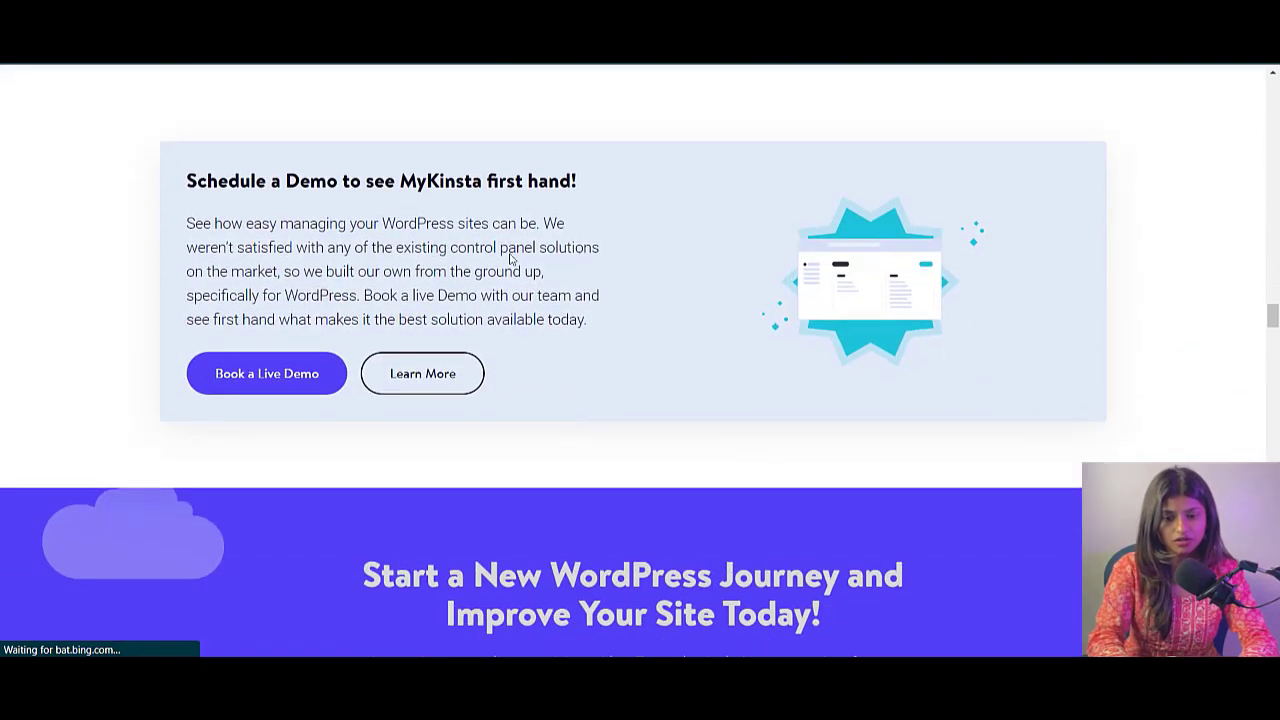
scroll("down", 3)
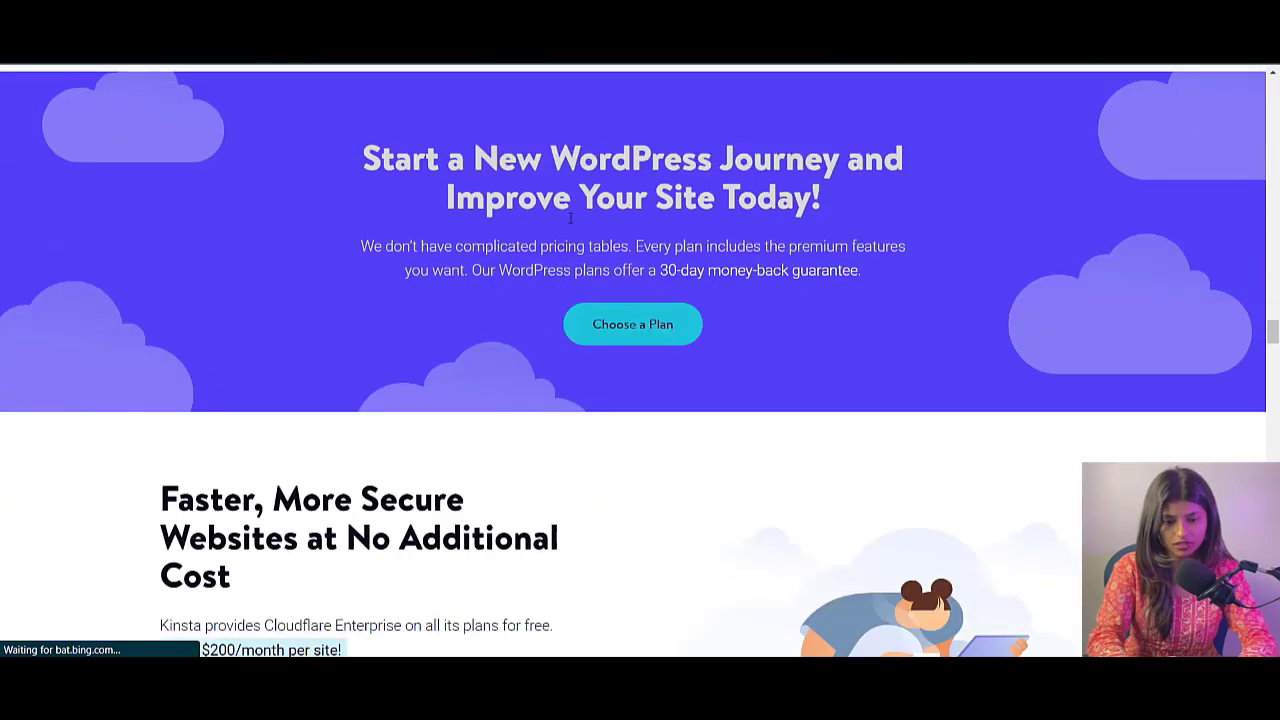
left_click_drag(362, 158, 820, 198)
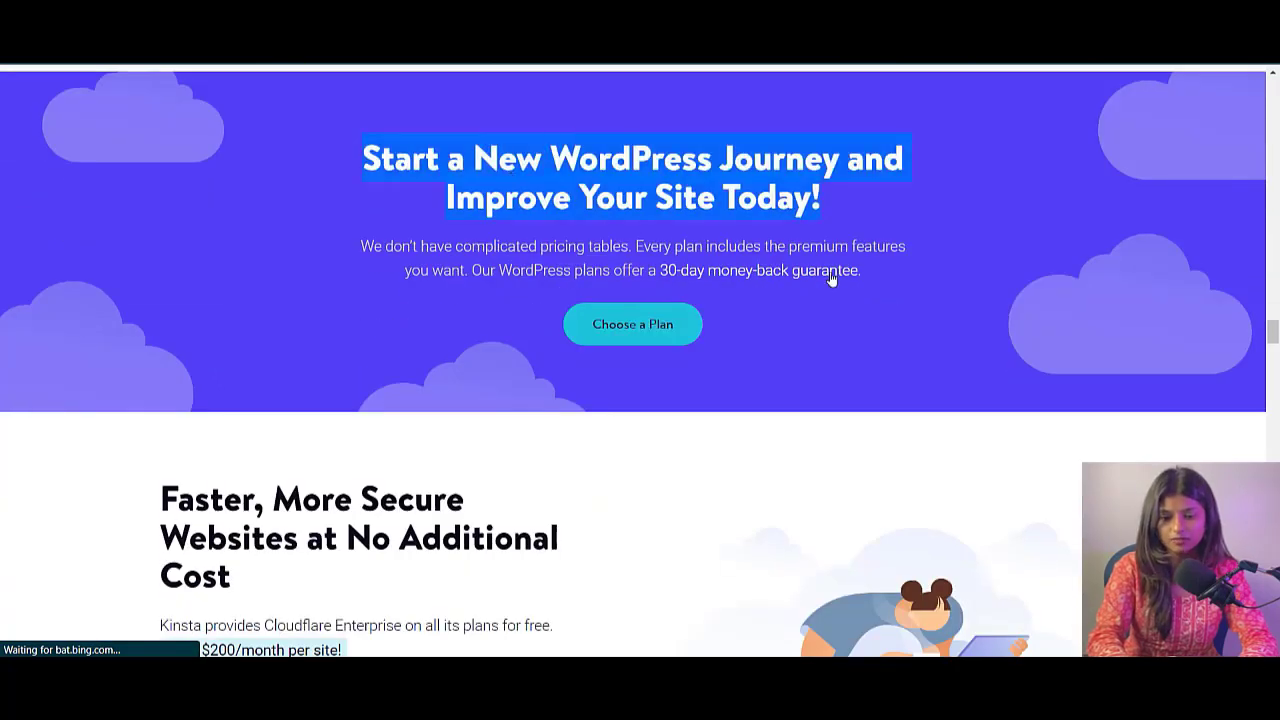
scroll("down", 3)
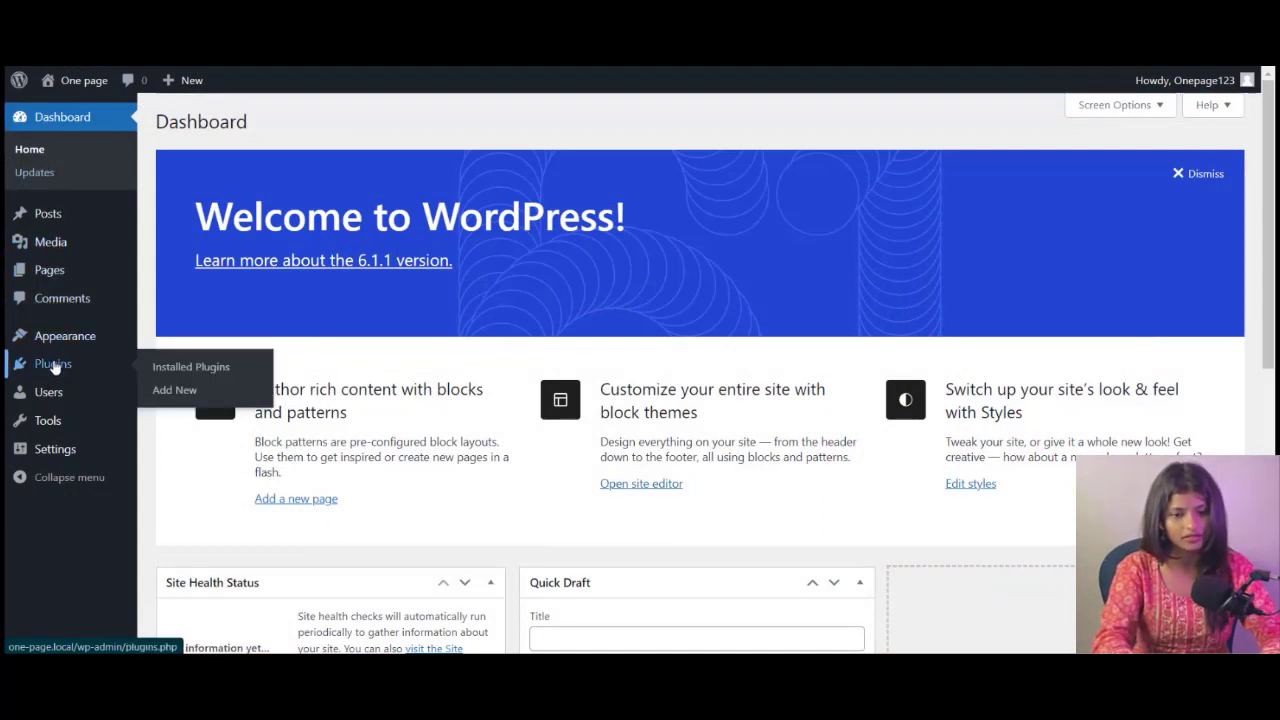
Go to Plugins > Add New from the dashboard sidebar
left_click(172, 390)
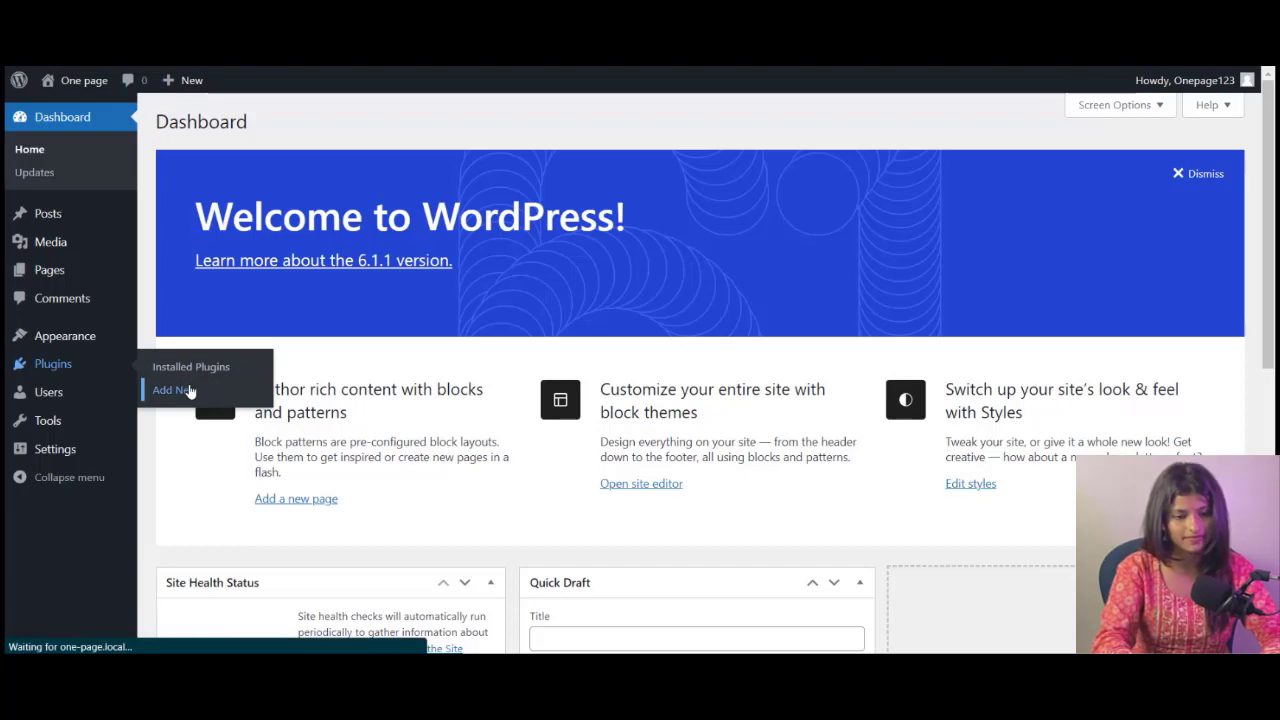
left_click(172, 390)
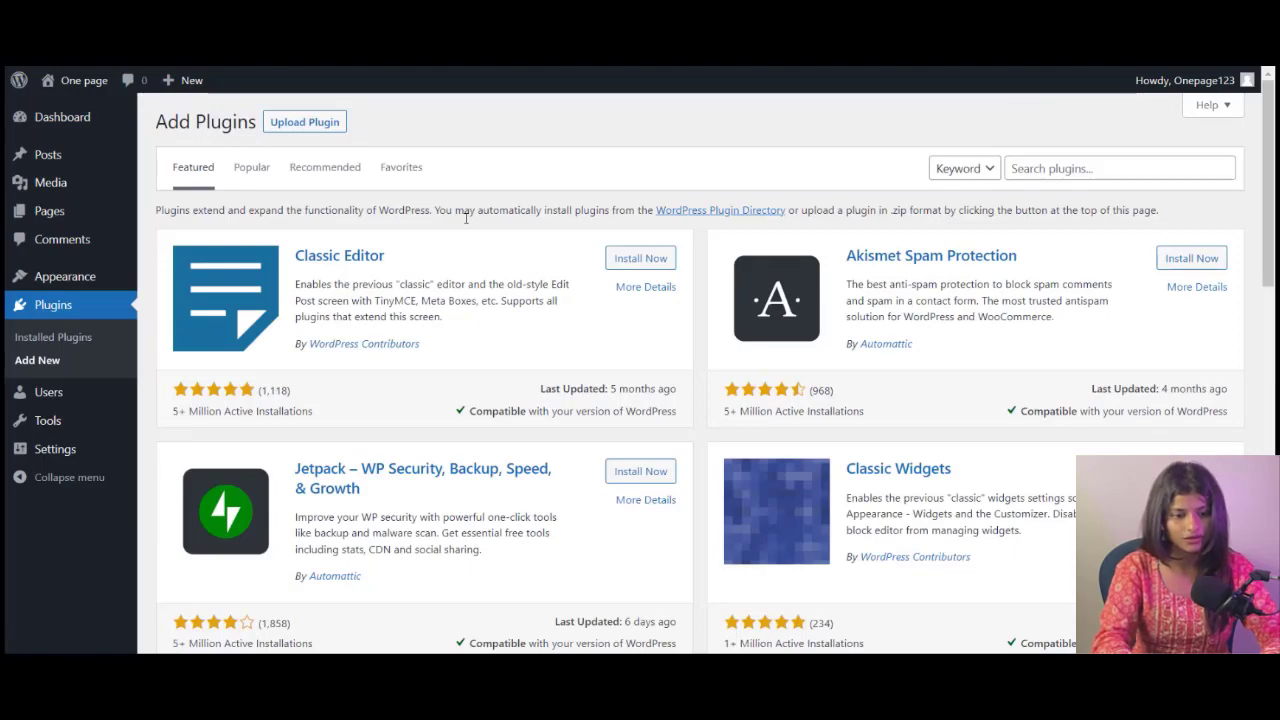
Search plugins for 'res starter', then install and activate Responsive Starter Templates
left_click(1120, 168)
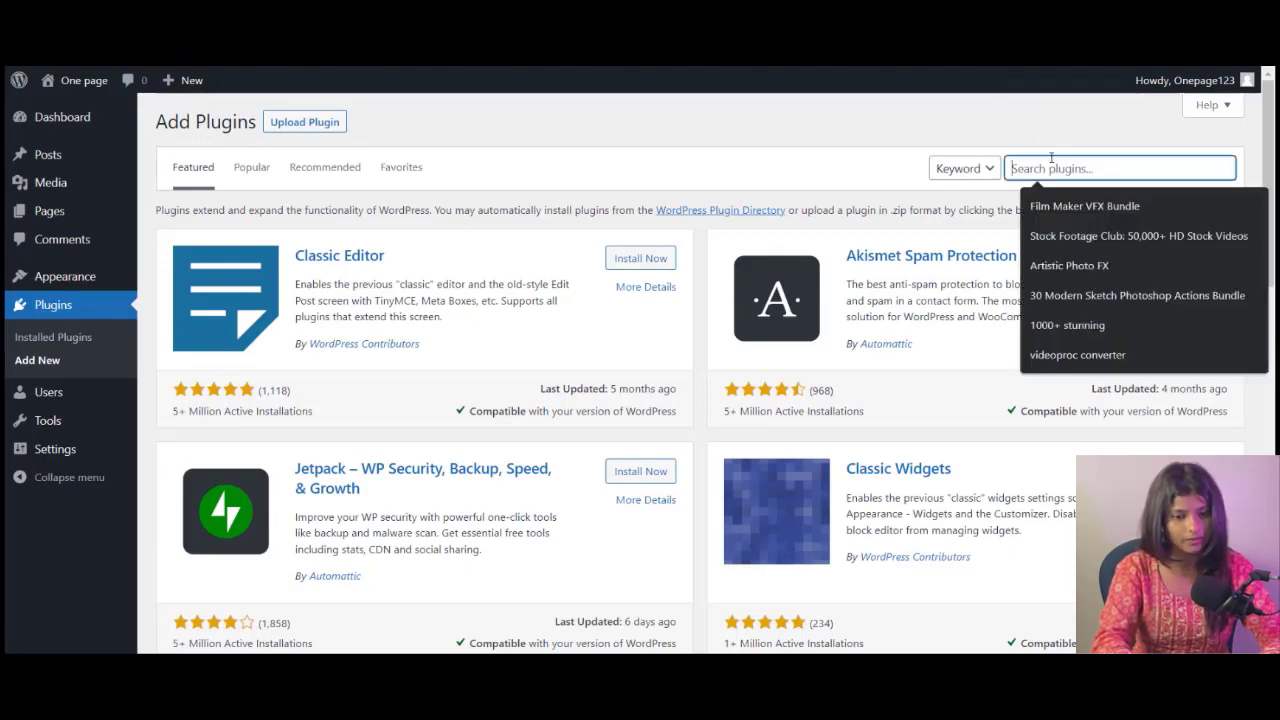
type("responsive")
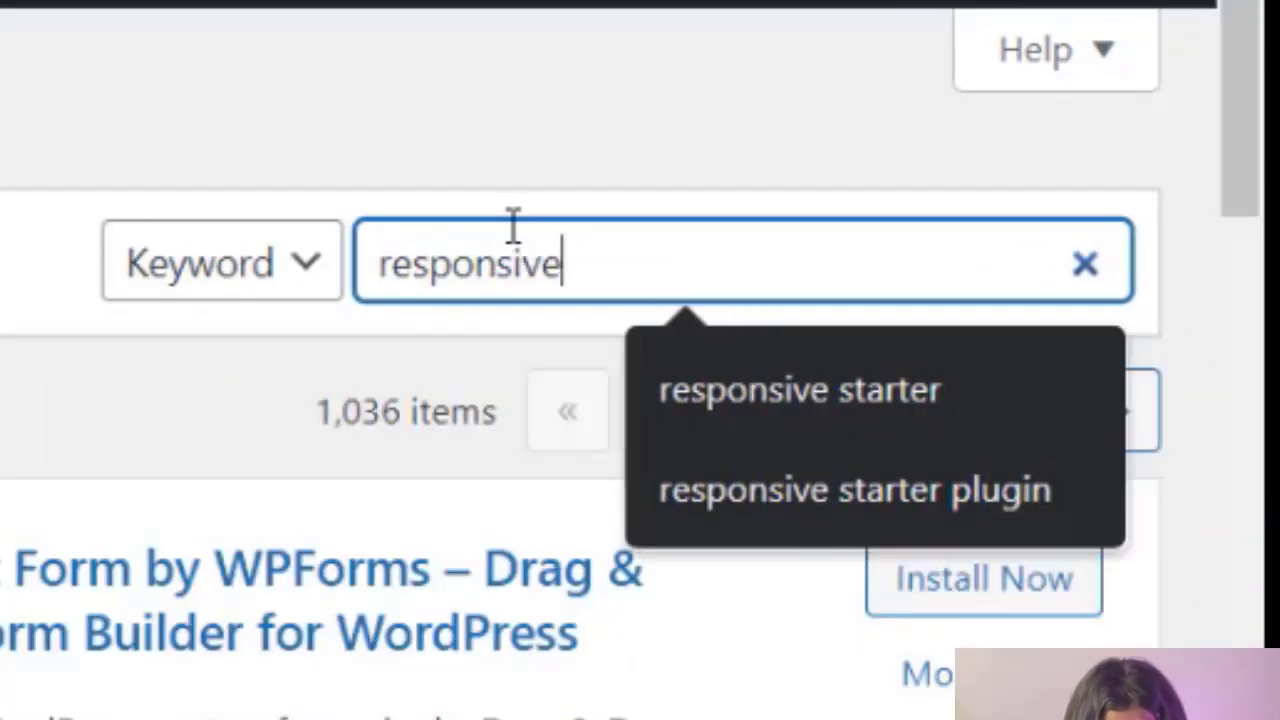
type("starter")
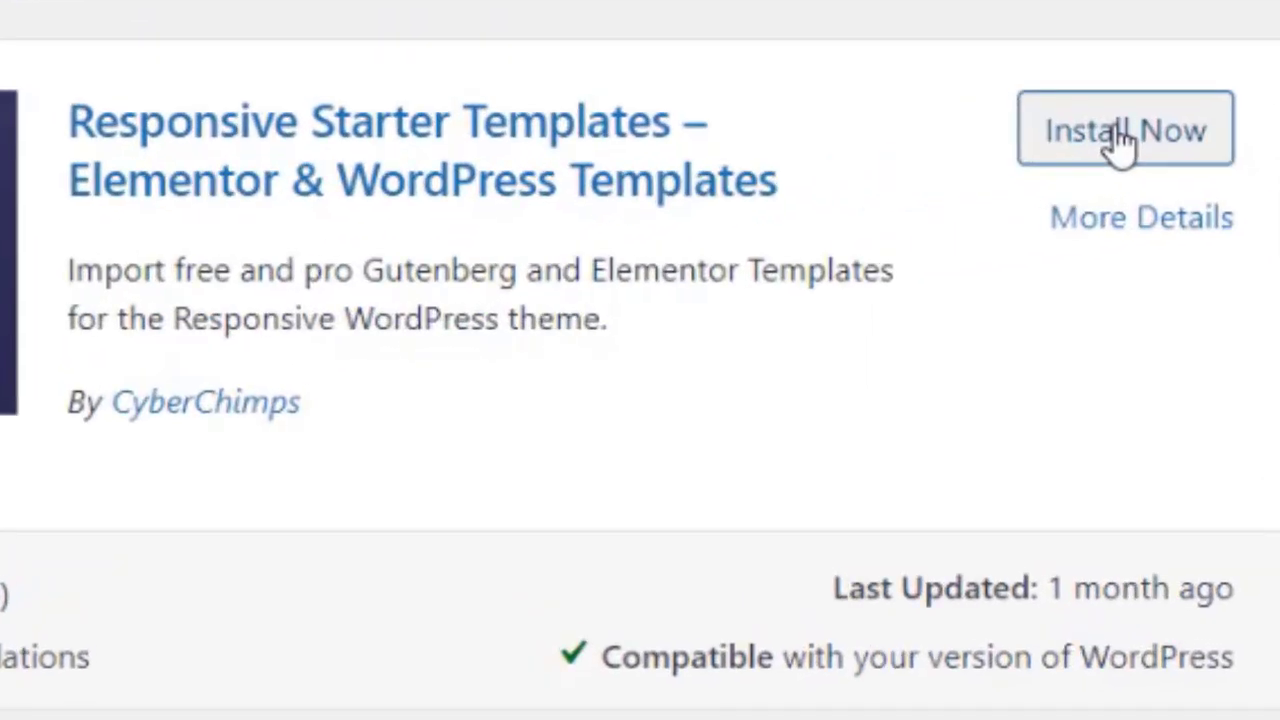
left_click(1126, 130)
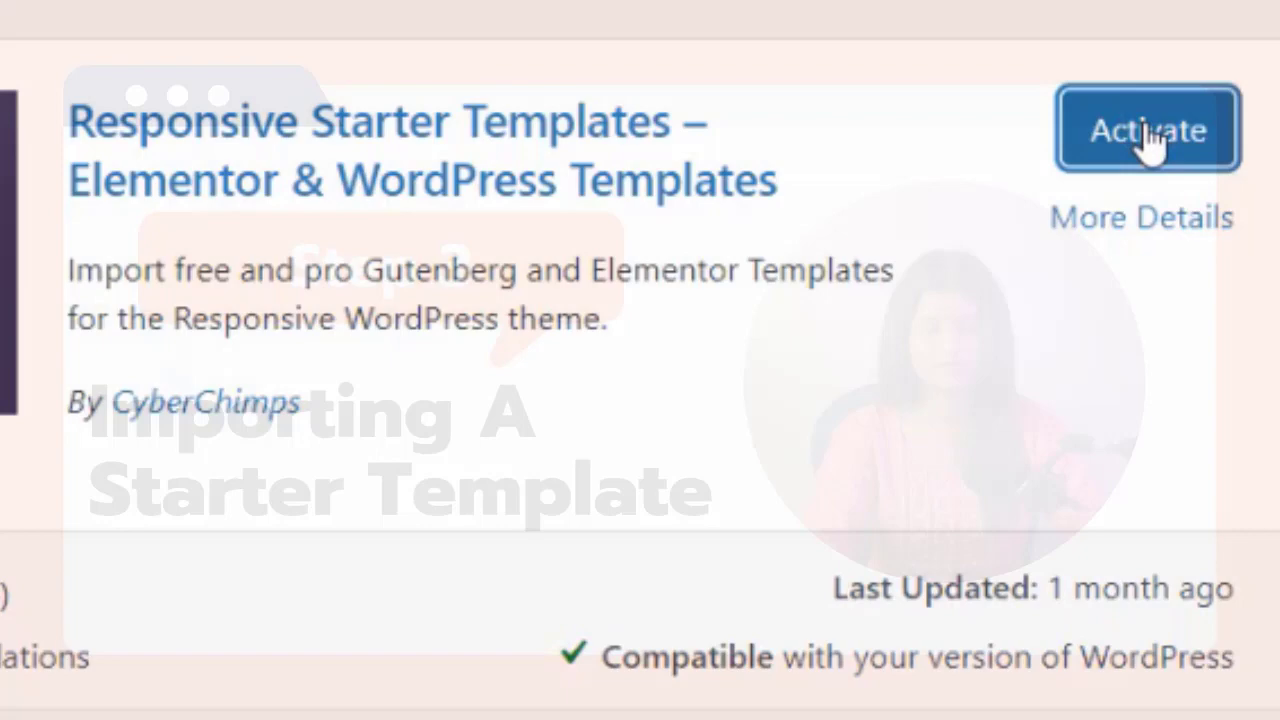
left_click(1148, 130)
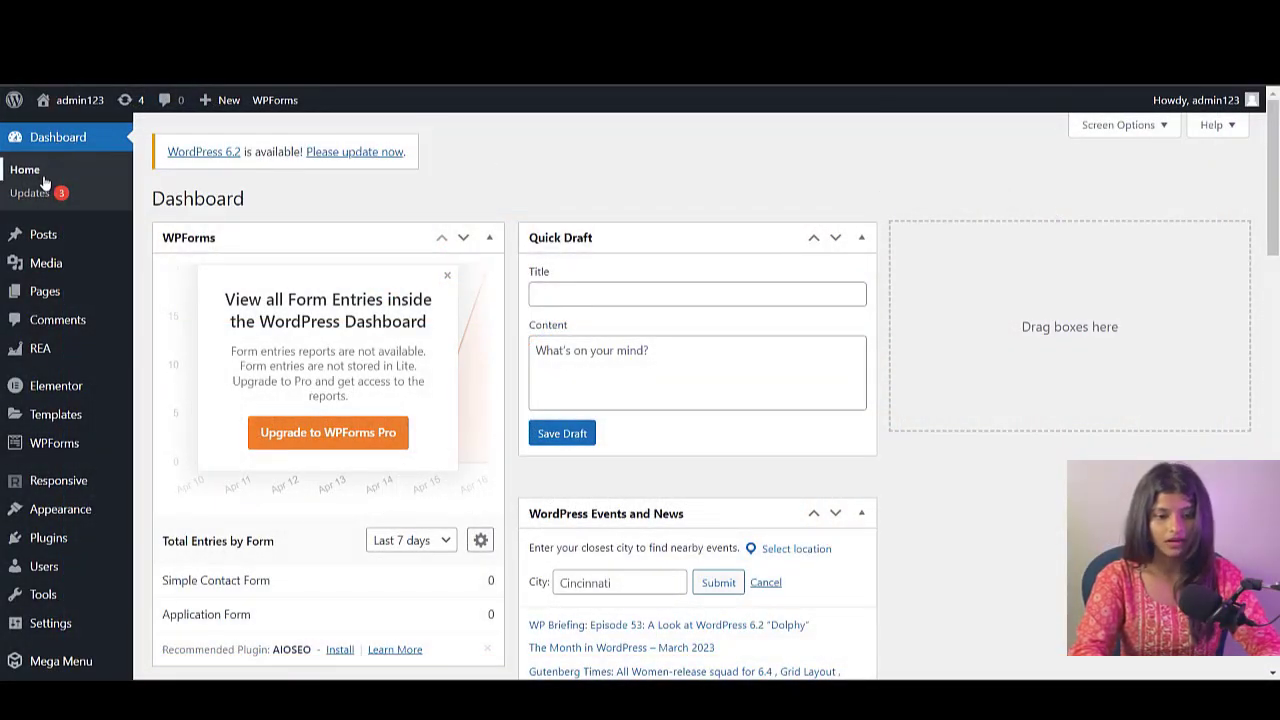
mouse_move(44, 264)
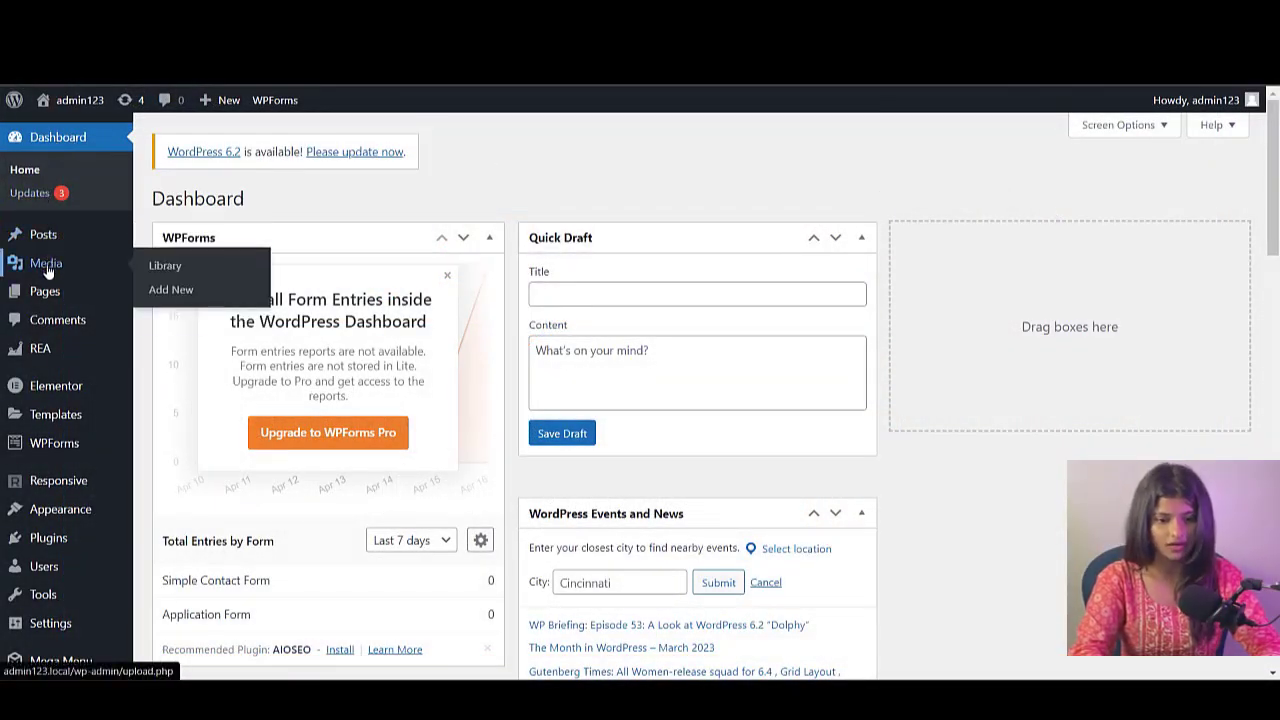
mouse_move(40, 348)
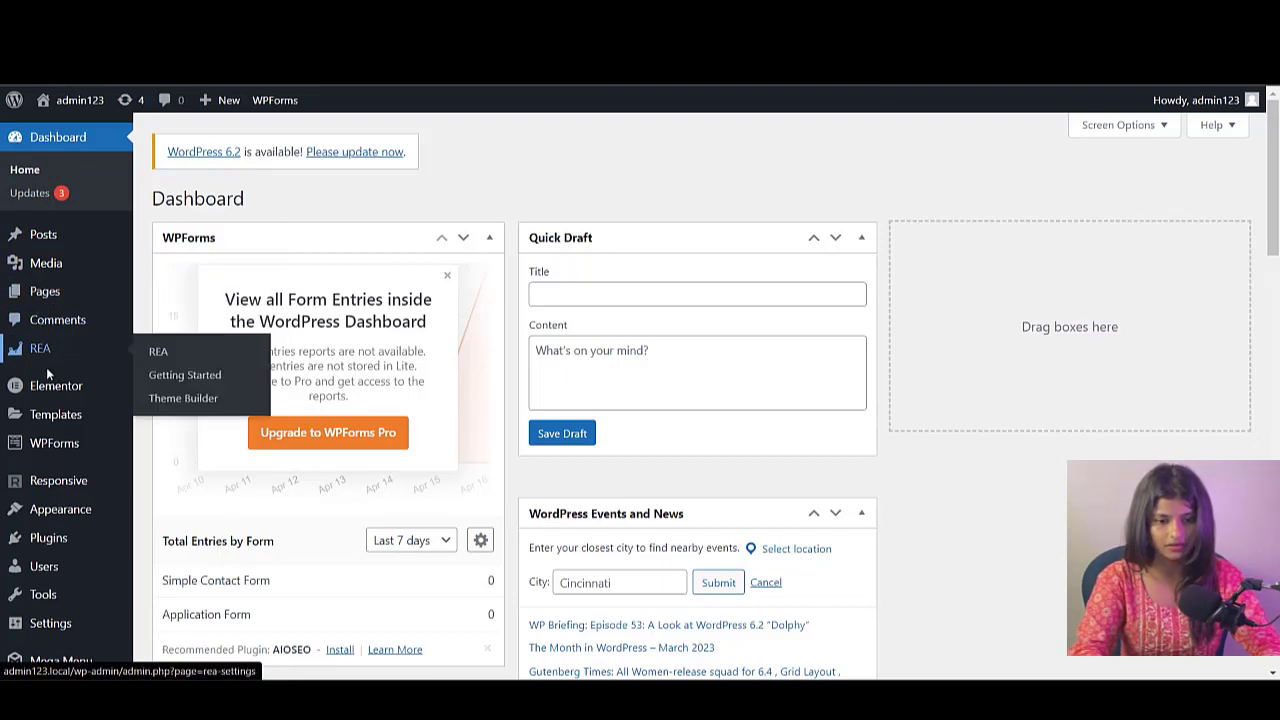
mouse_move(56, 480)
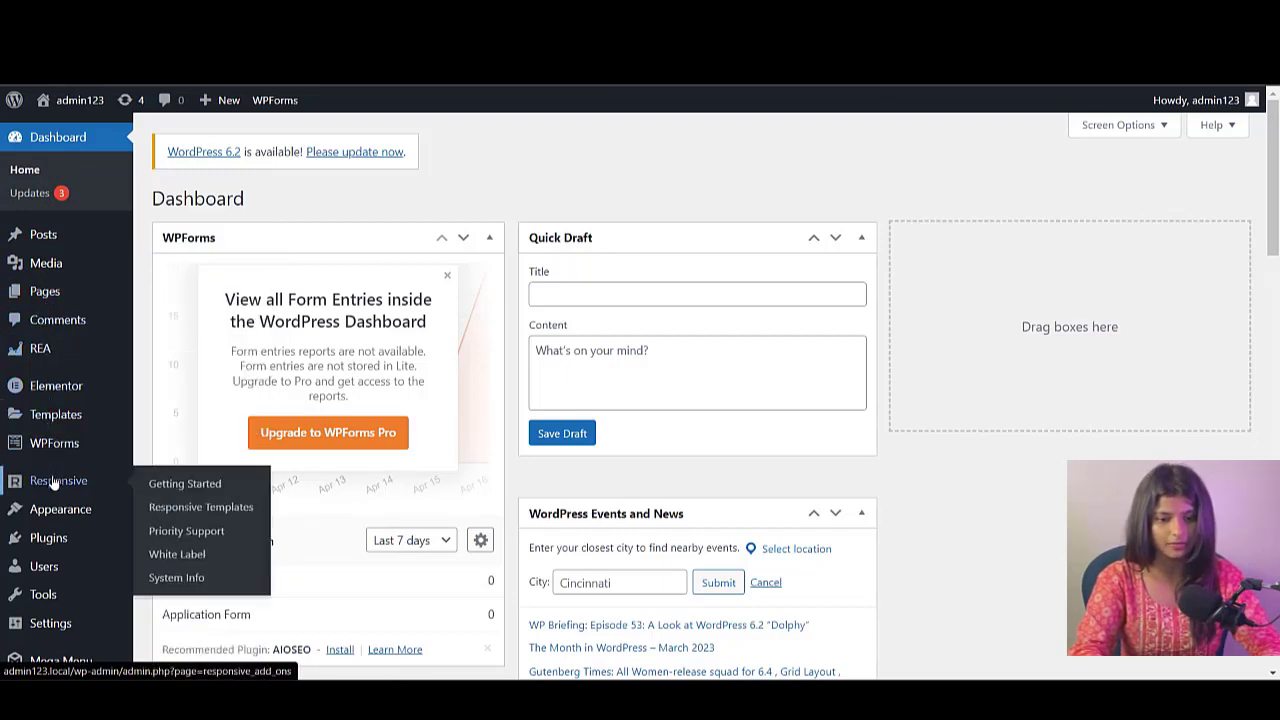
mouse_move(200, 508)
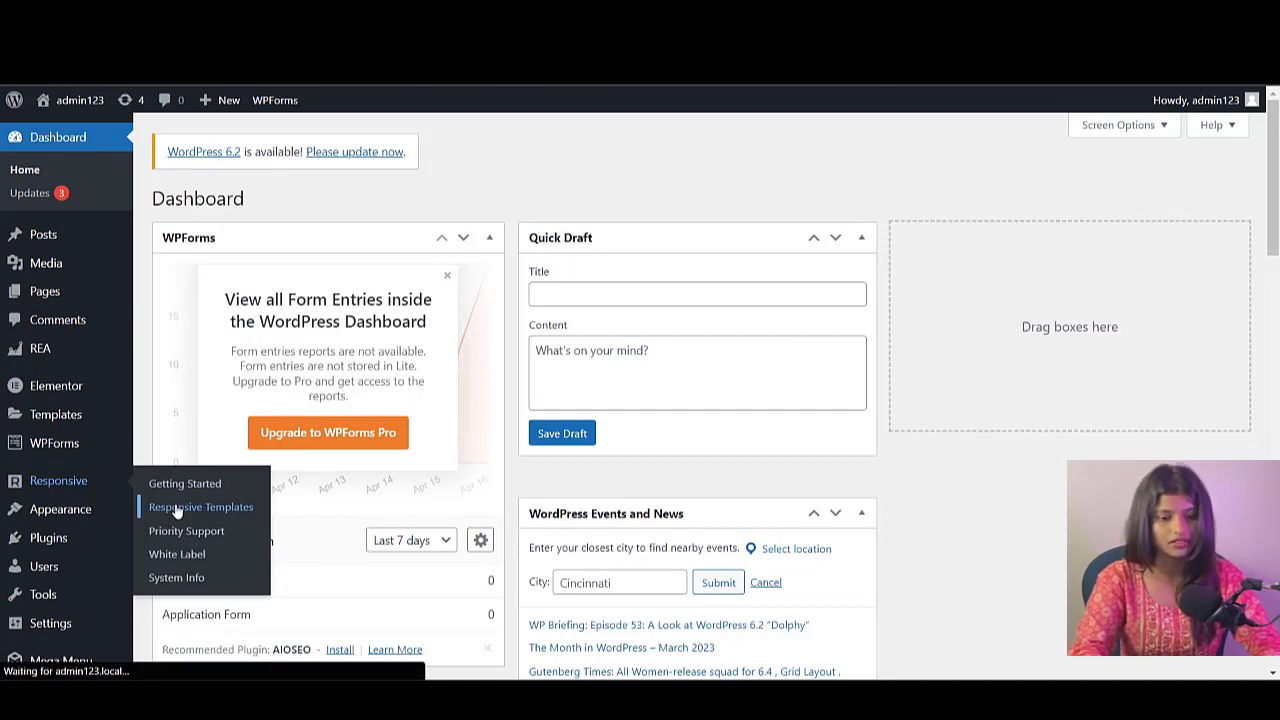
Open Responsive Templates from the Responsive sidebar menu
left_click(200, 506)
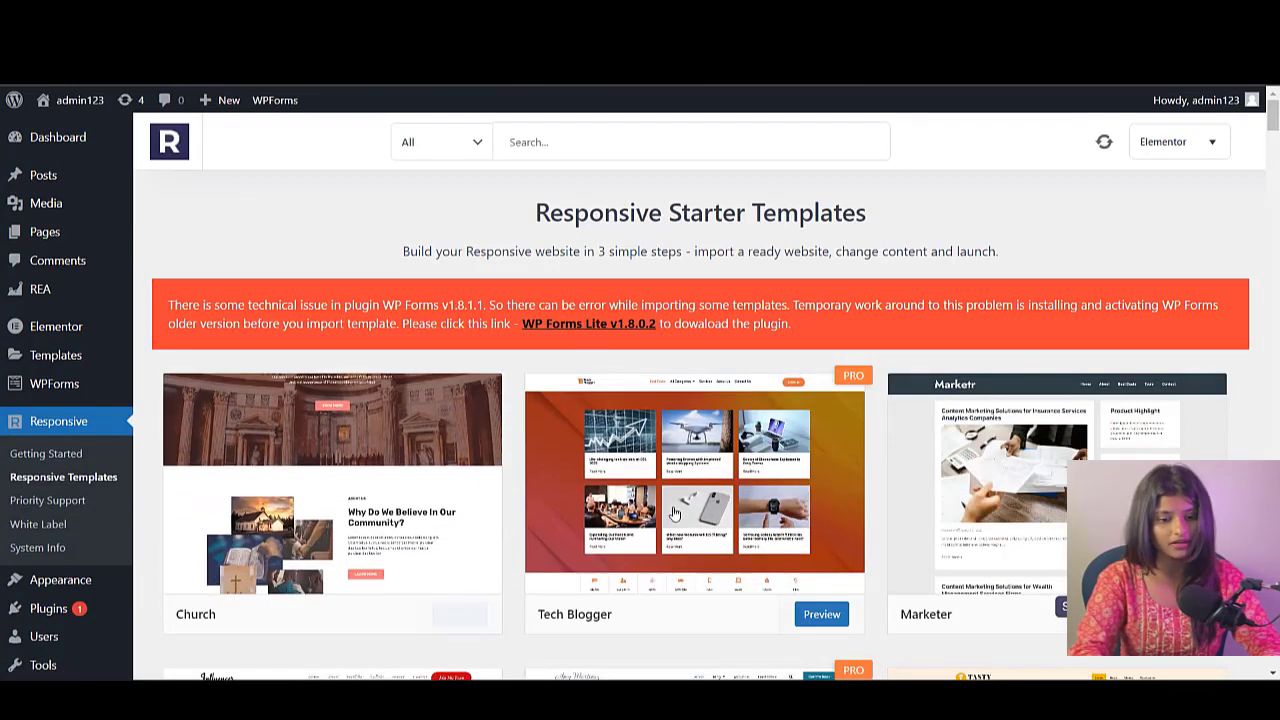
Search the template library for 'colleg' and preview the College template
scroll("down", 3)
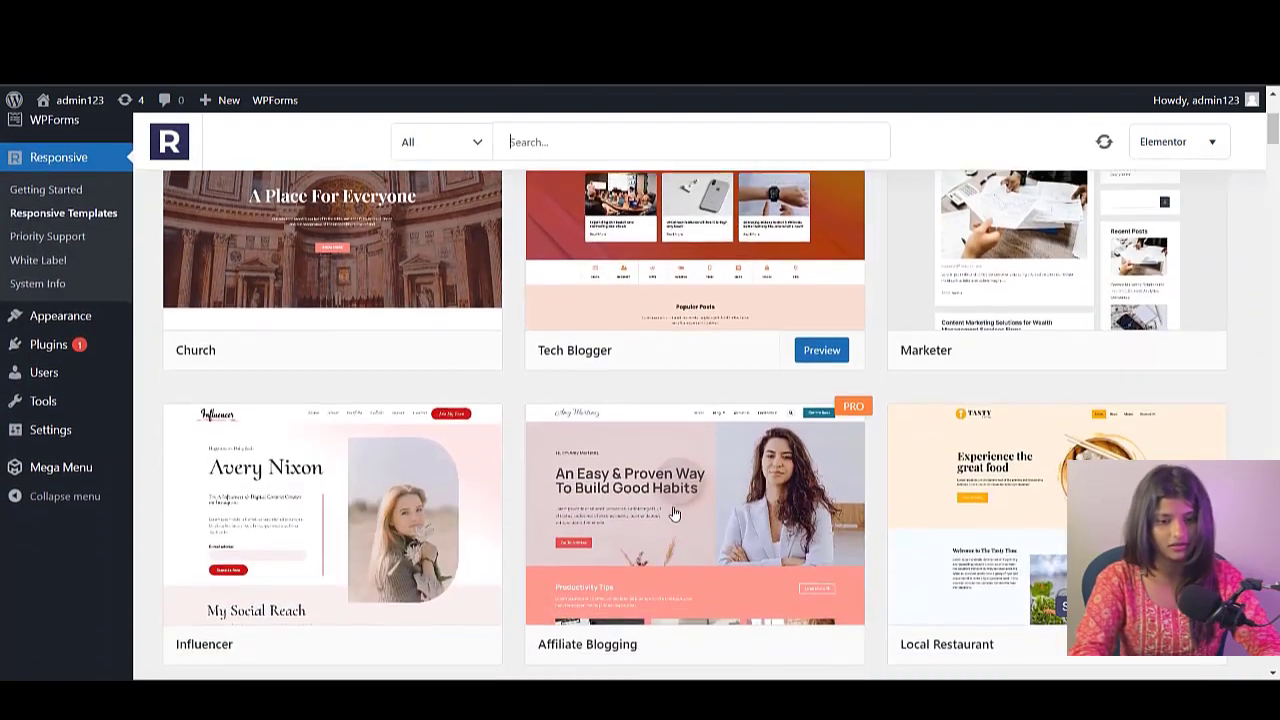
scroll("down", 3)
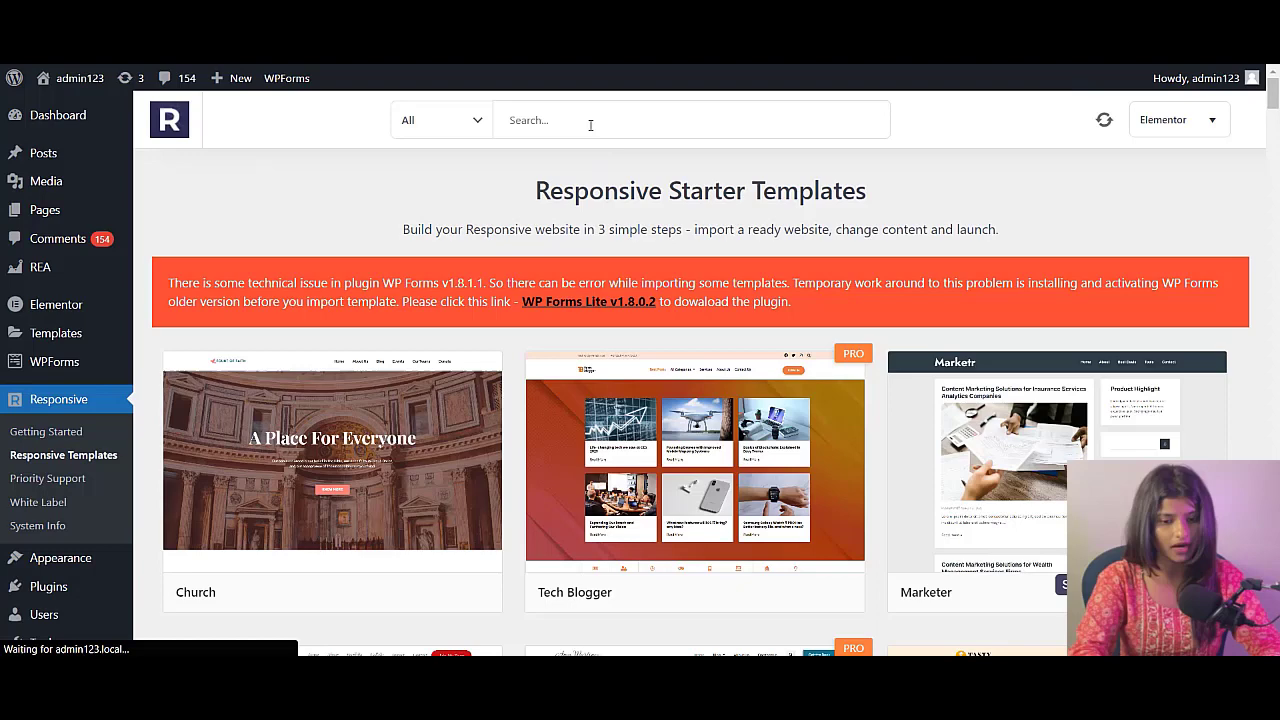
type("college")
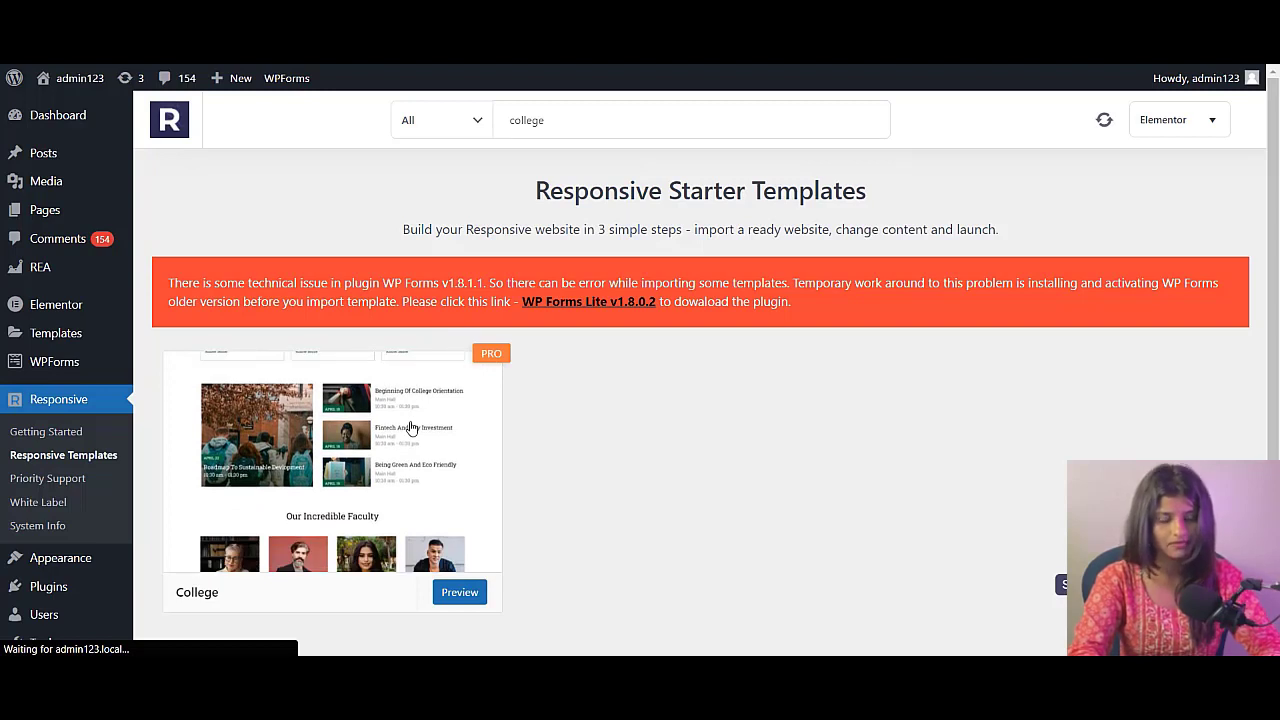
left_click(460, 592)
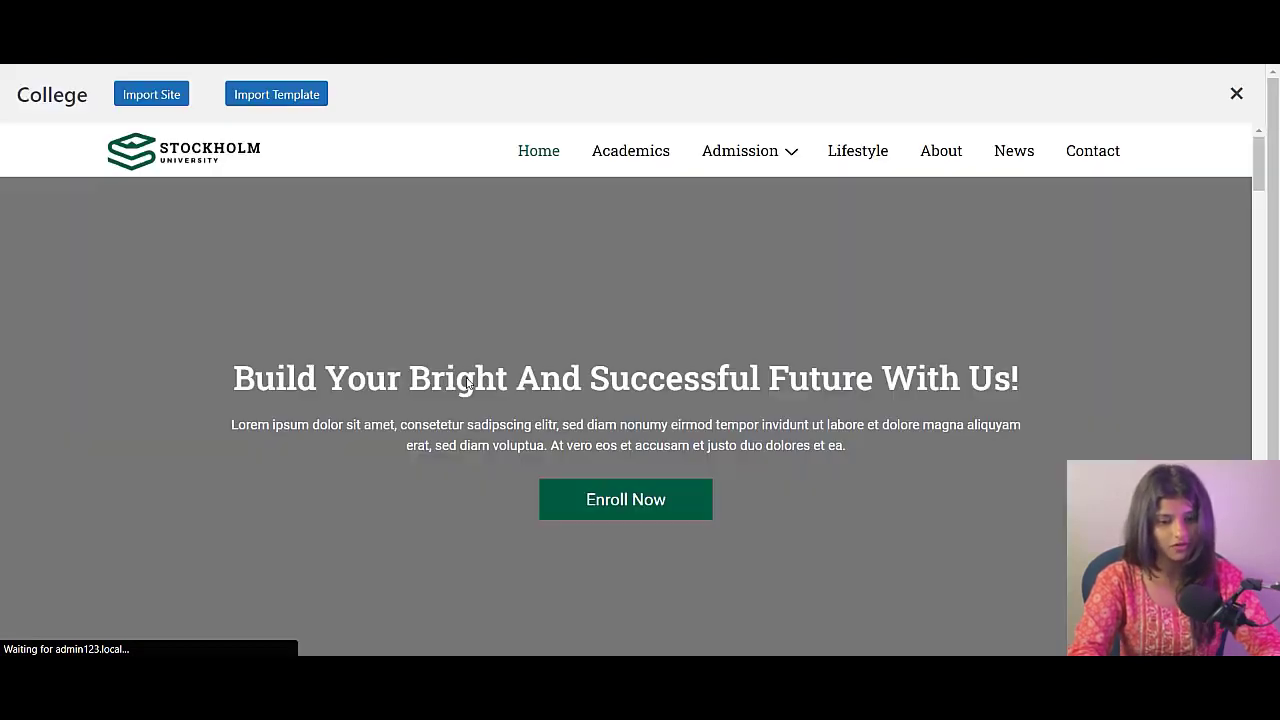
Scroll the College preview and start Import Site to bring up the import steps
scroll("down", 3)
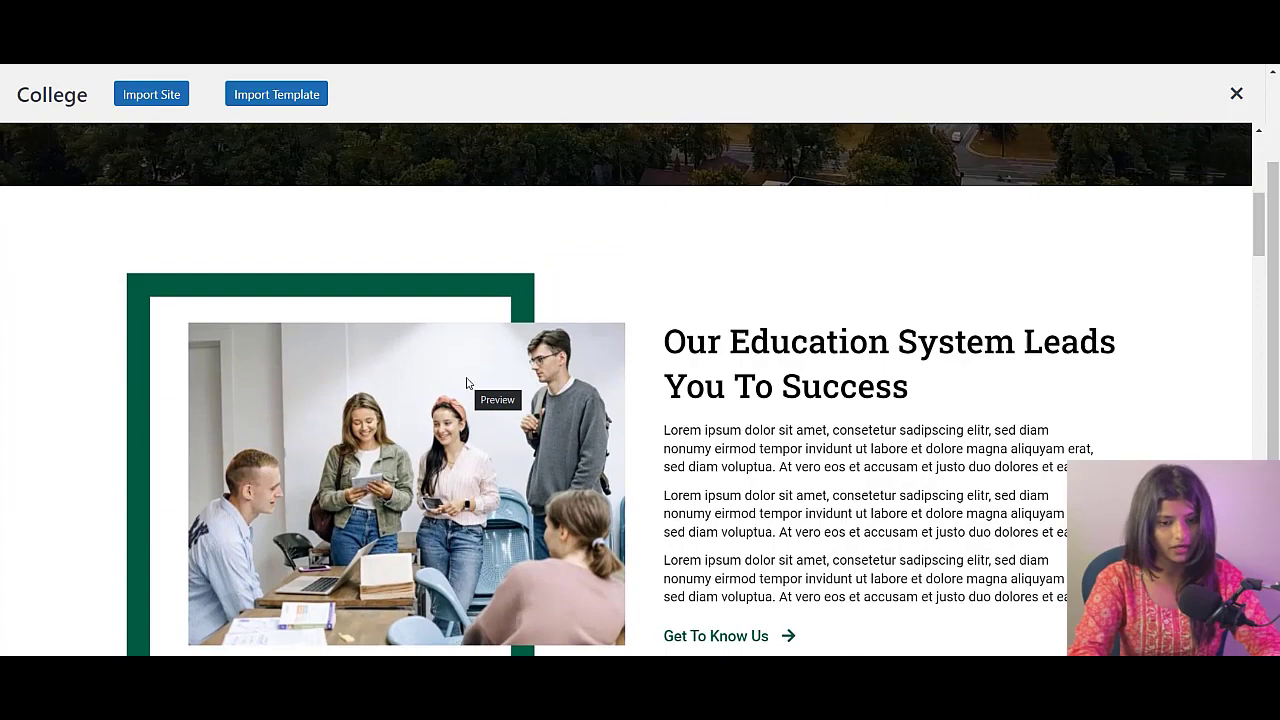
left_click(152, 94)
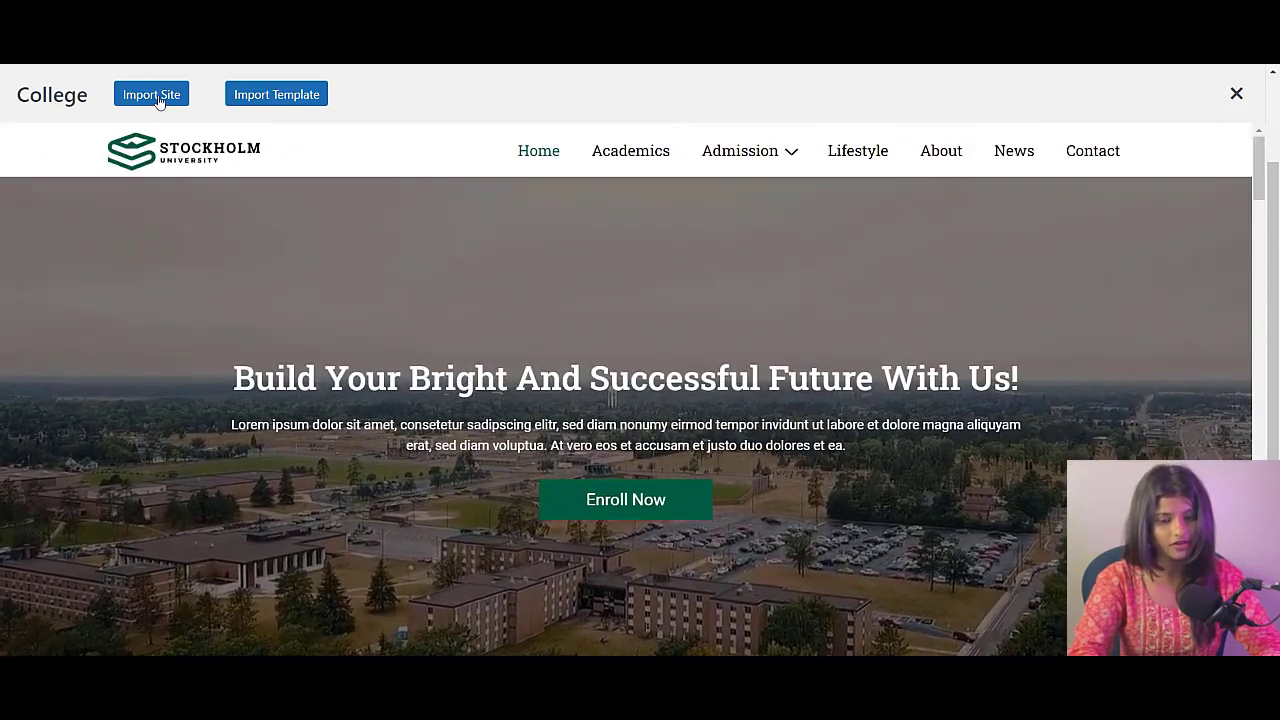
left_click(152, 94)
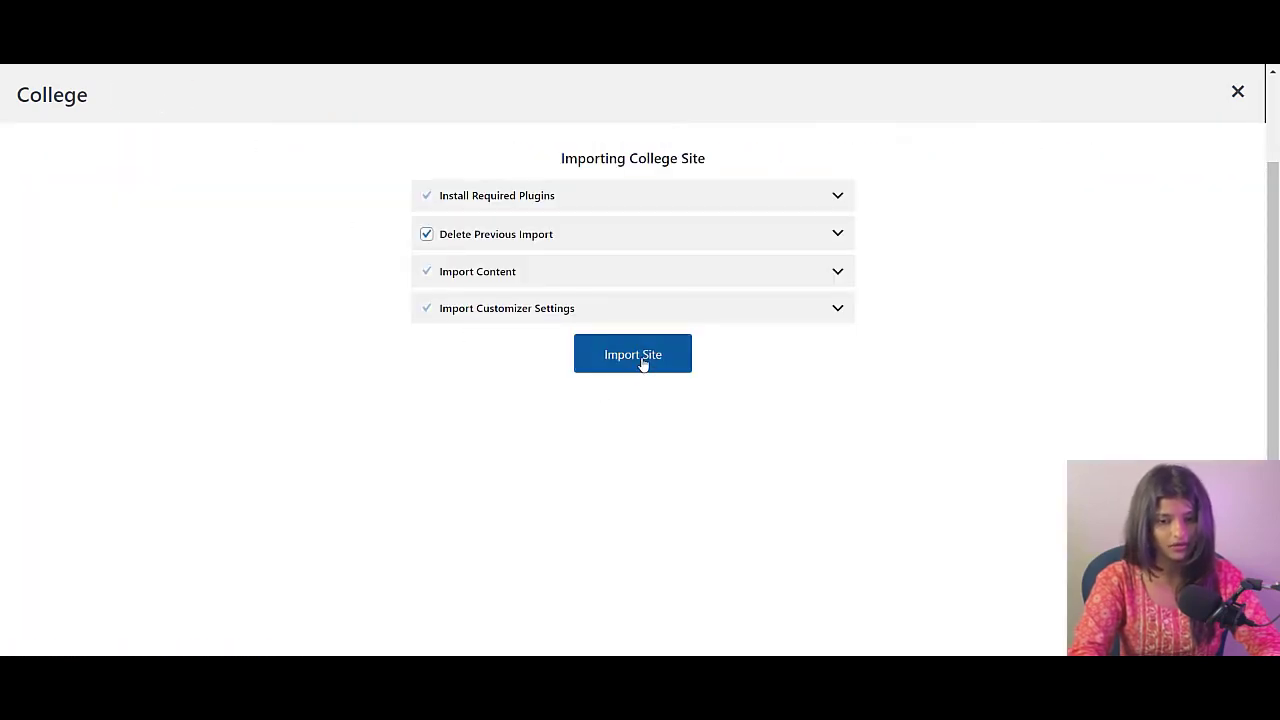
Run the College site import and launch the finished site
left_click(632, 354)
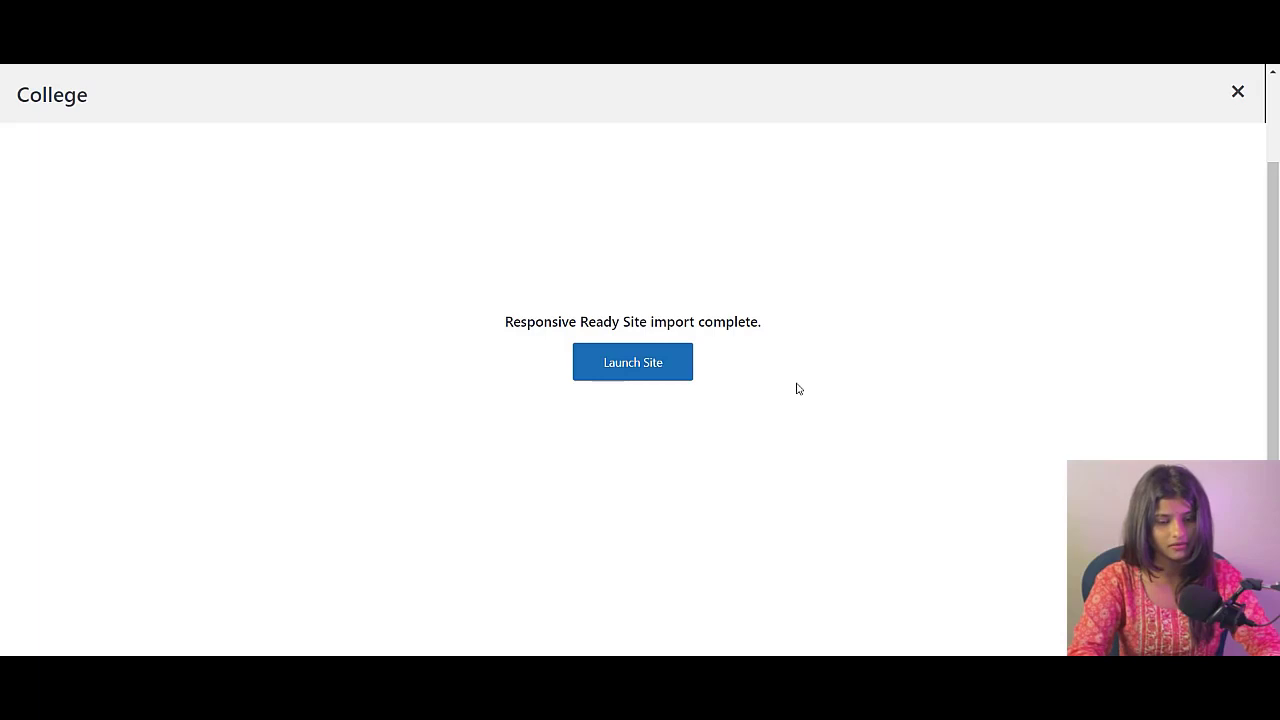
left_click(632, 360)
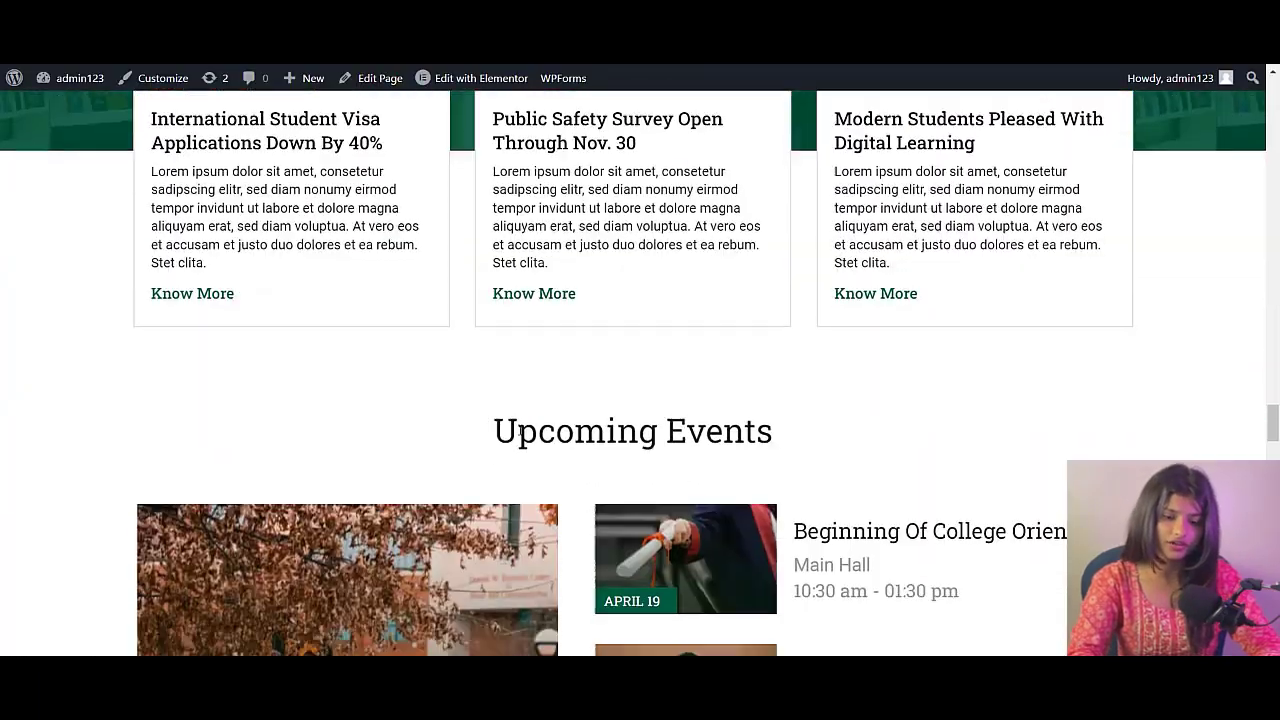
Scroll the college homepage's hero and education sections, then edit it with Elementor
scroll("down", 3)
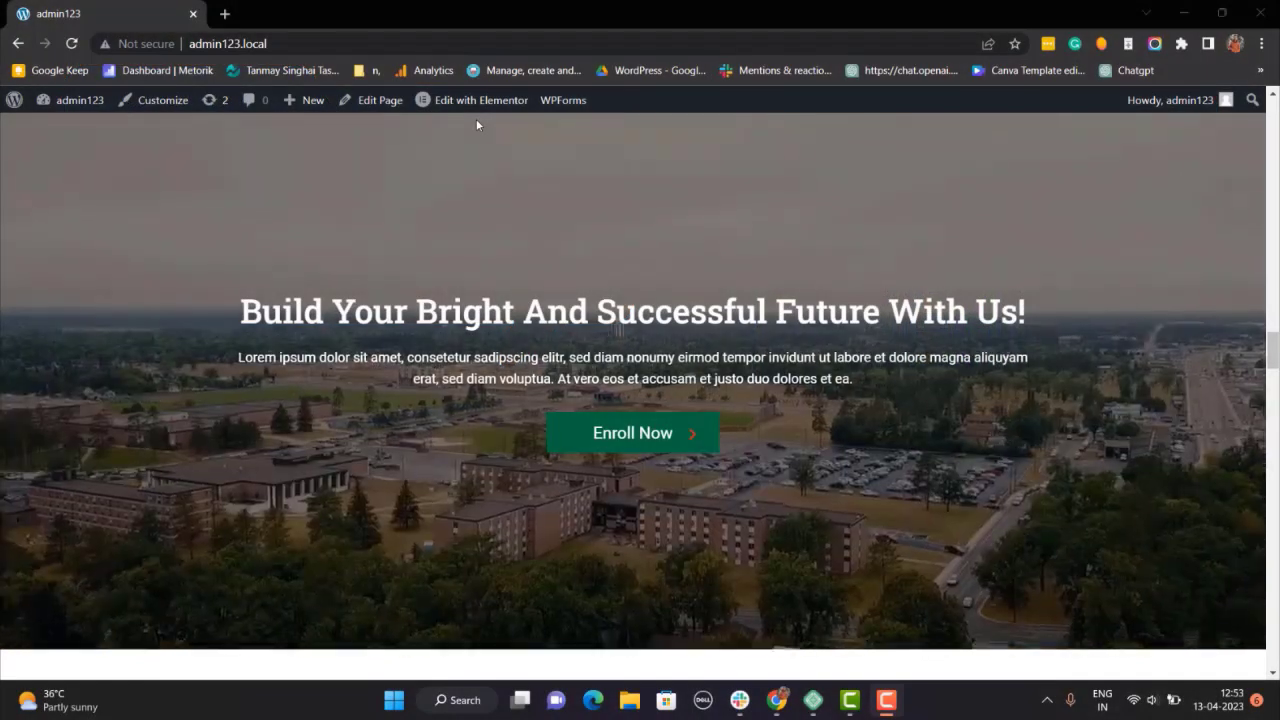
scroll("down", 3)
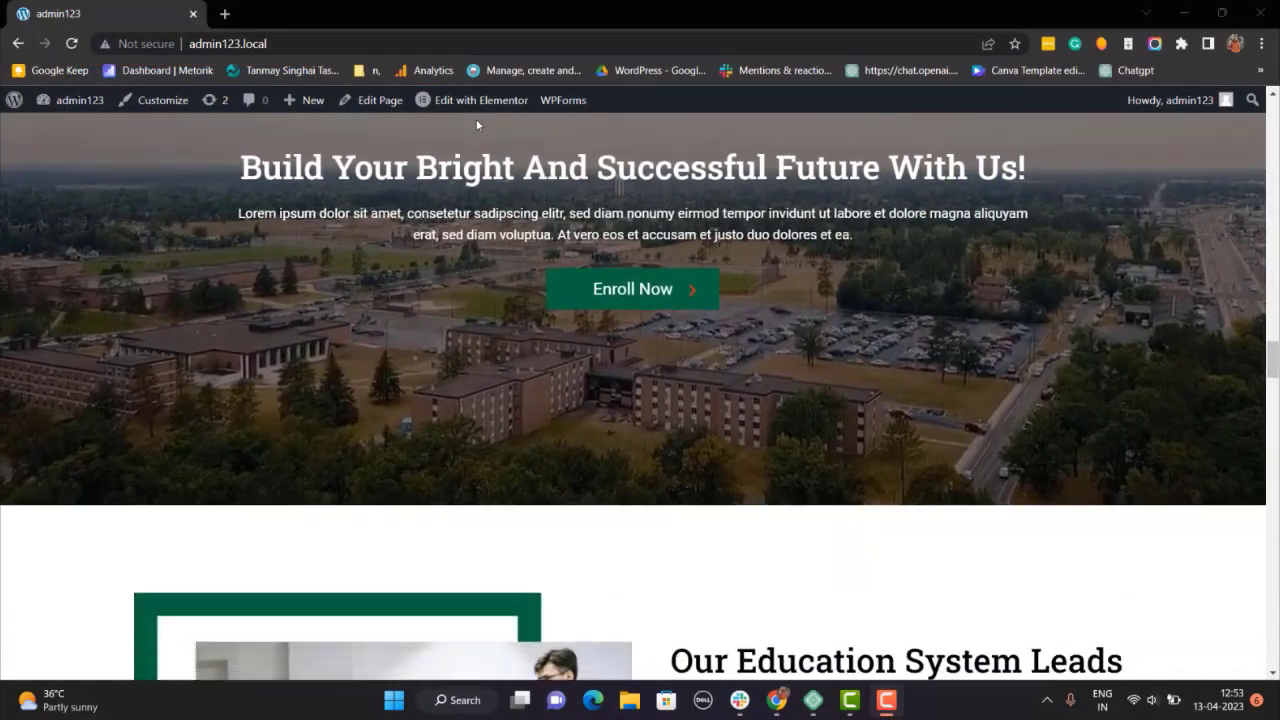
scroll("down", 3)
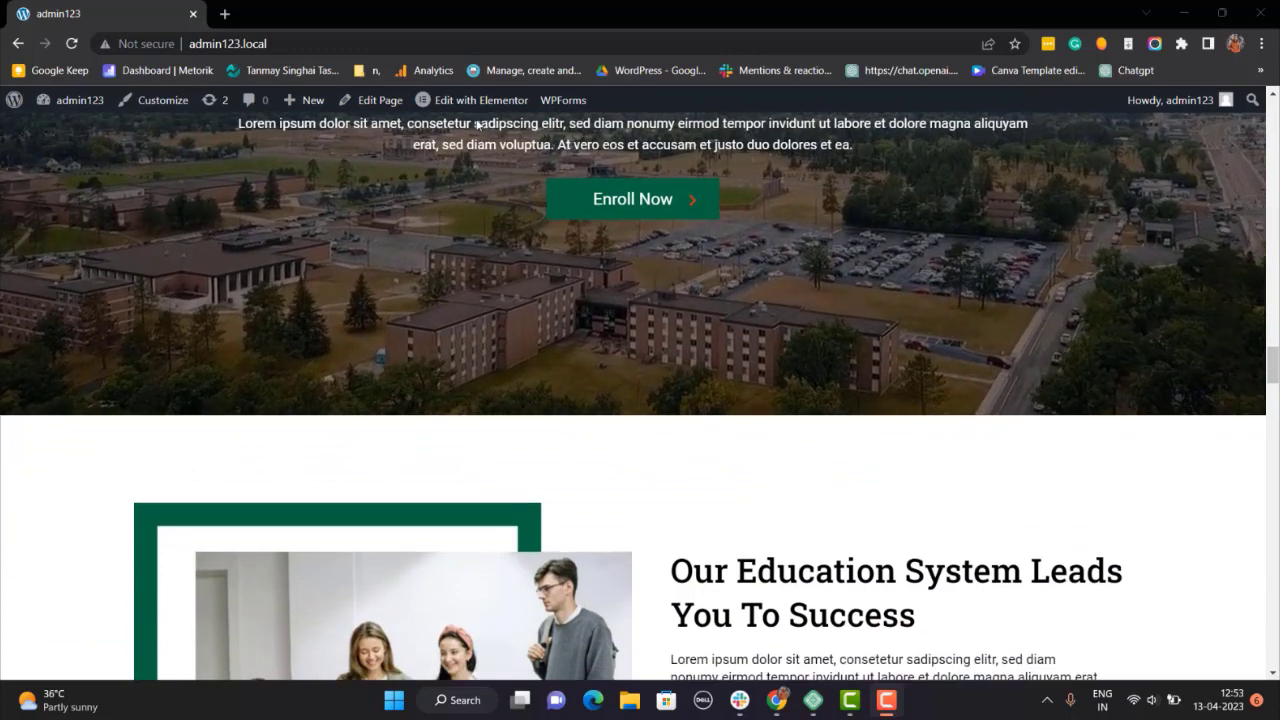
scroll("down", 3)
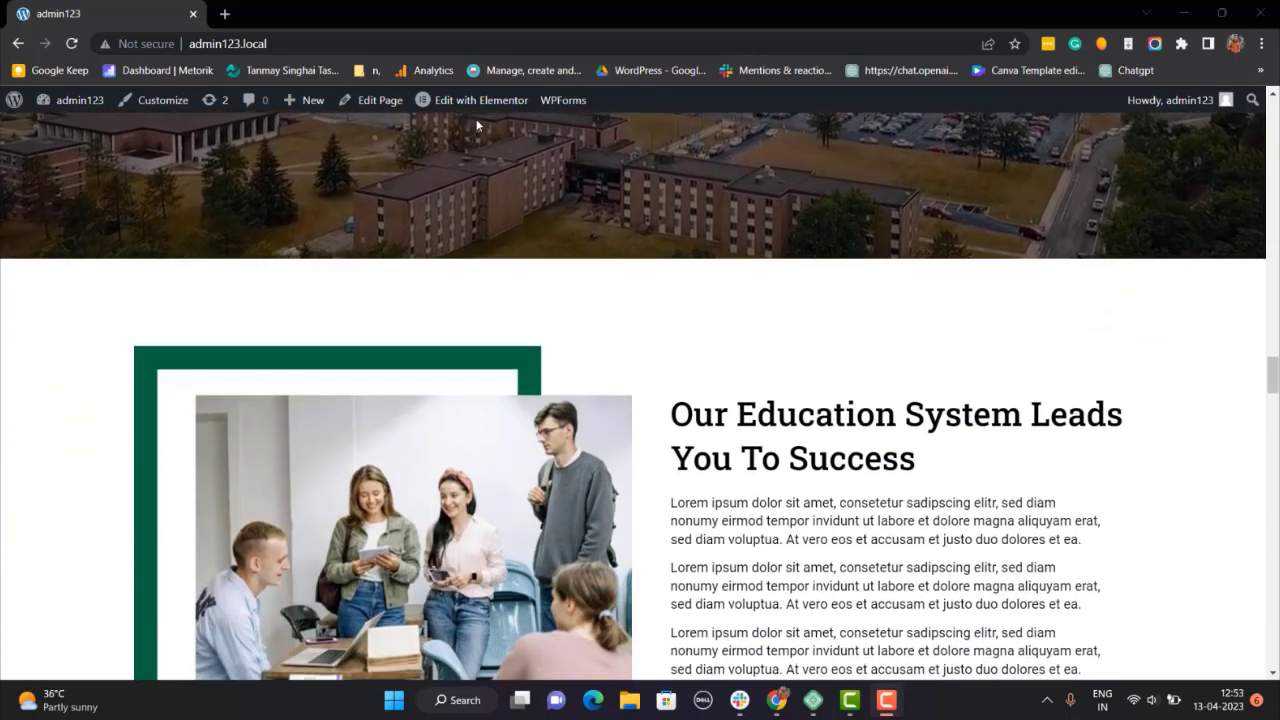
left_click(480, 100)
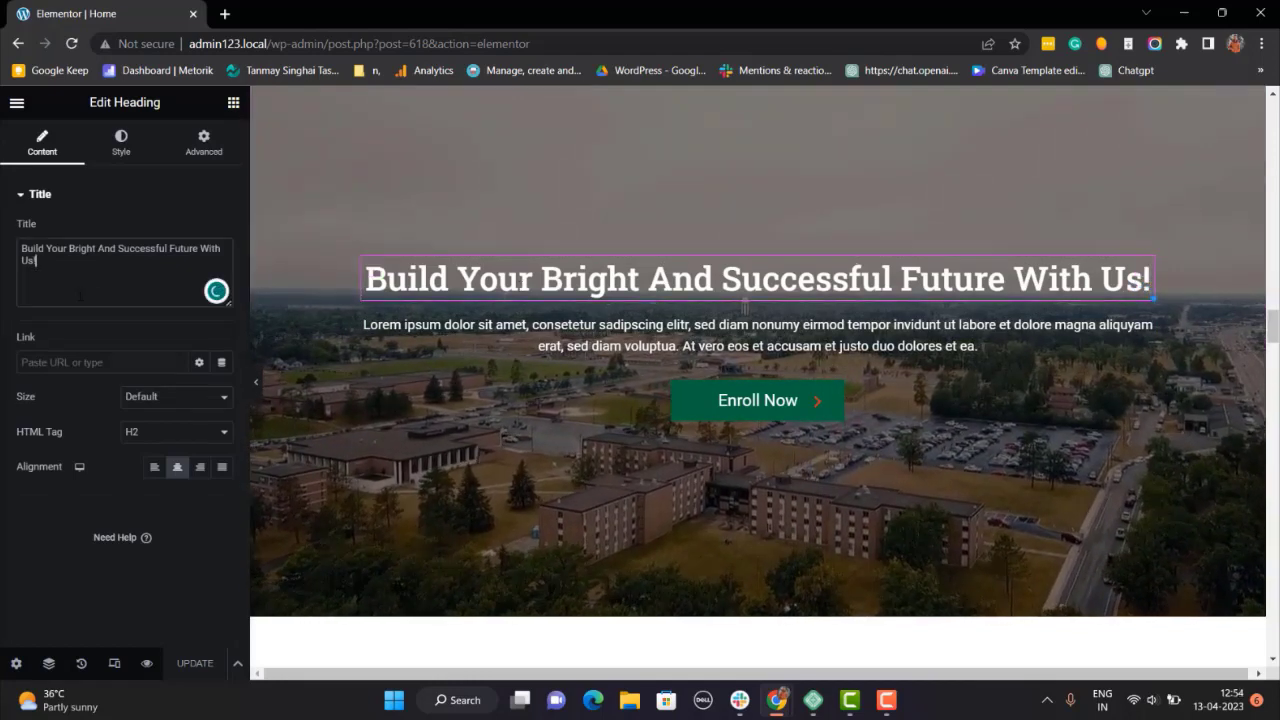
Erase the old hero title and retype it as 'Build Your Future!'
key("Backspace")
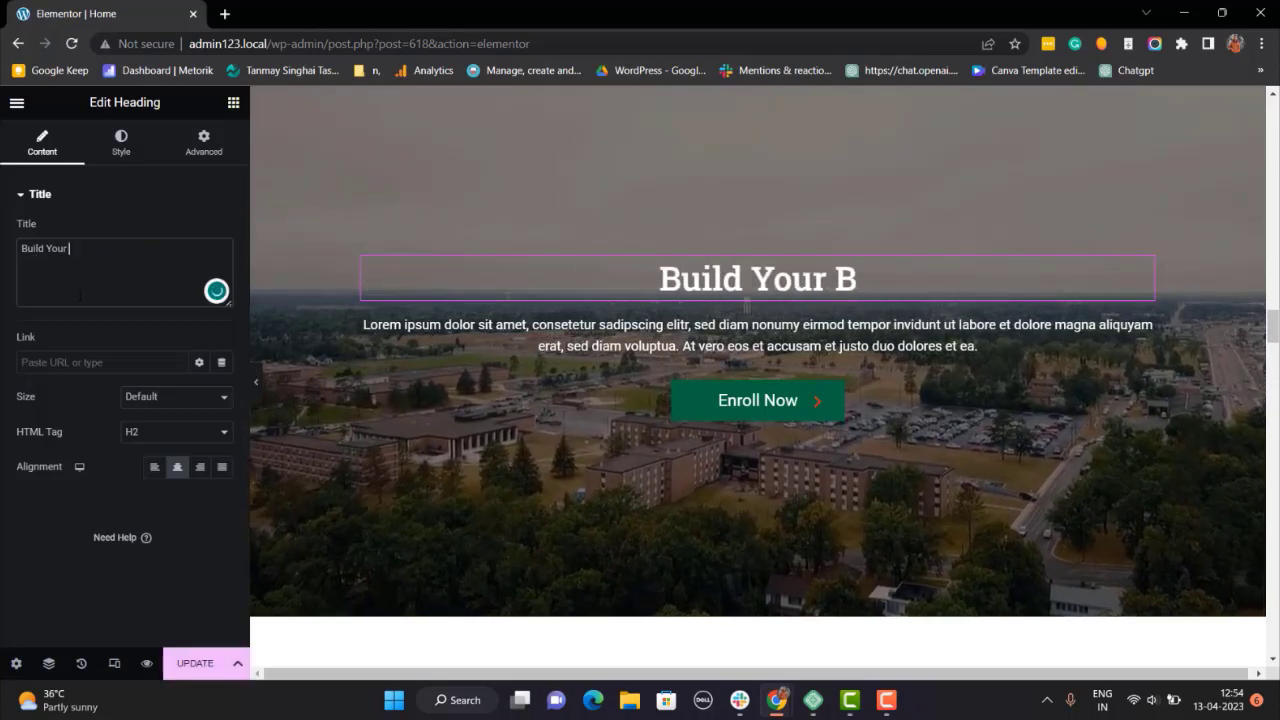
type("uture!")
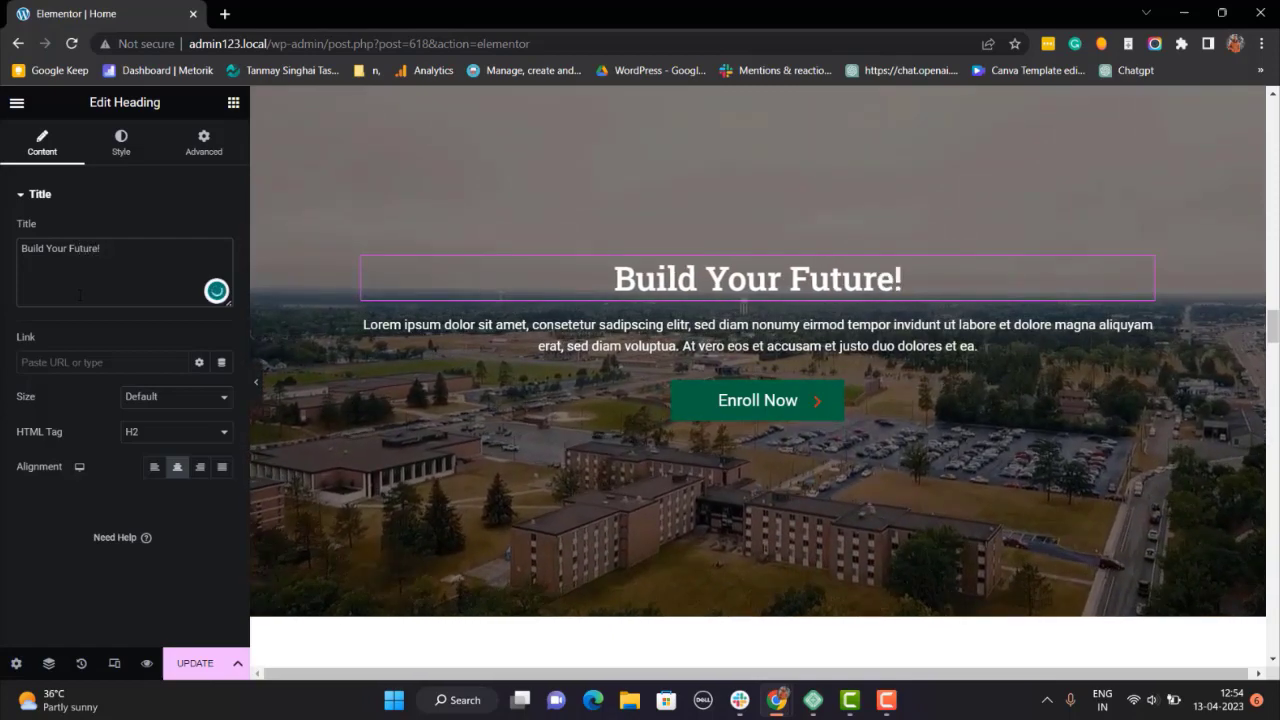
scroll("down", 3)
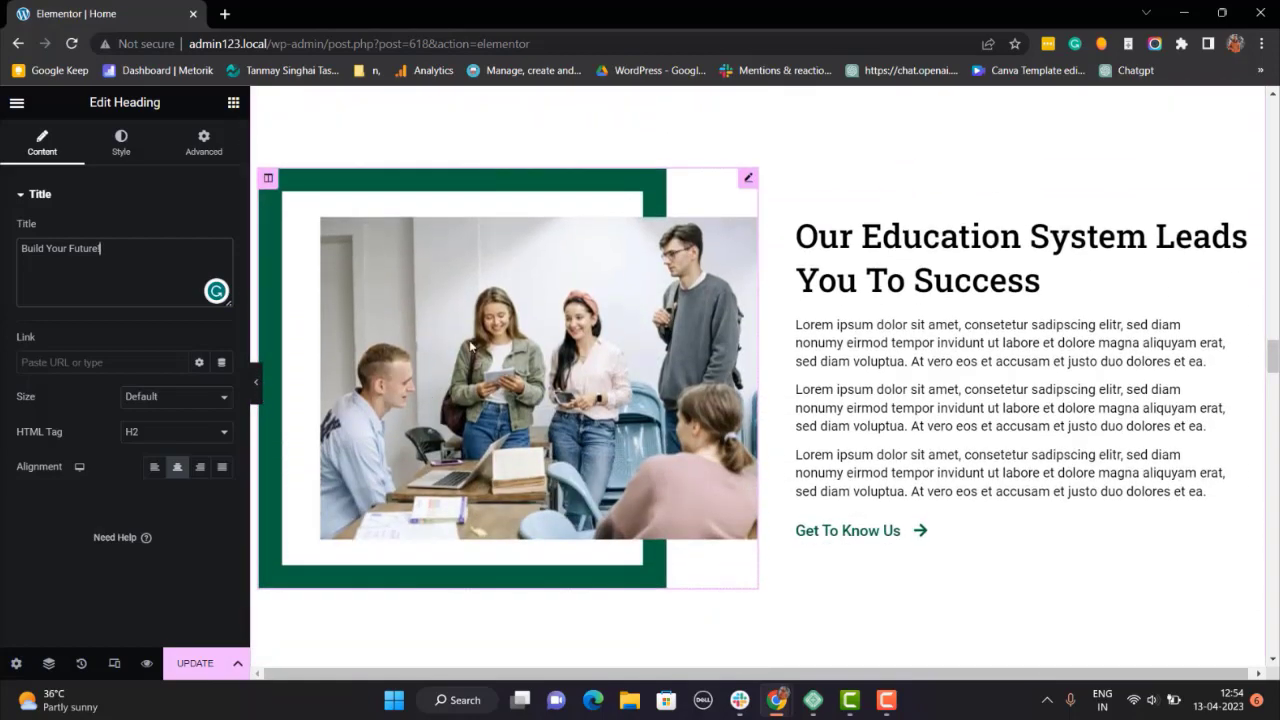
mouse_move(400, 288)
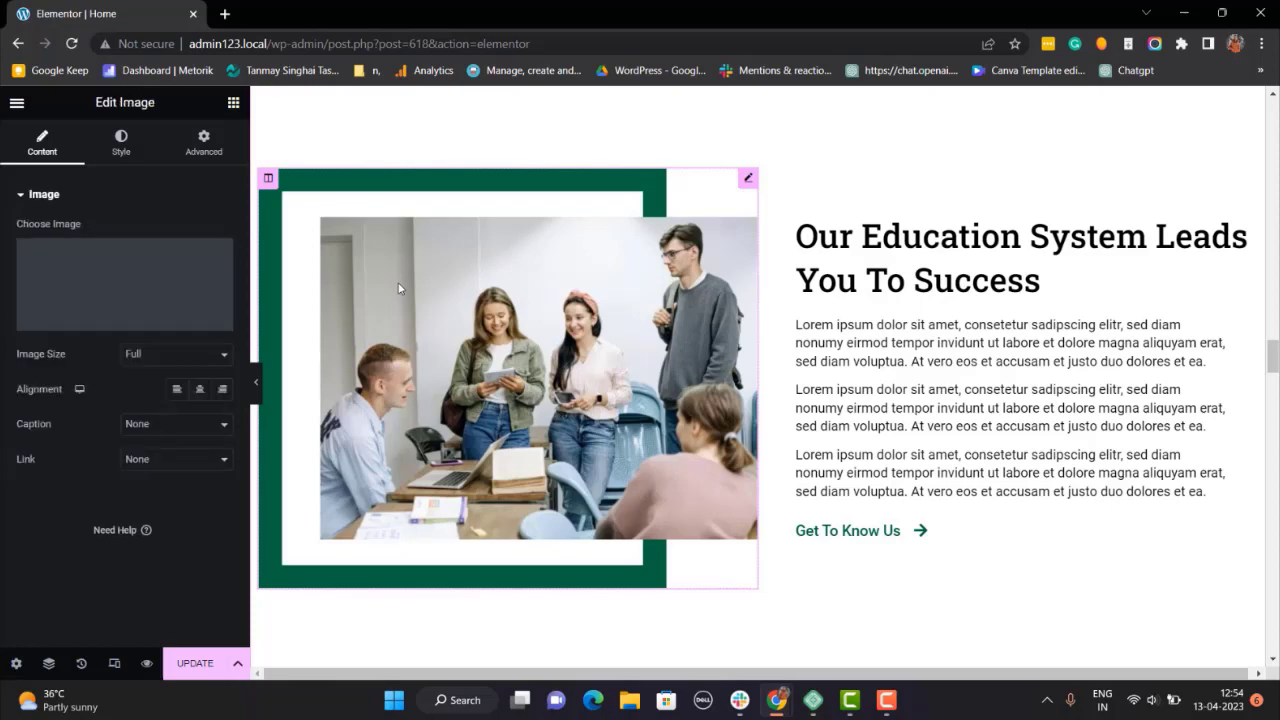
Select the education section's students photo and choose to replace its image
left_click(124, 284)
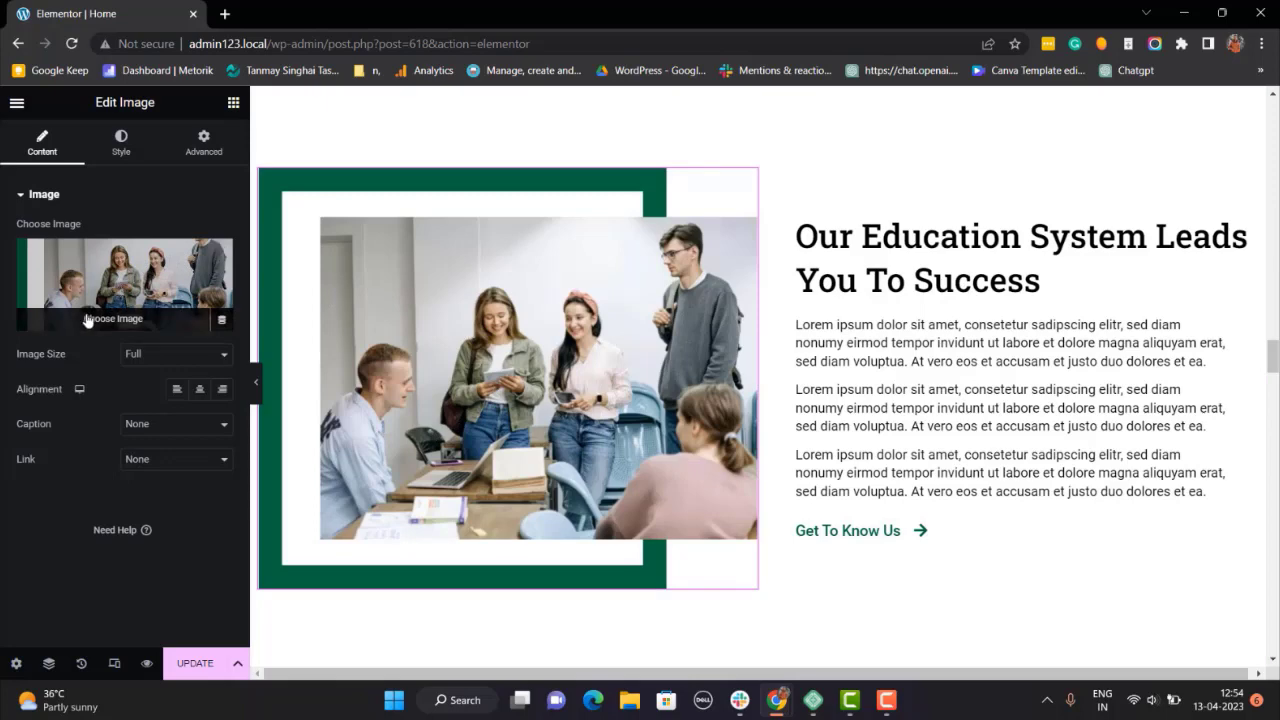
left_click(124, 284)
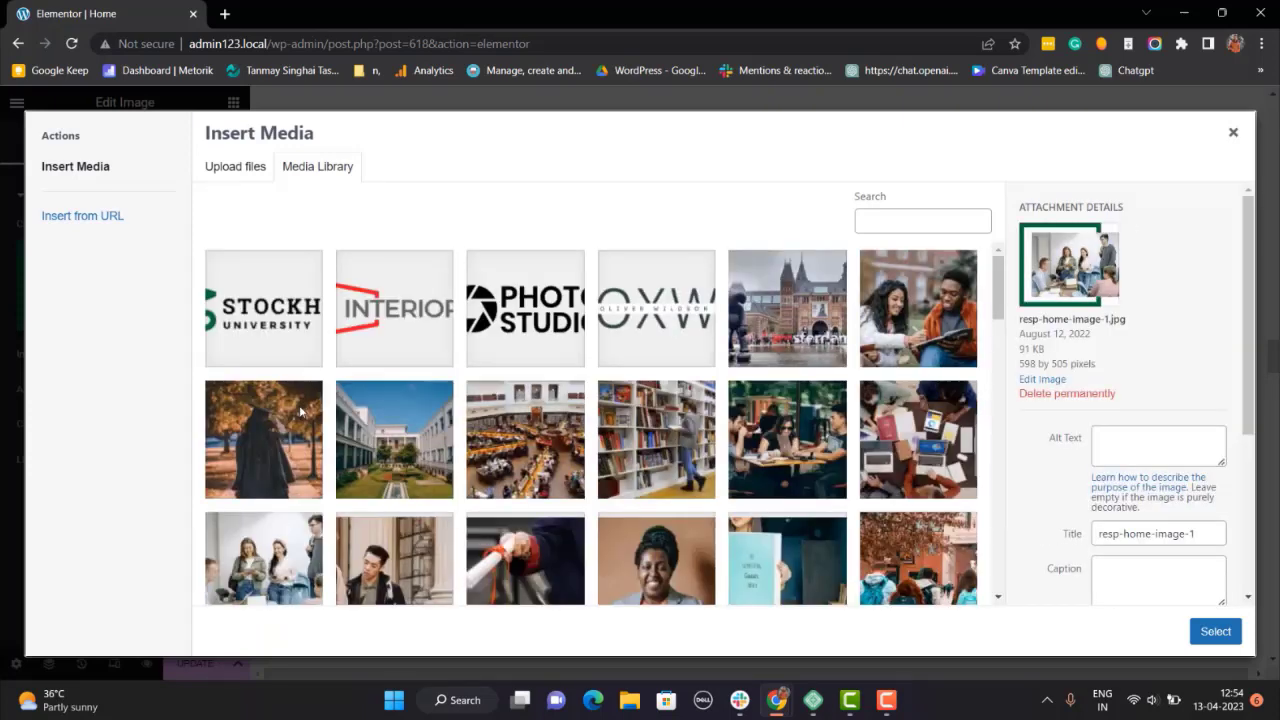
mouse_move(336, 206)
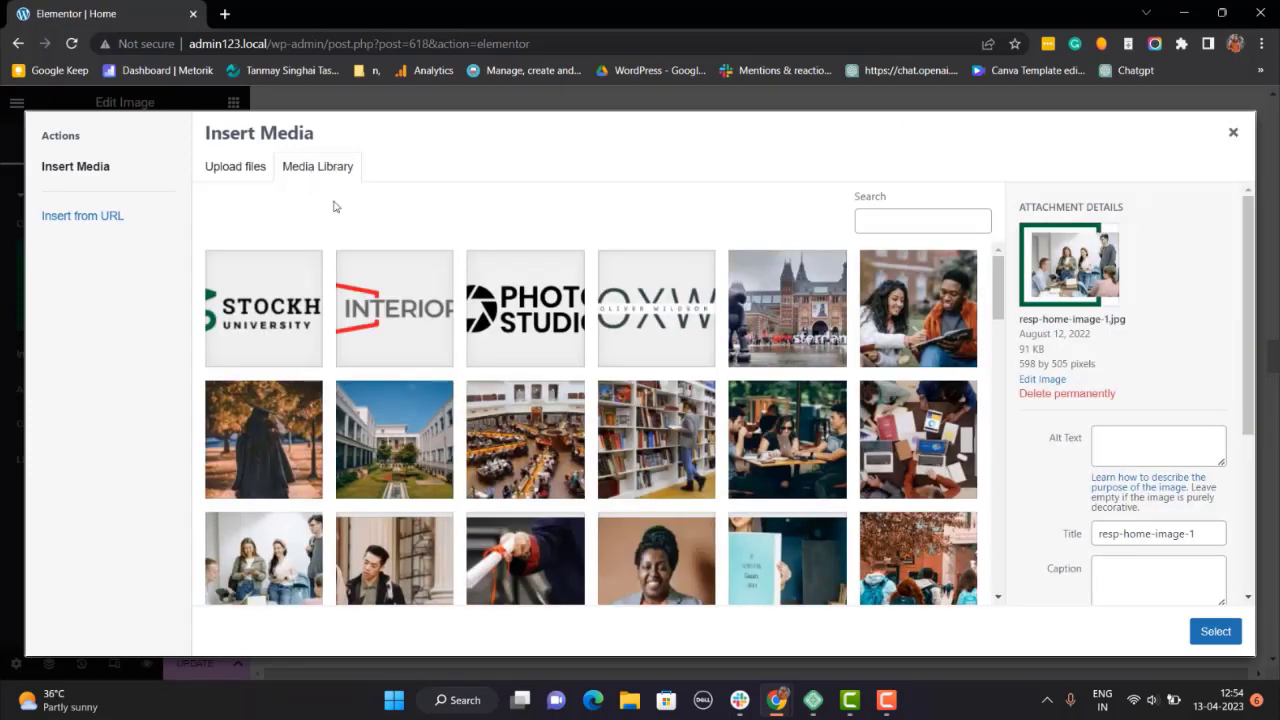
In the Media Library, insert the gallery-3 campus building image in place of the students photo
left_click(236, 166)
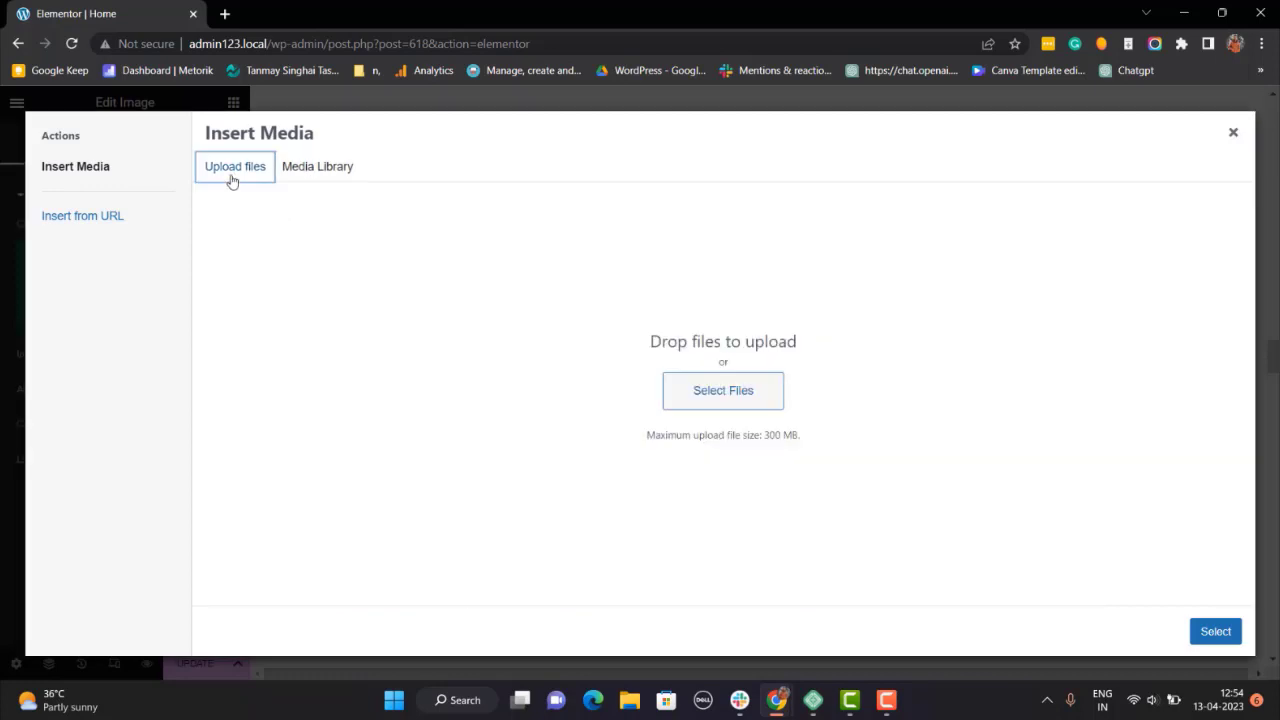
mouse_move(316, 166)
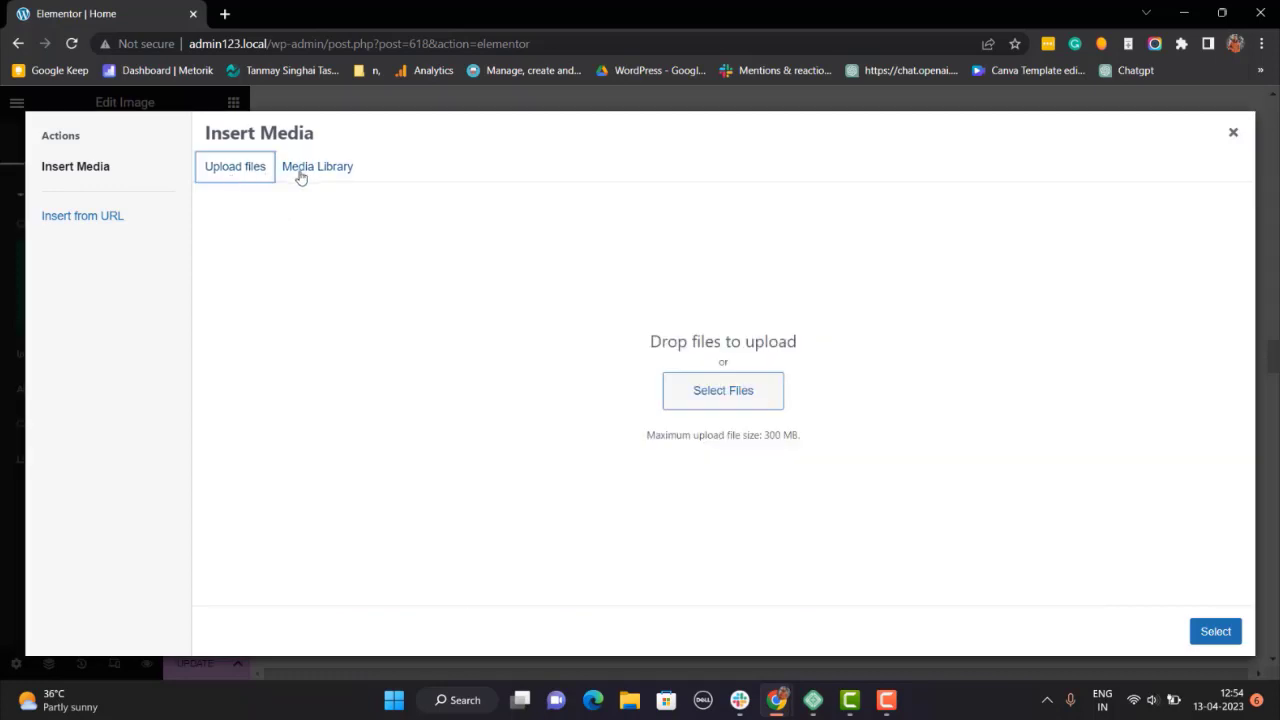
left_click(316, 166)
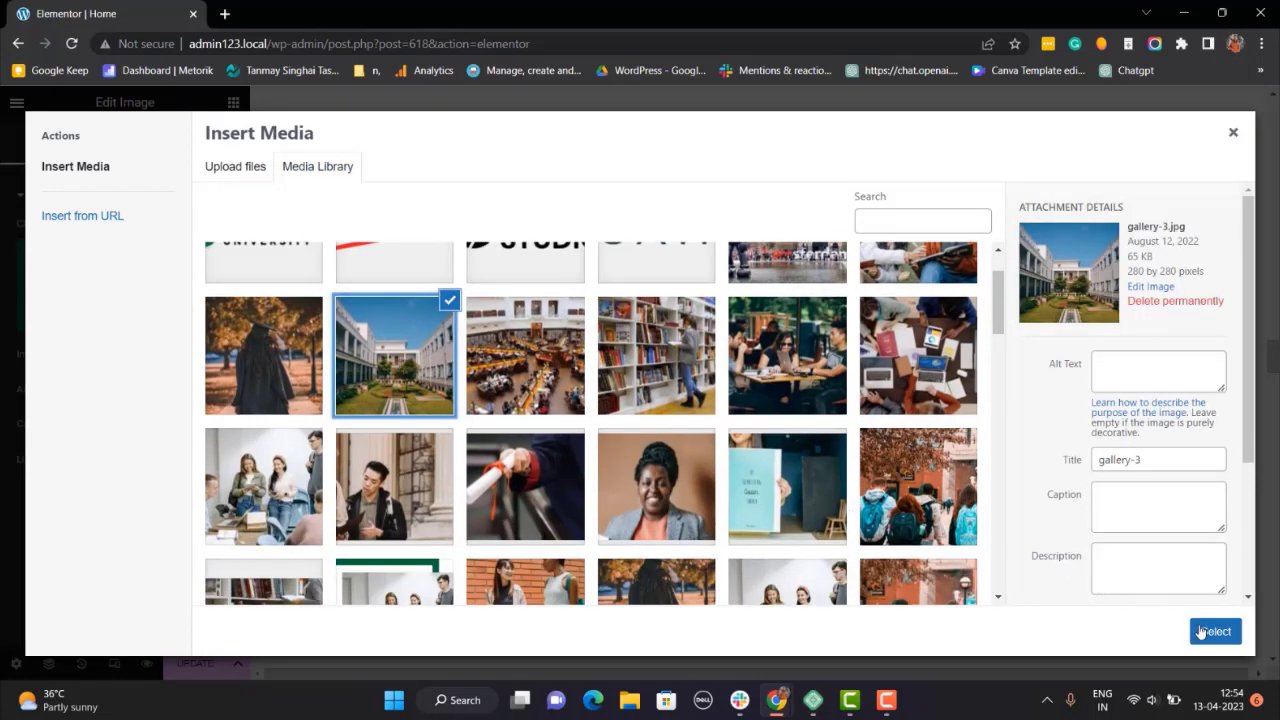
left_click(1214, 632)
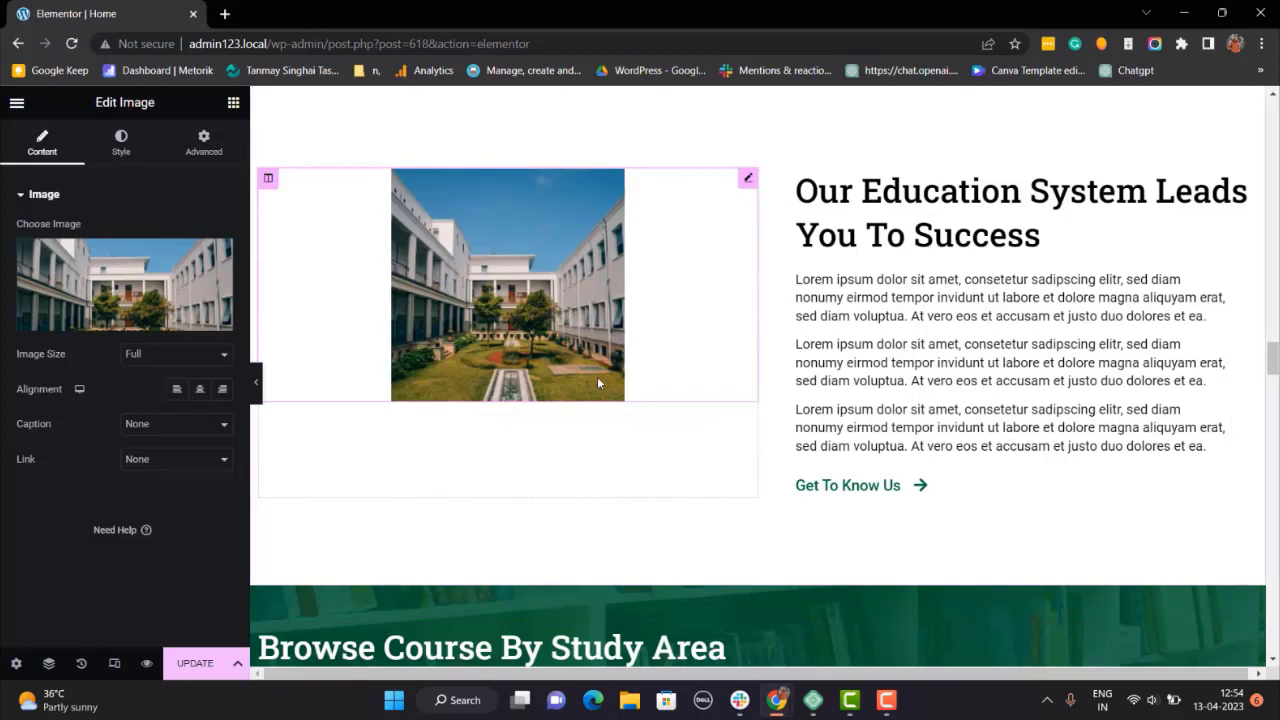
scroll("down", 3)
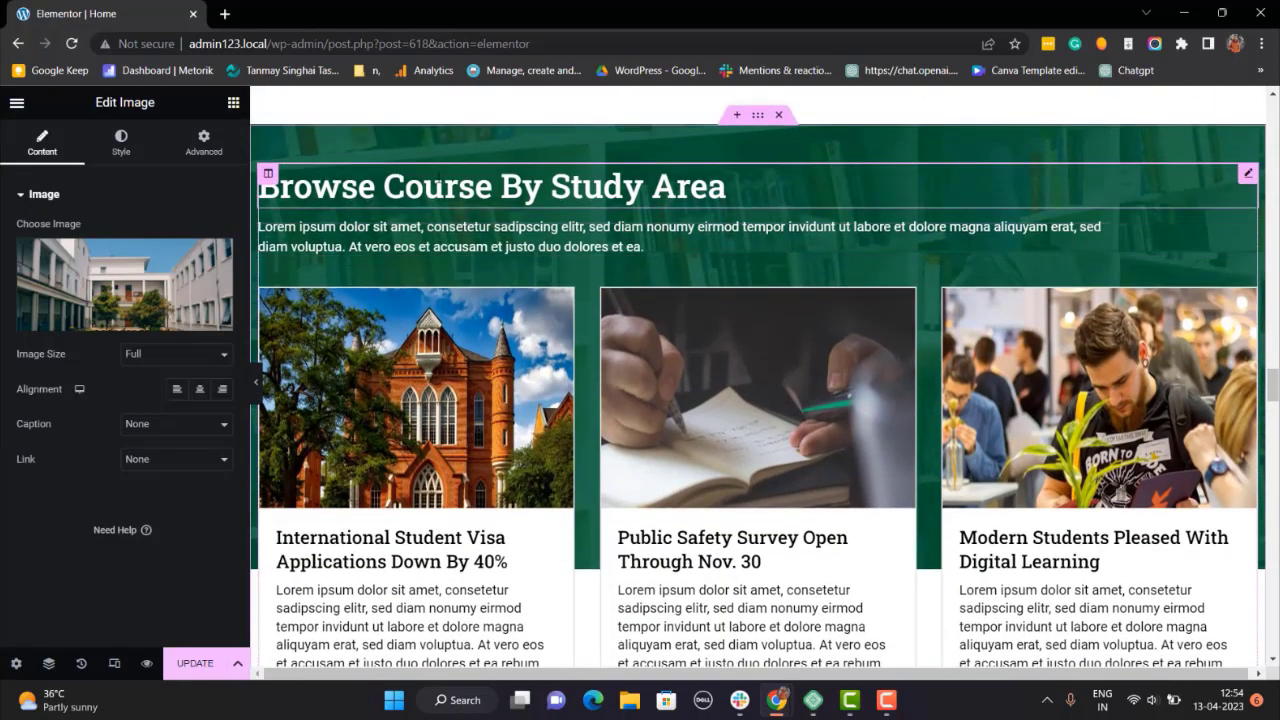
scroll("down", 3)
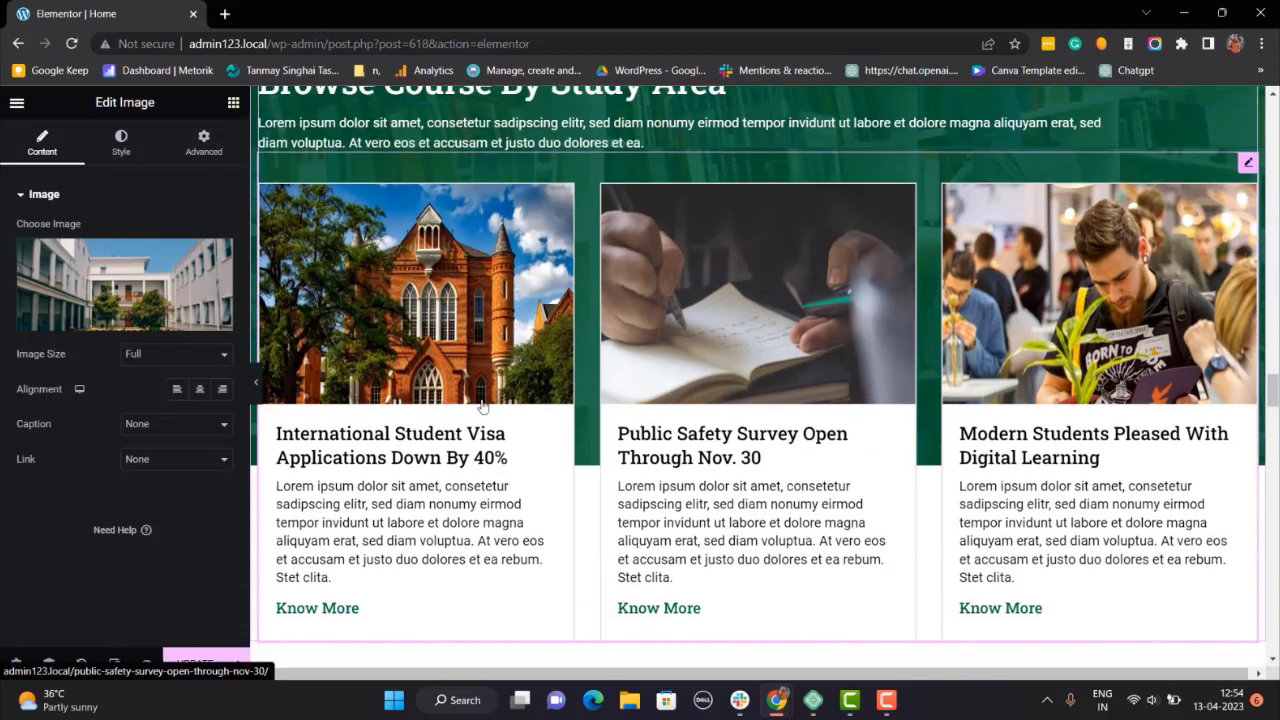
scroll("down", 3)
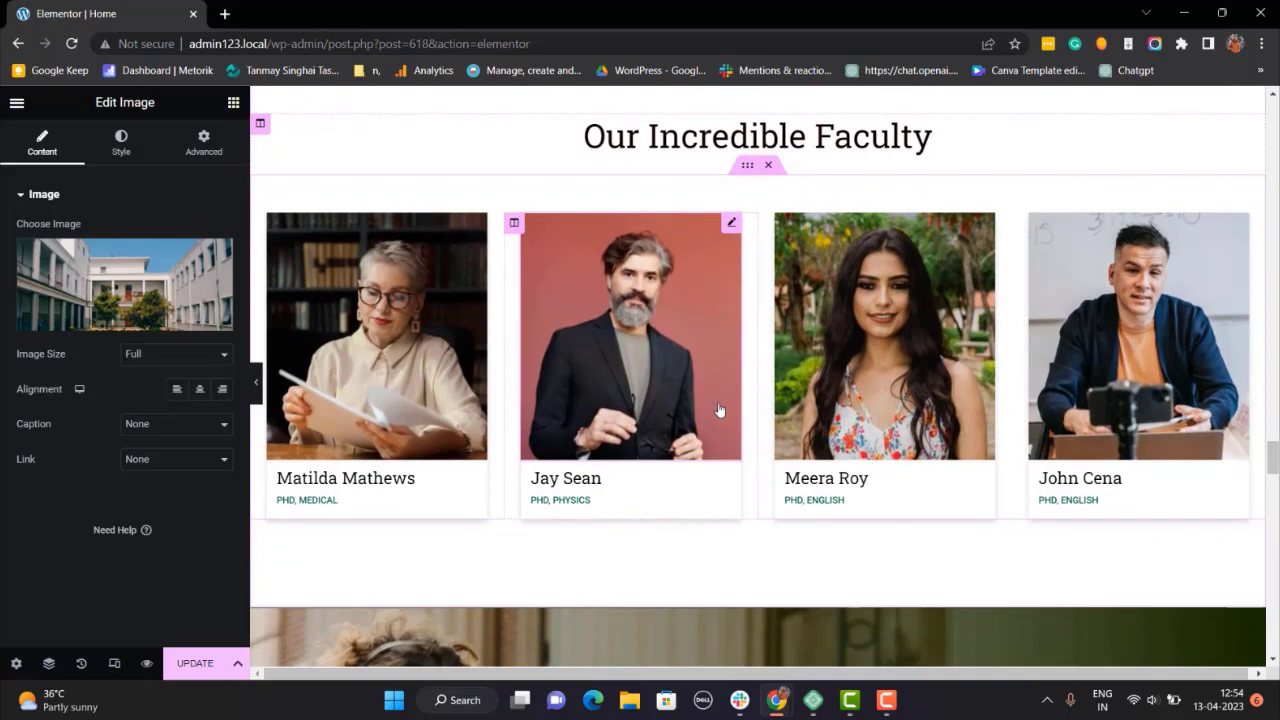
scroll("down", 3)
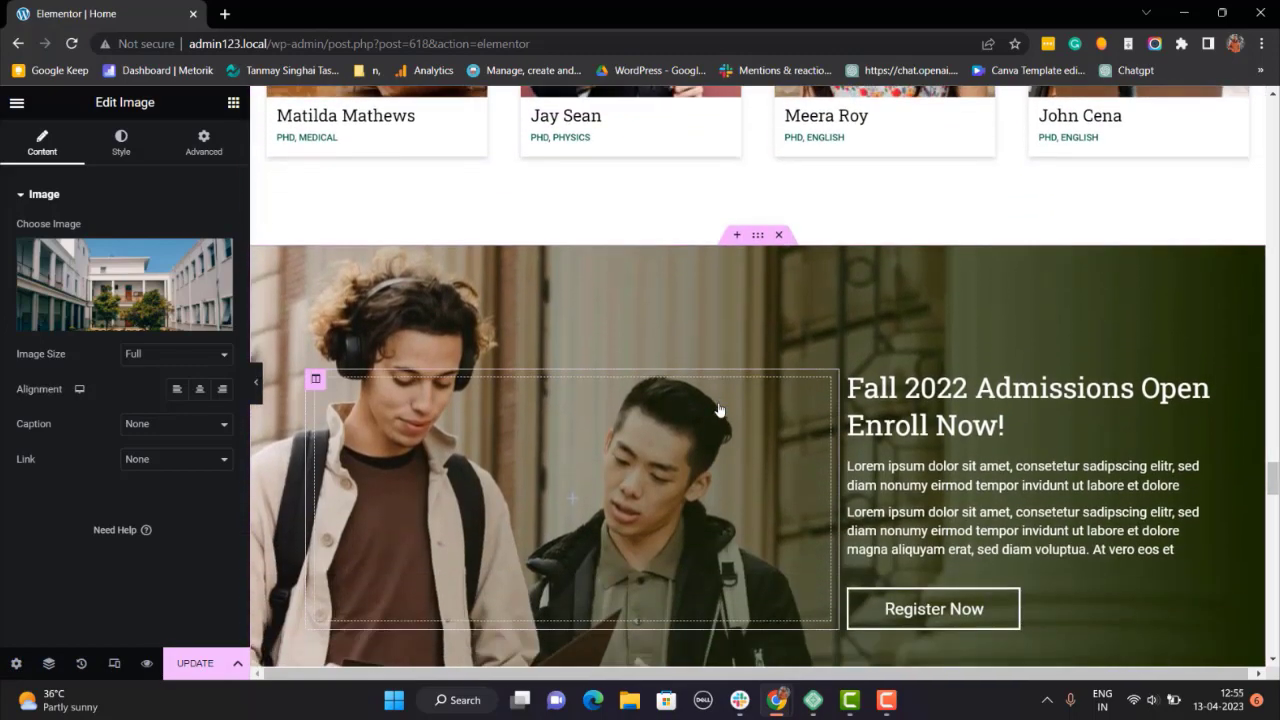
scroll("down", 3)
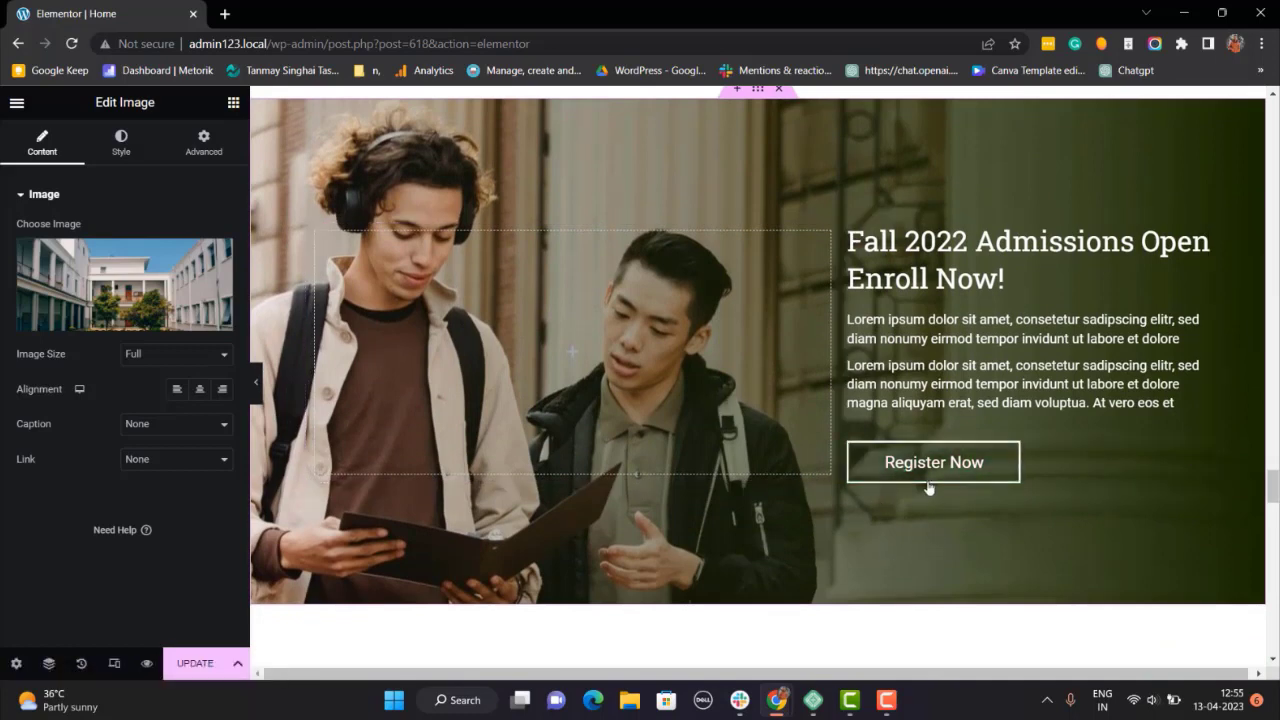
left_click(932, 462)
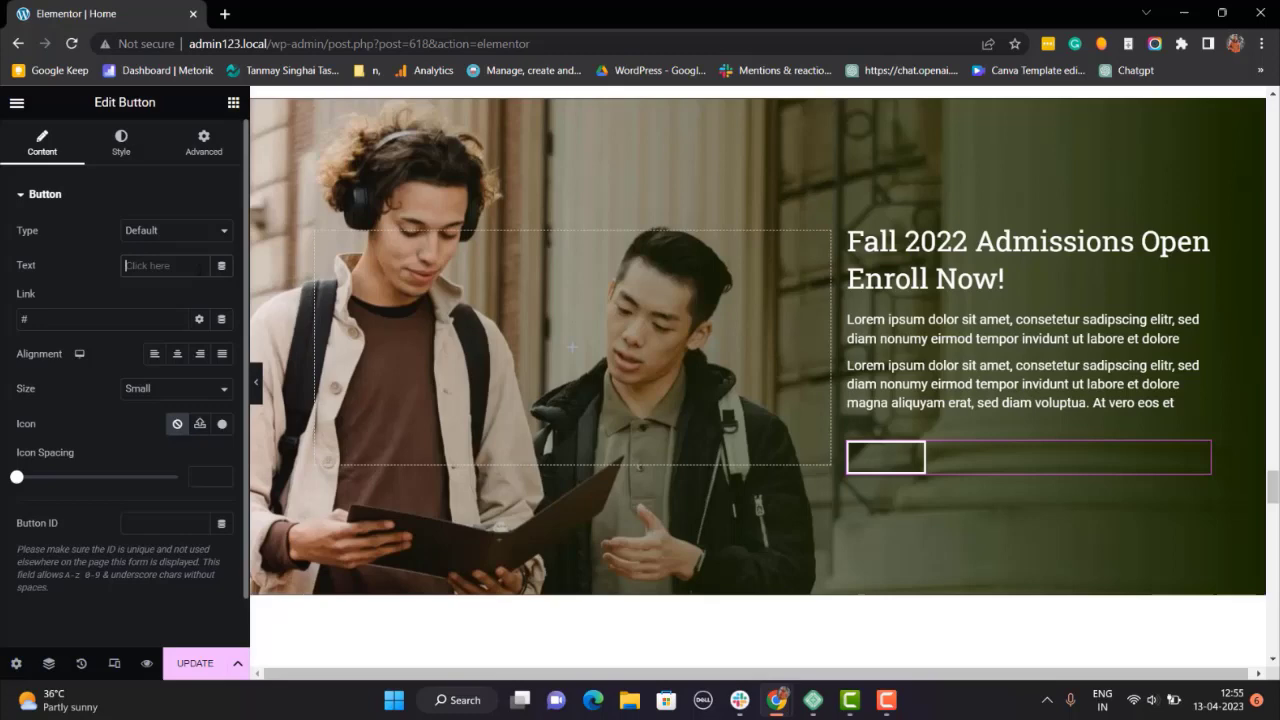
Replace the admissions button label 'Register Now' with 'Click Here'
type("Click Here")
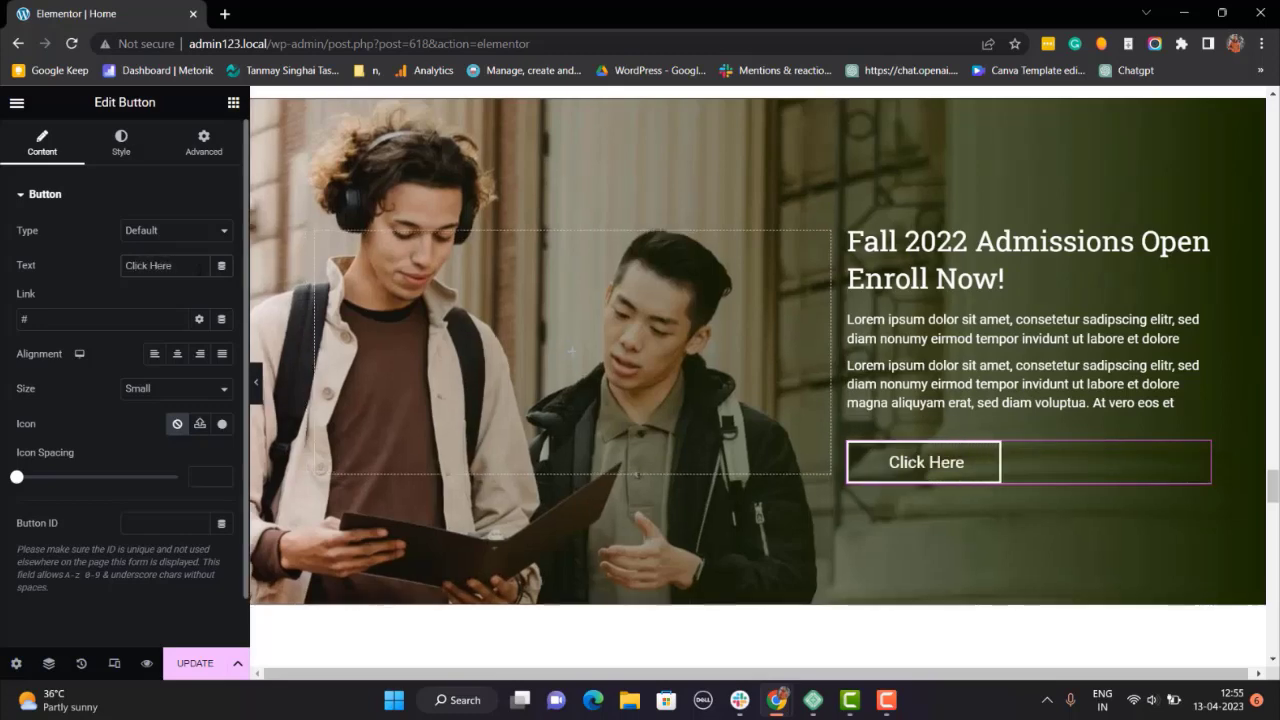
left_click(100, 318)
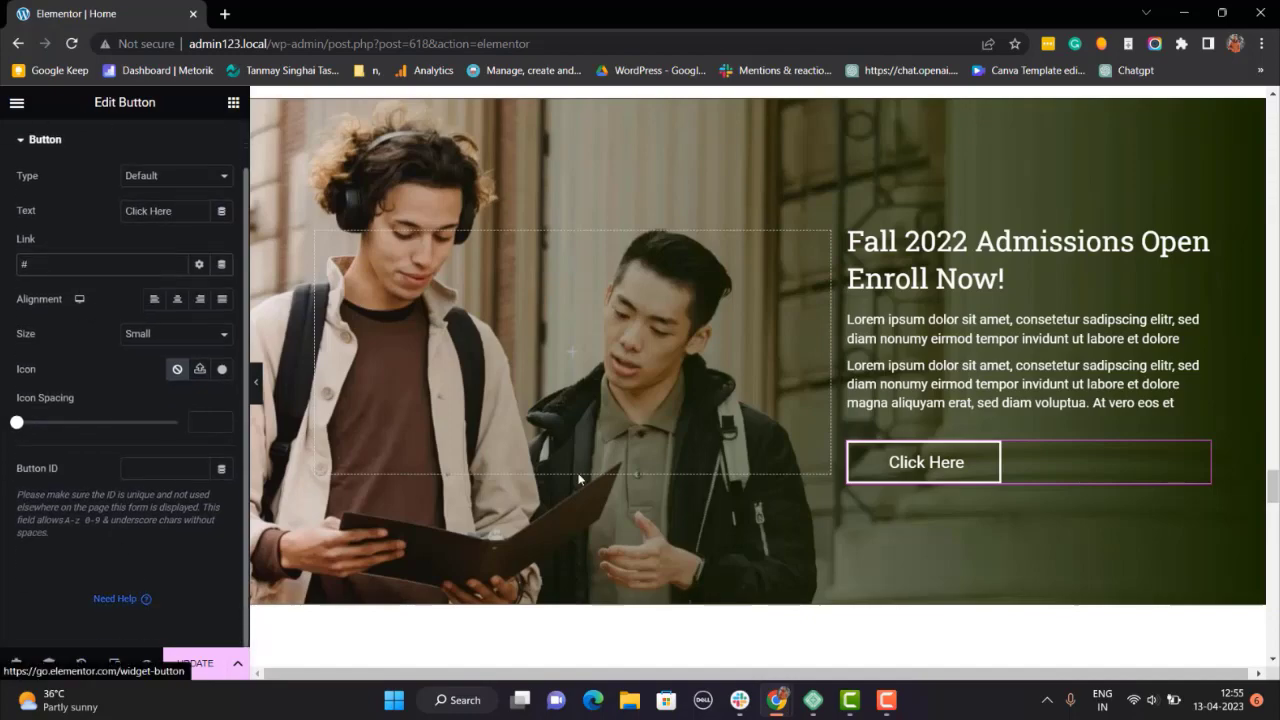
scroll("down", 3)
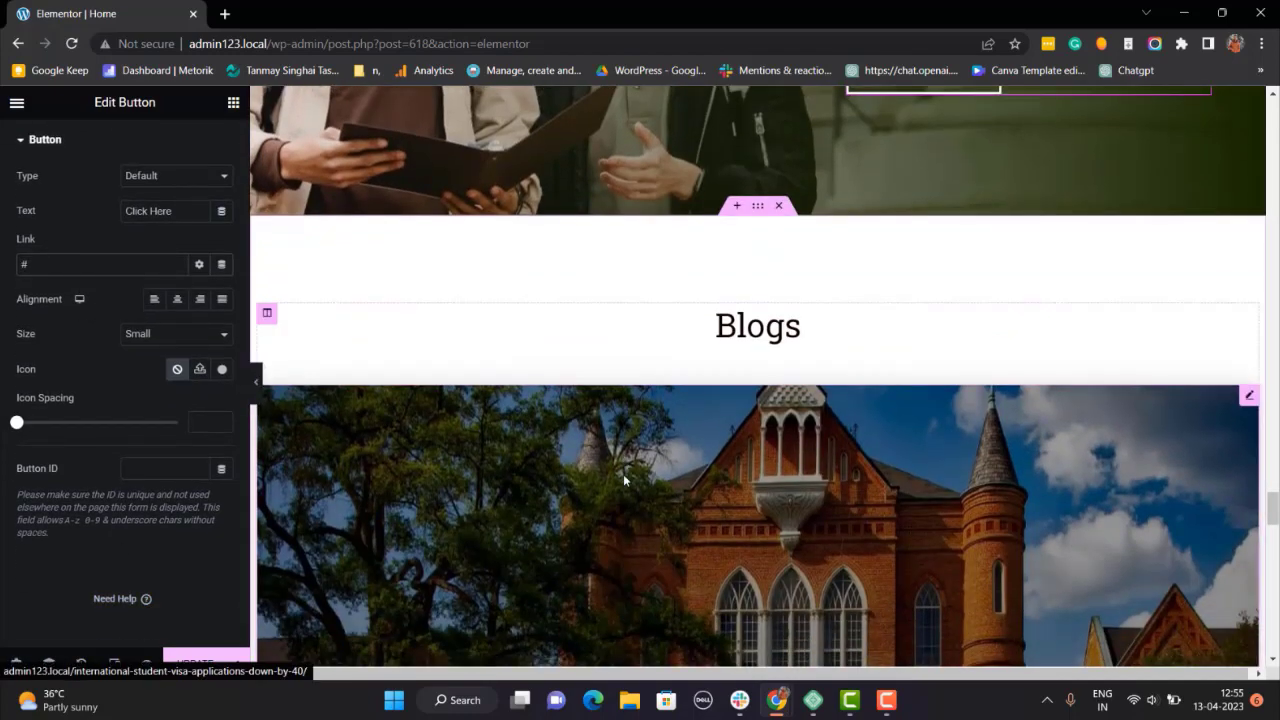
scroll("down", 3)
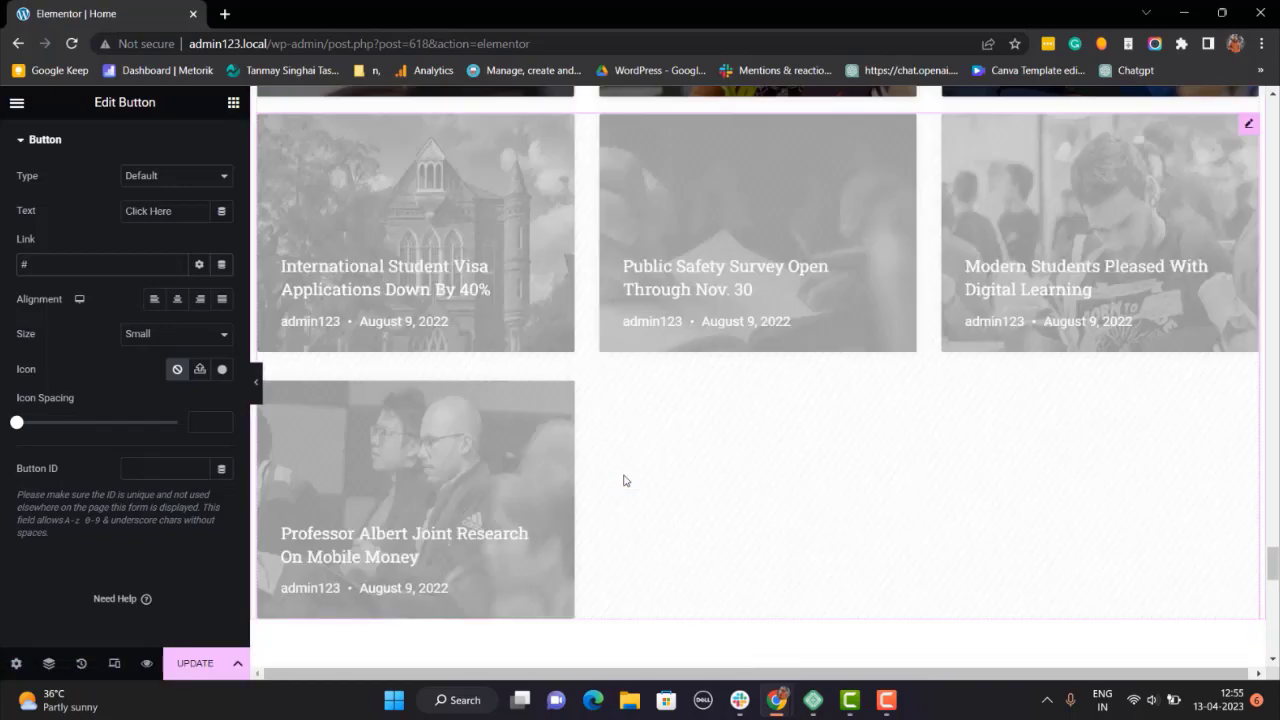
scroll("down", 3)
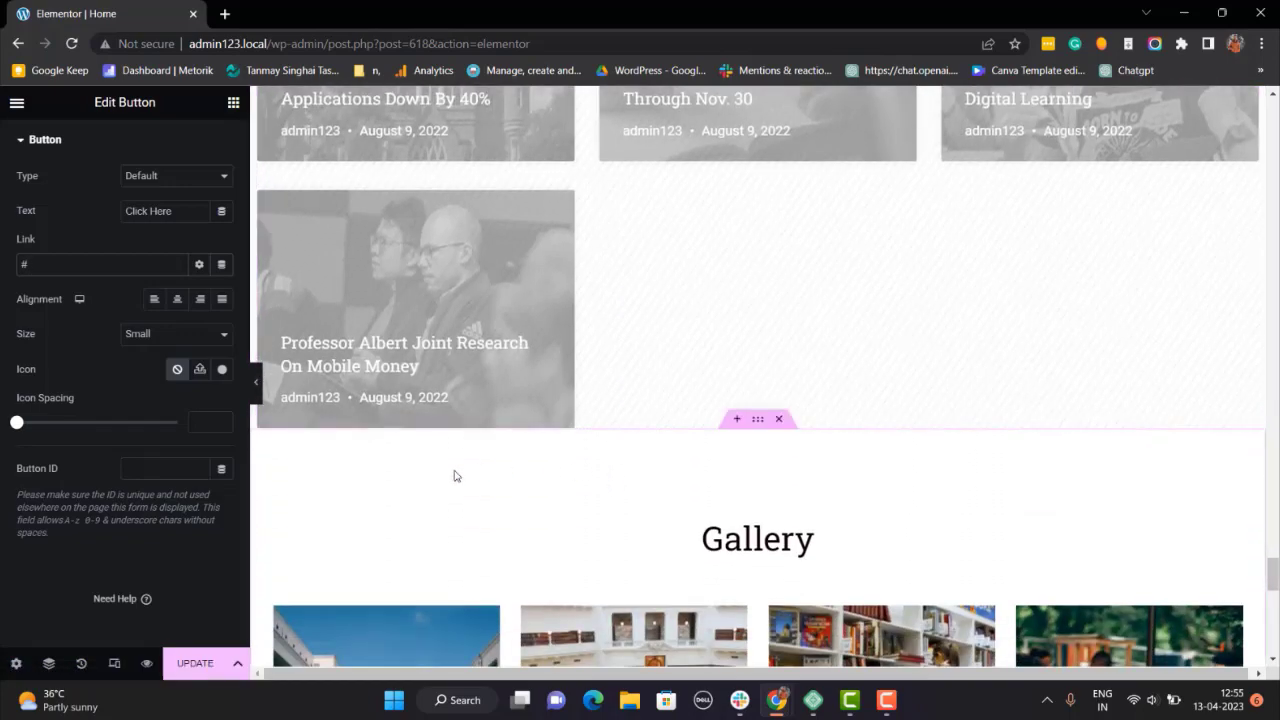